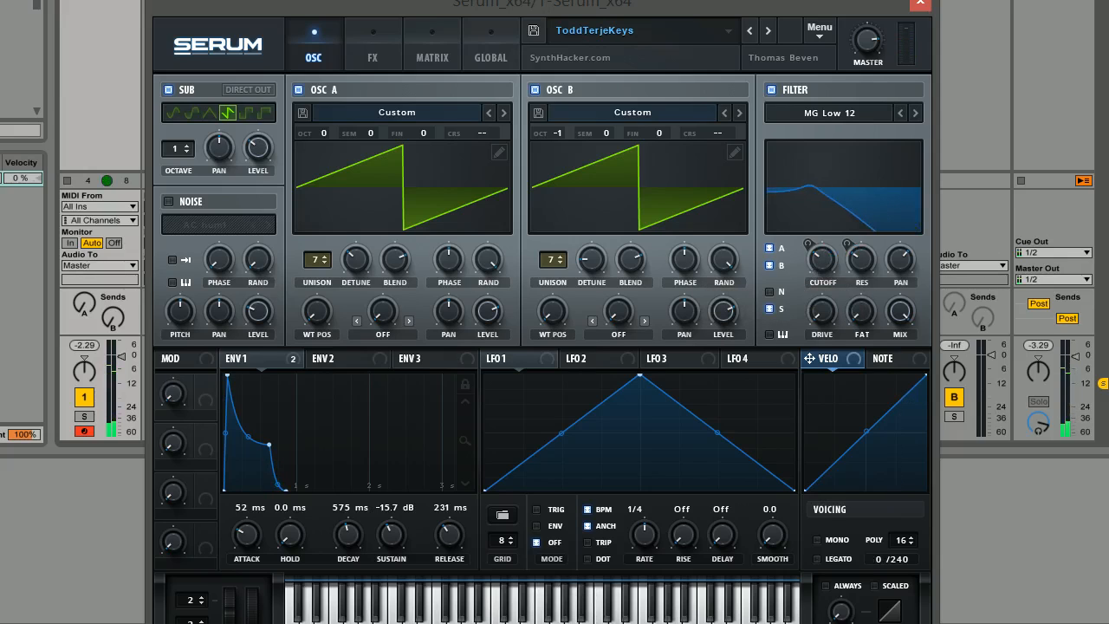
mouse_move(588, 55)
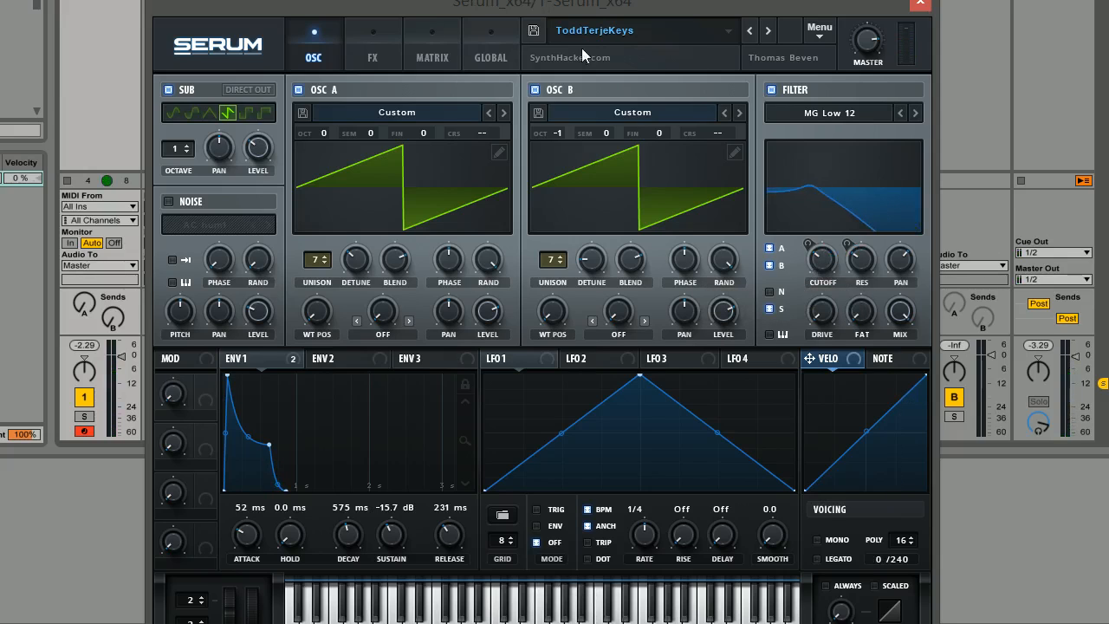
mouse_move(516, 87)
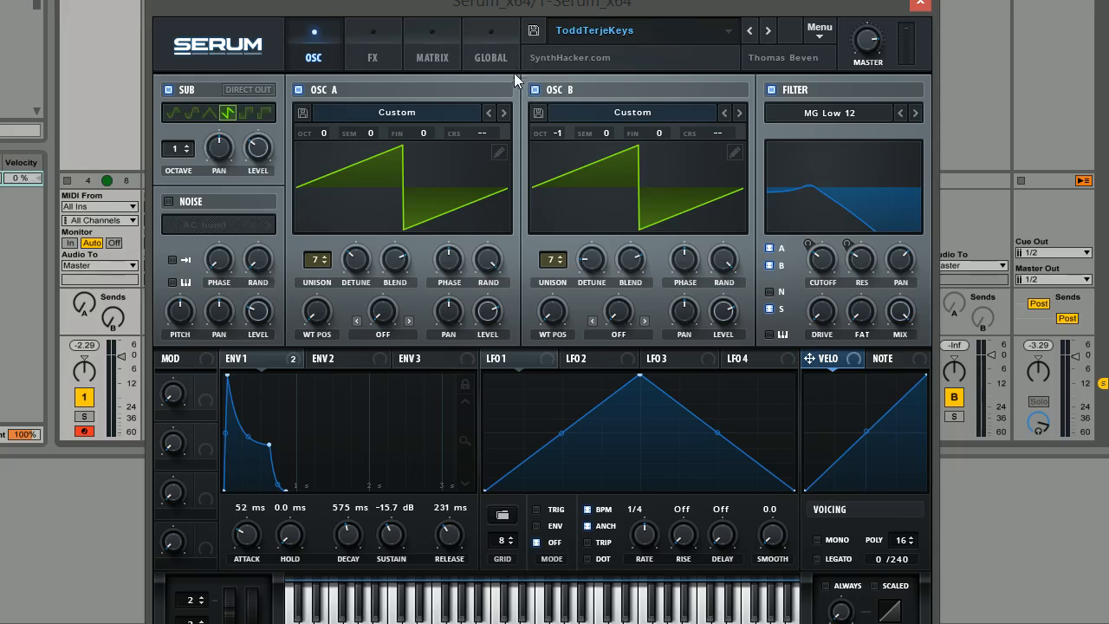
mouse_move(516, 78)
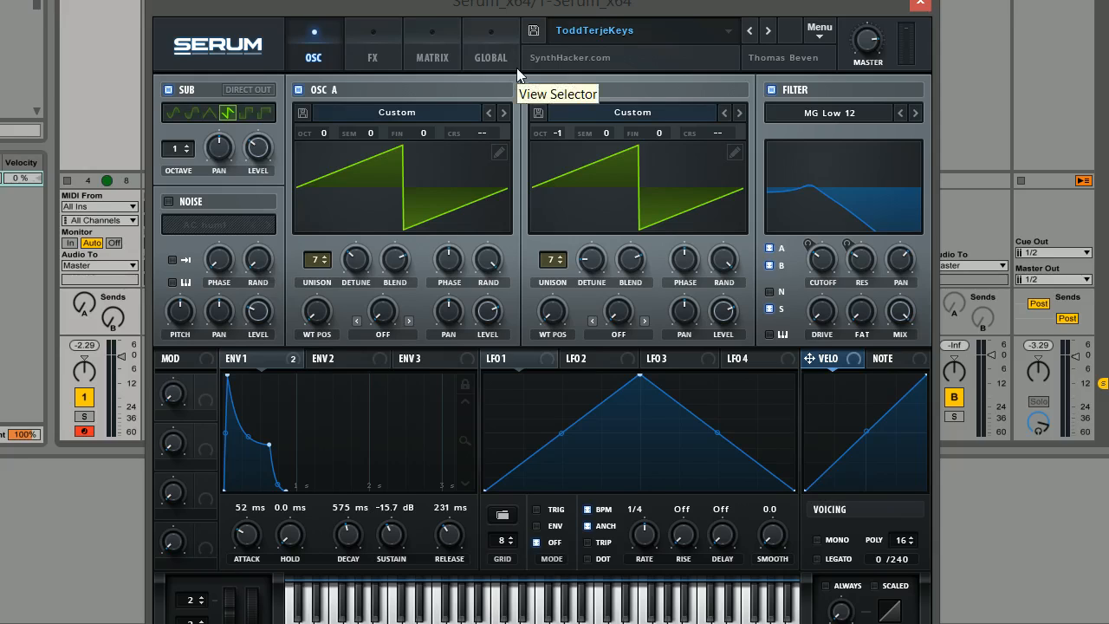
mouse_move(332, 191)
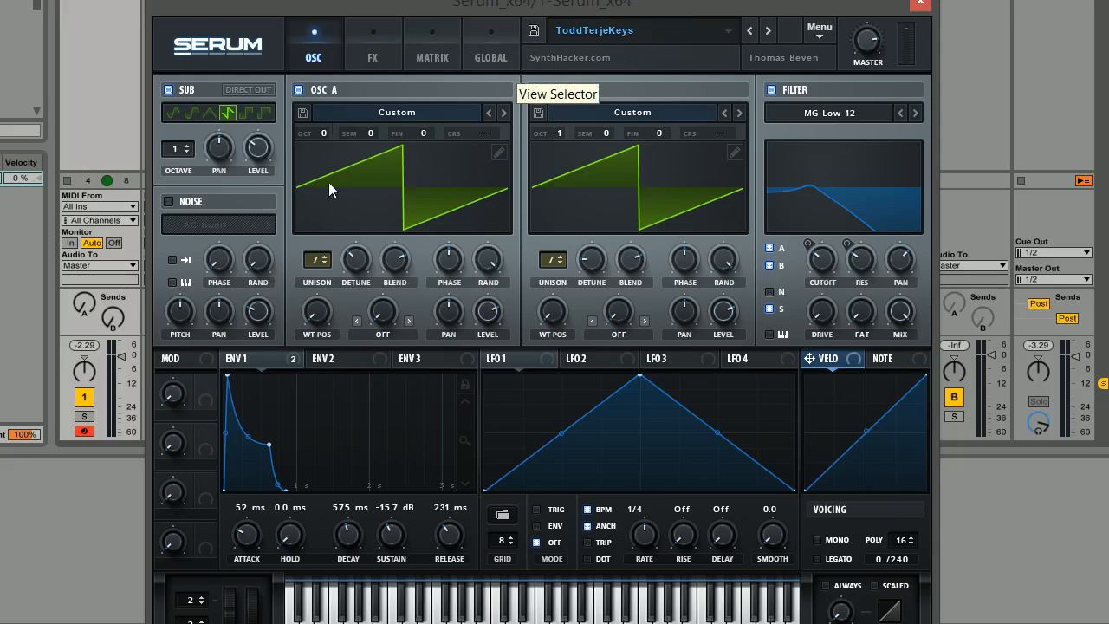
mouse_move(419, 300)
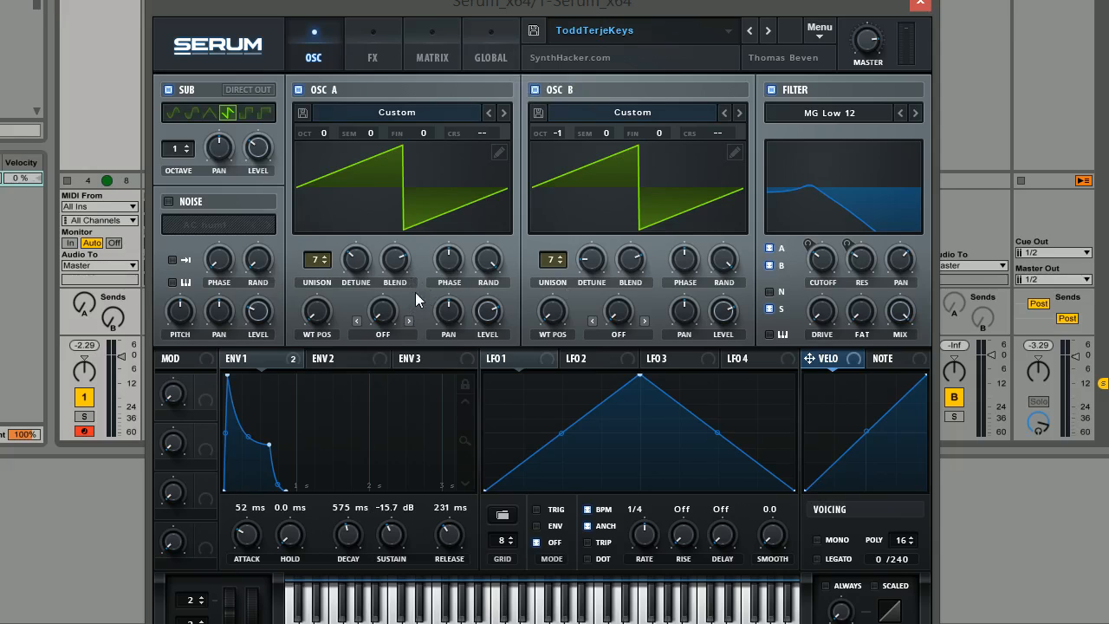
mouse_move(422, 290)
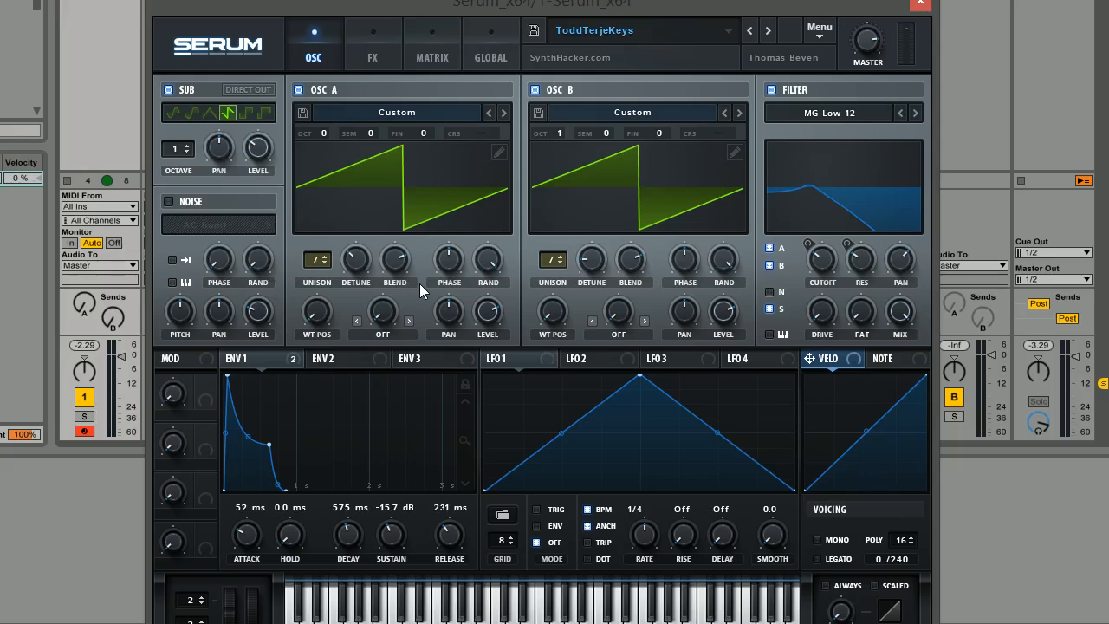
mouse_move(514, 322)
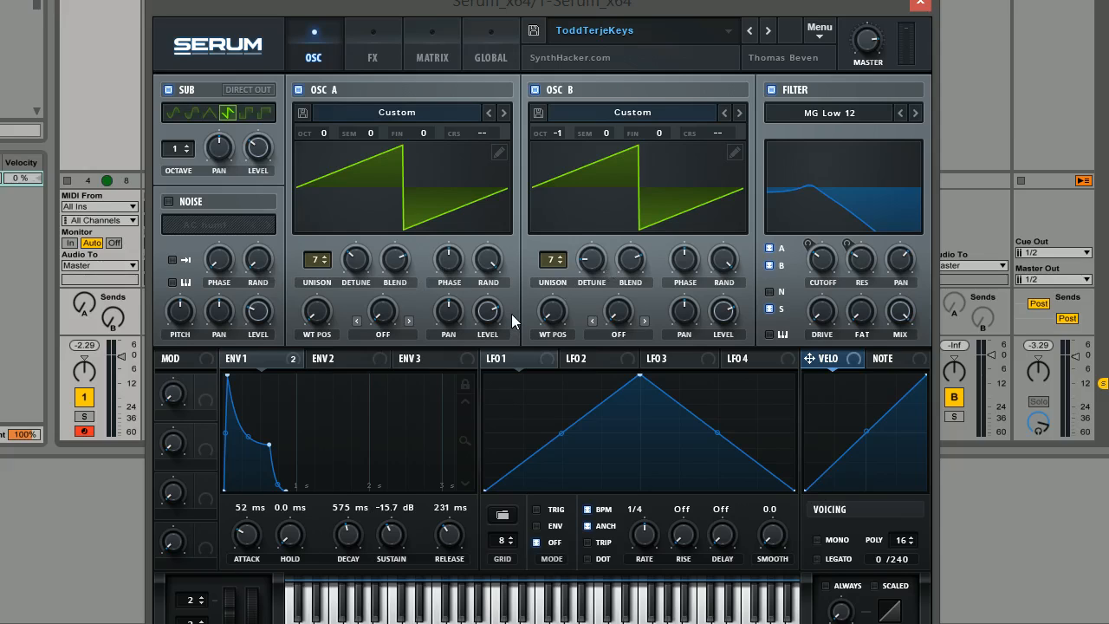
mouse_move(433, 187)
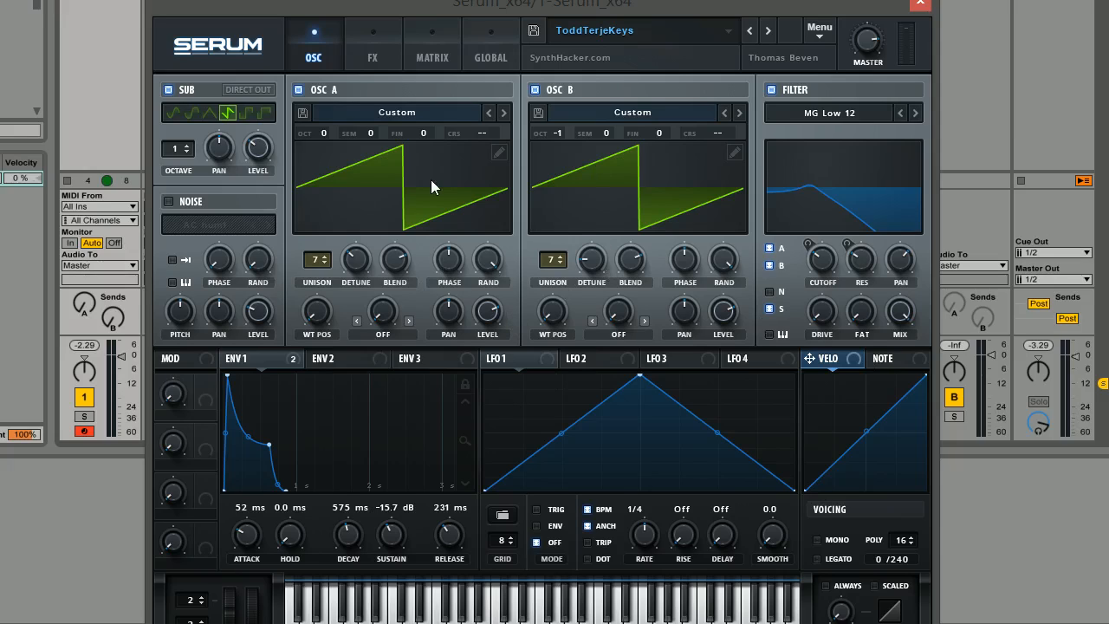
mouse_move(403, 408)
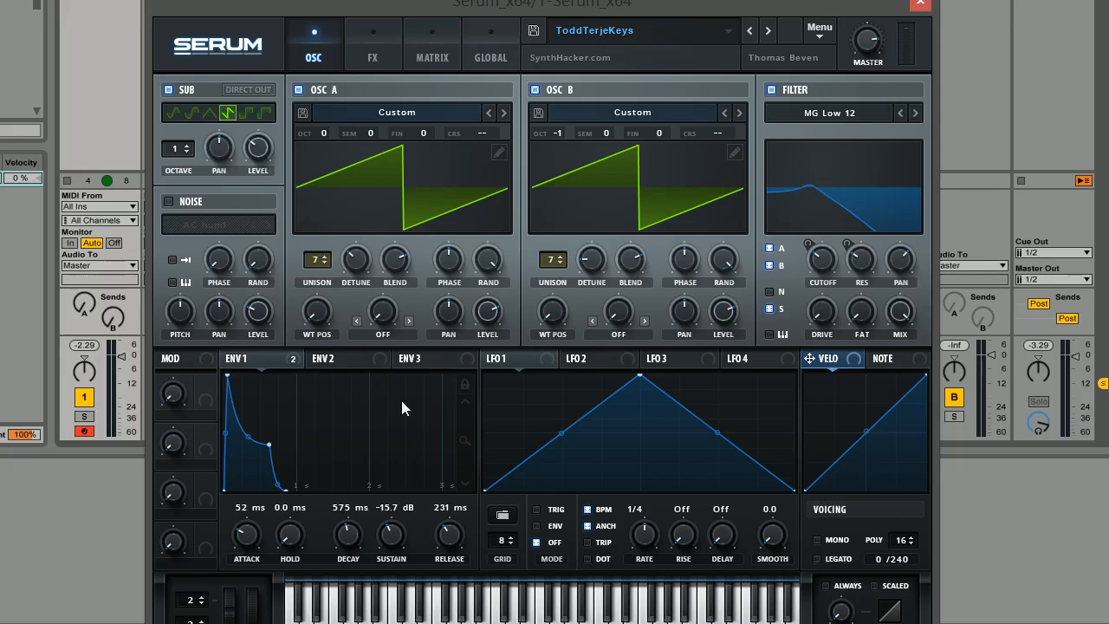
mouse_move(563, 169)
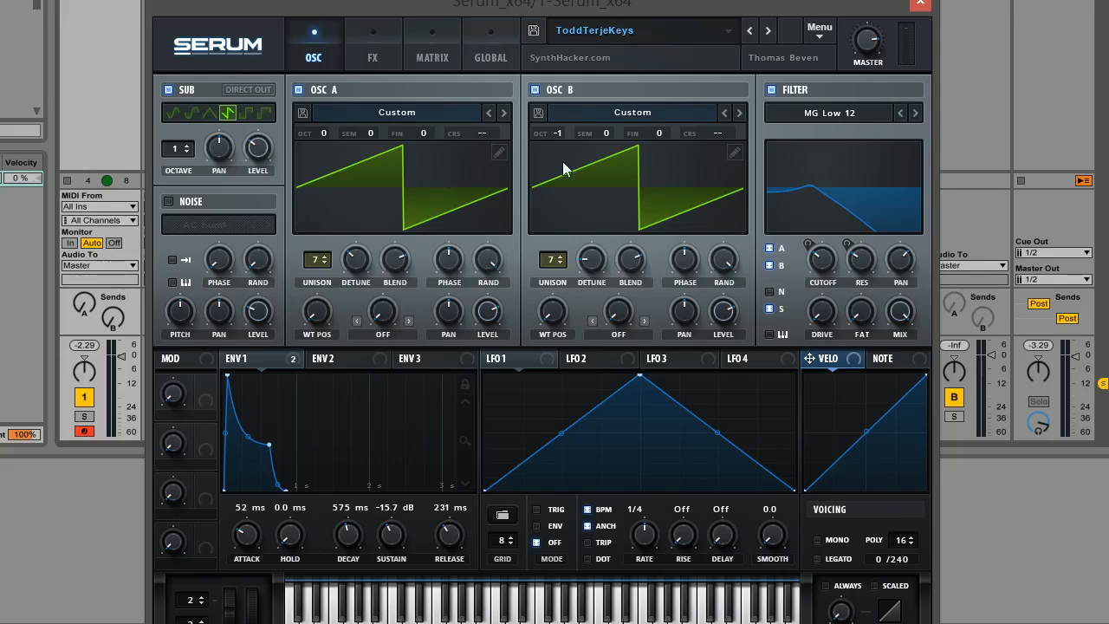
mouse_move(541, 267)
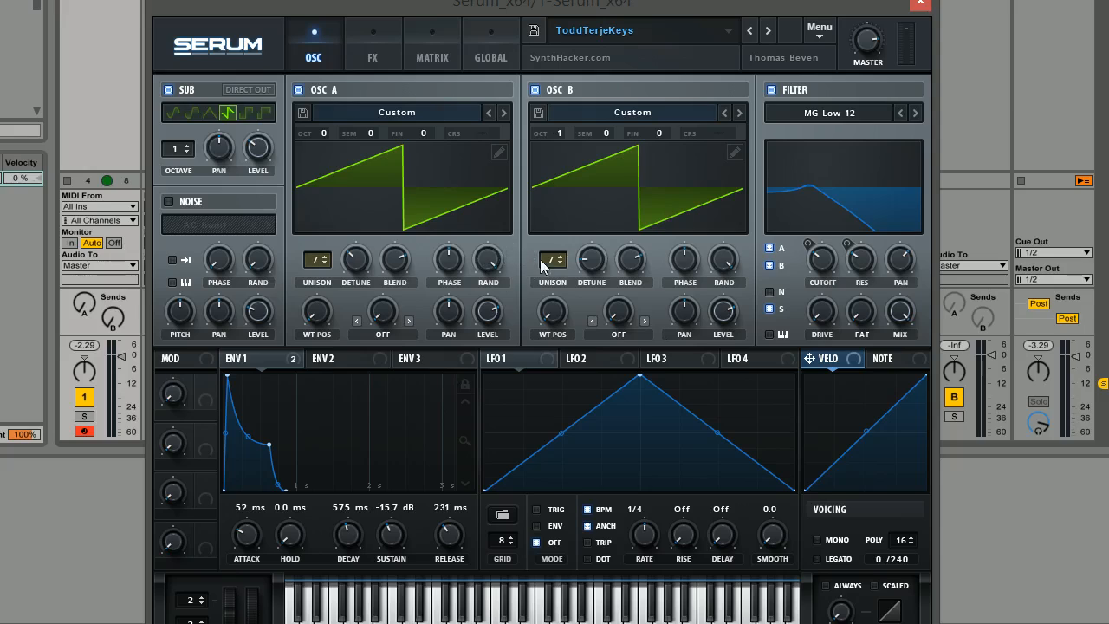
mouse_move(451, 299)
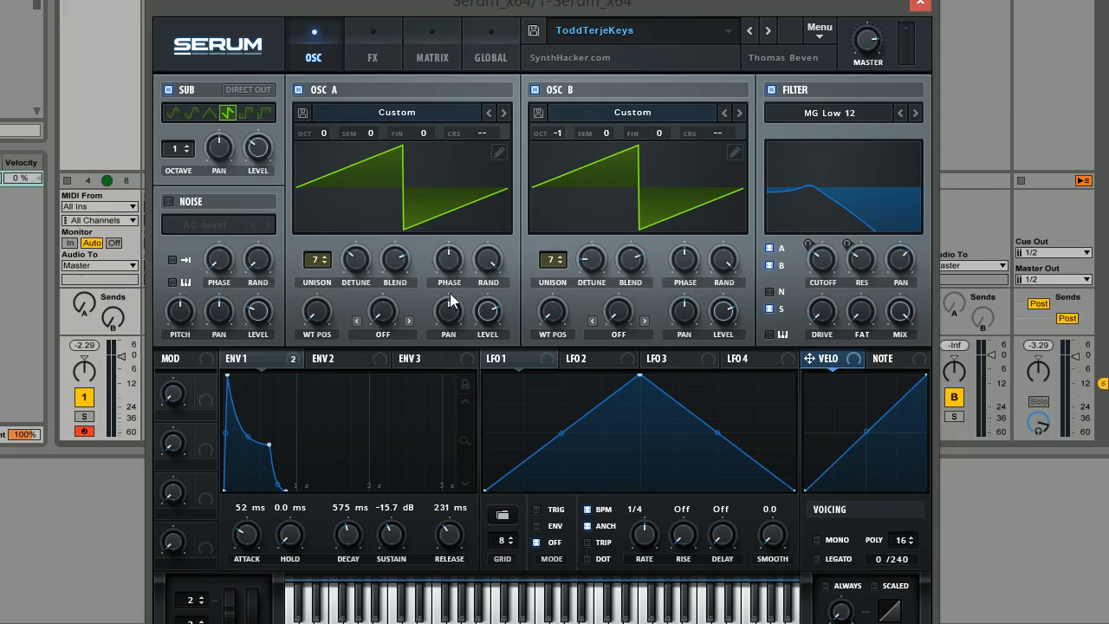
mouse_move(424, 290)
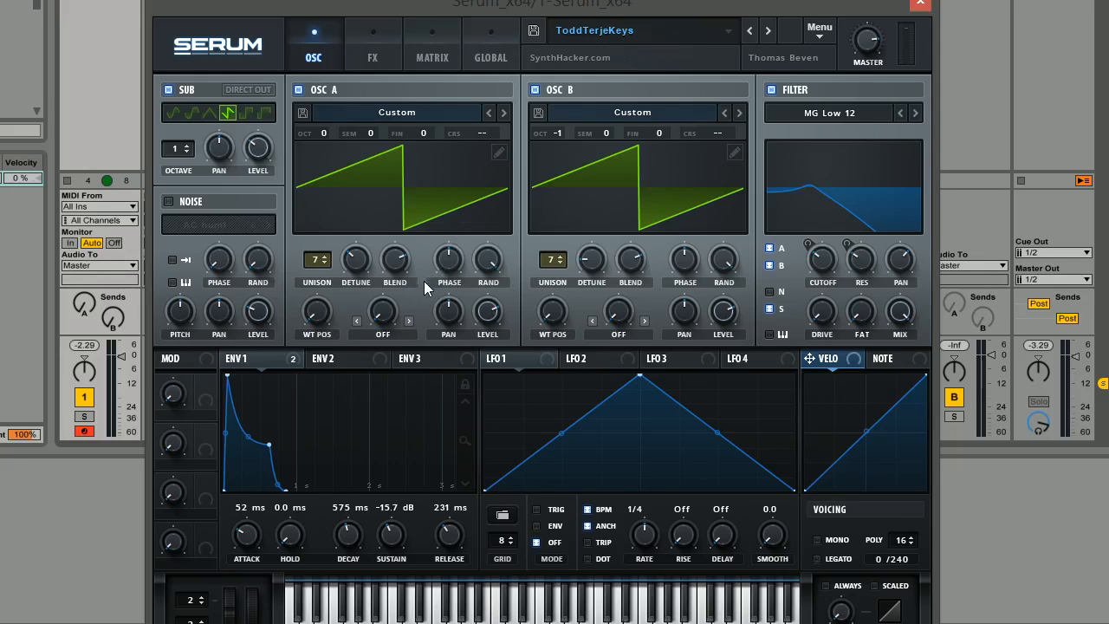
mouse_move(487, 271)
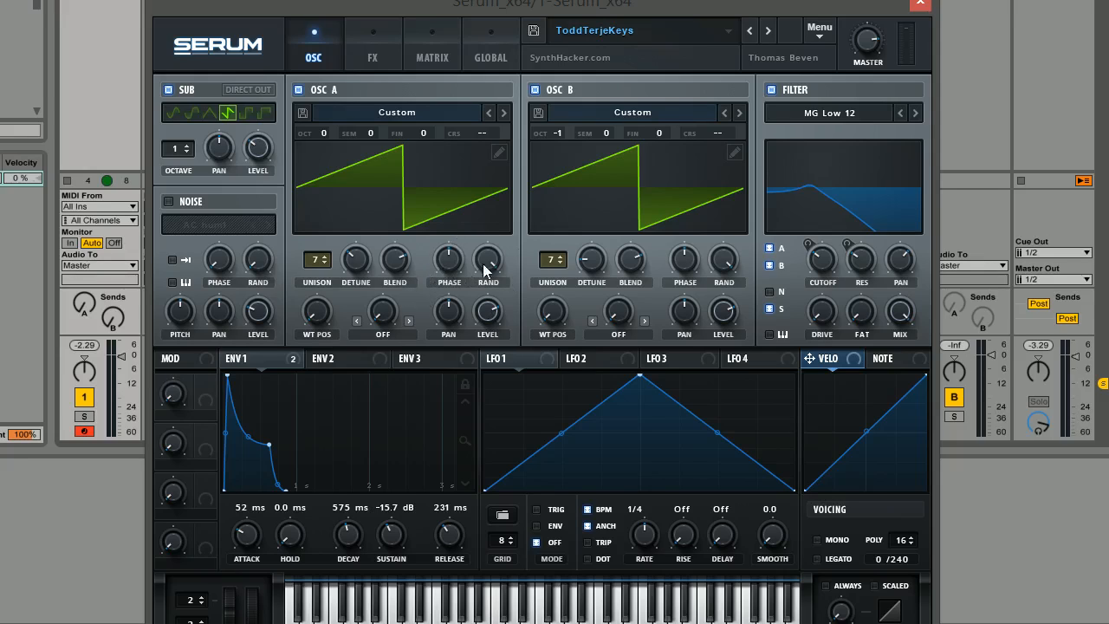
mouse_move(633, 338)
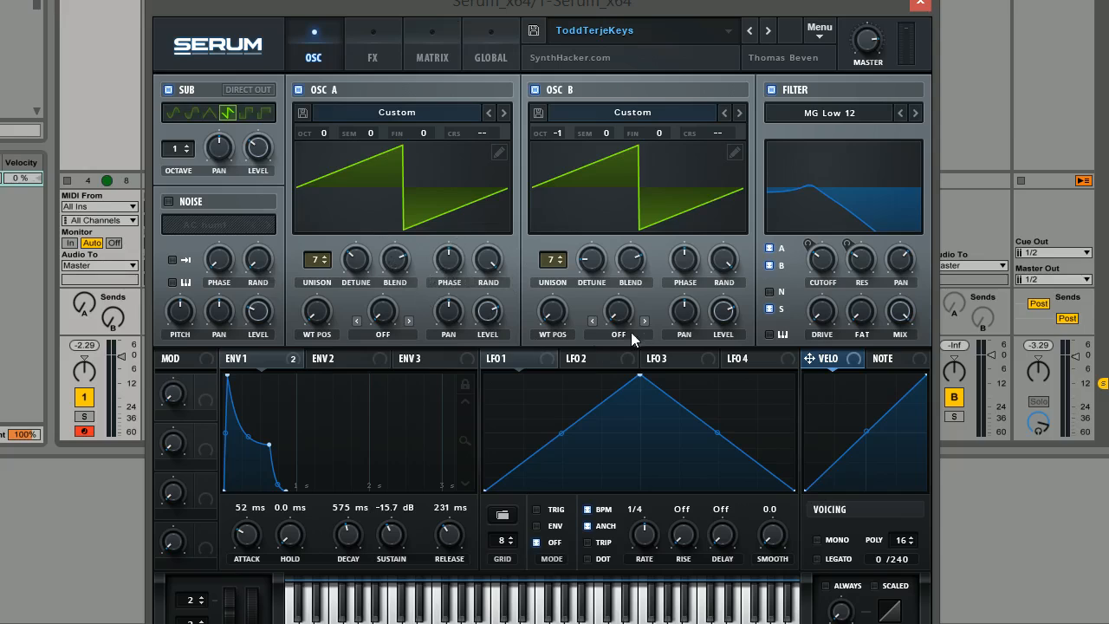
mouse_move(531, 268)
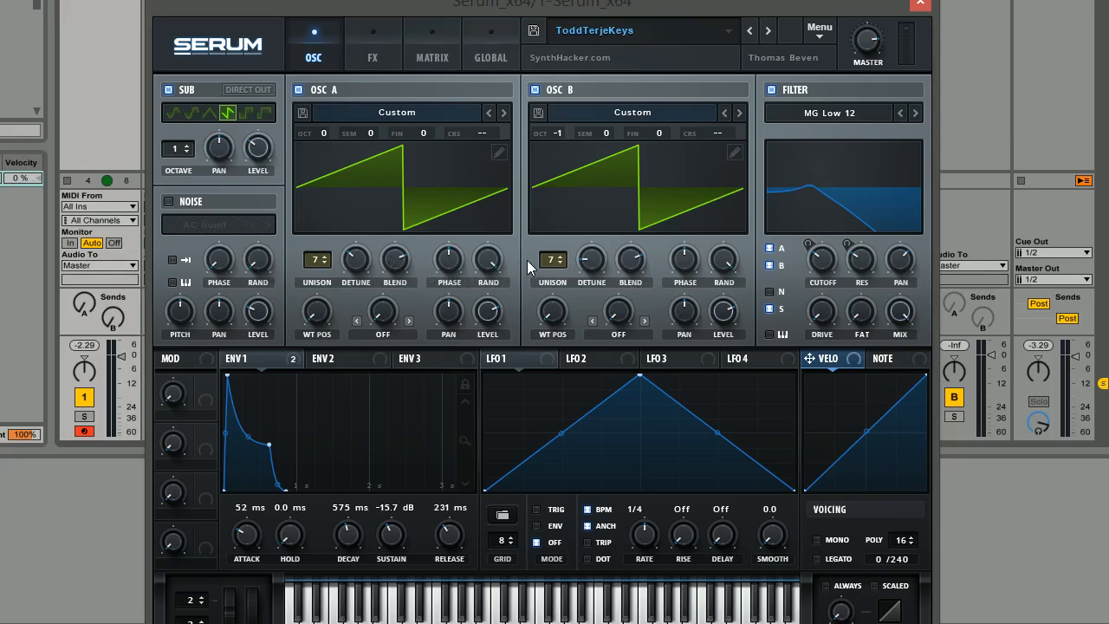
- Reset the patch to Init Preset, leaving a single default saw oscillator
click(819, 27)
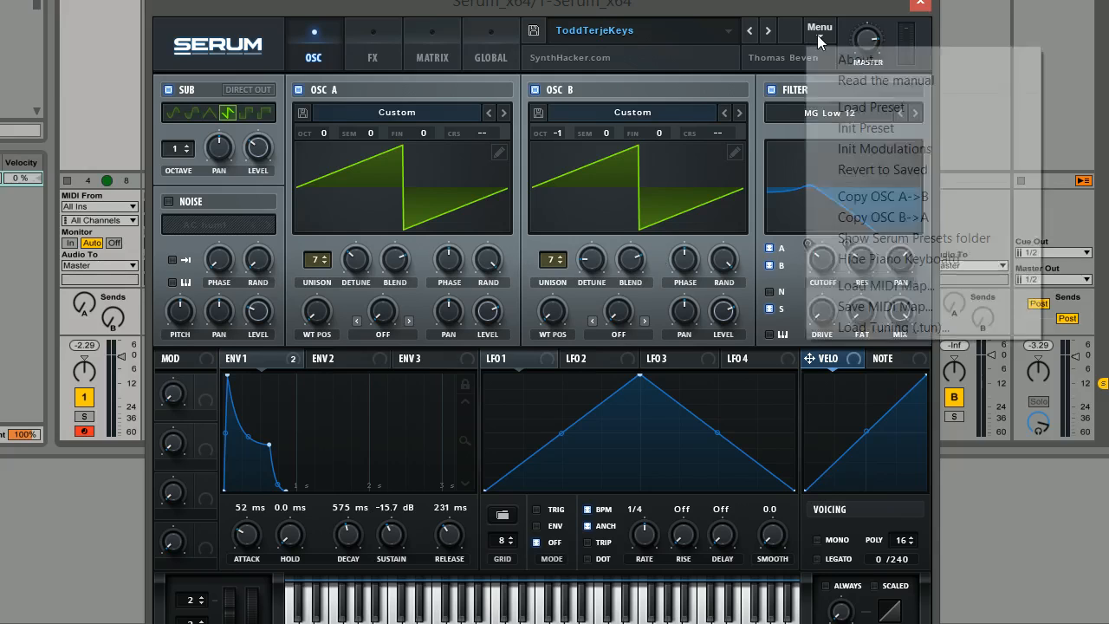
click(865, 127)
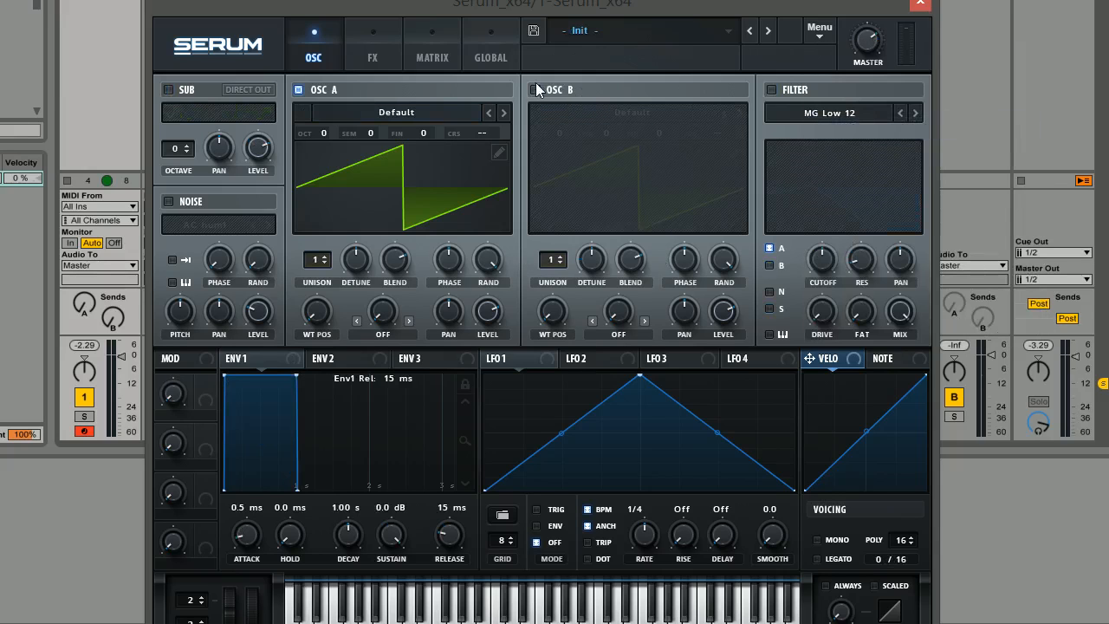
mouse_move(518, 254)
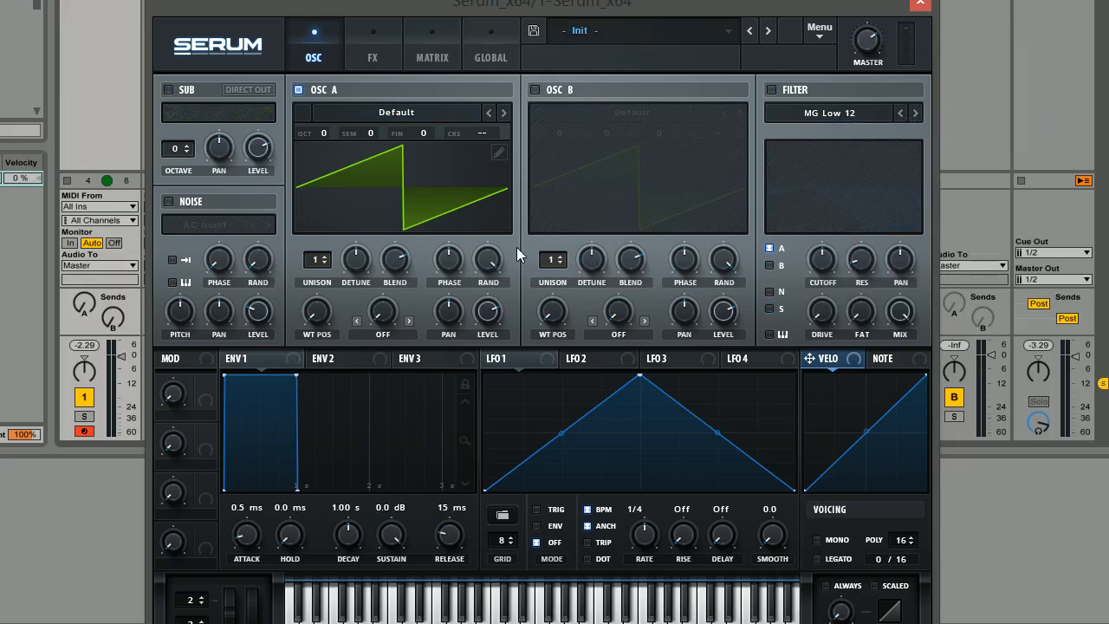
mouse_move(431, 189)
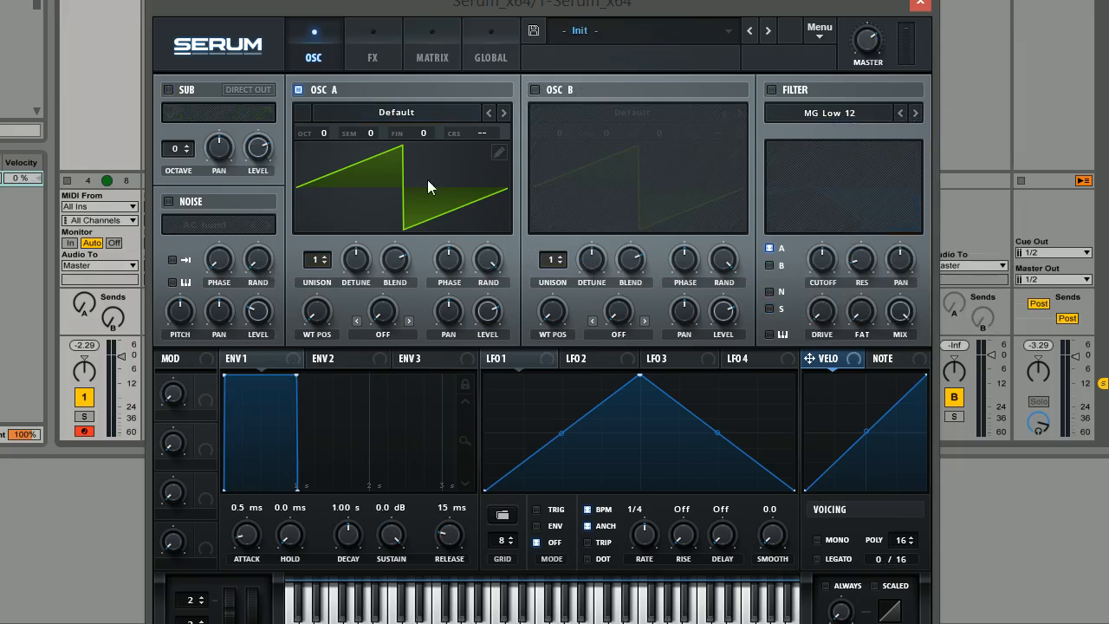
mouse_move(523, 243)
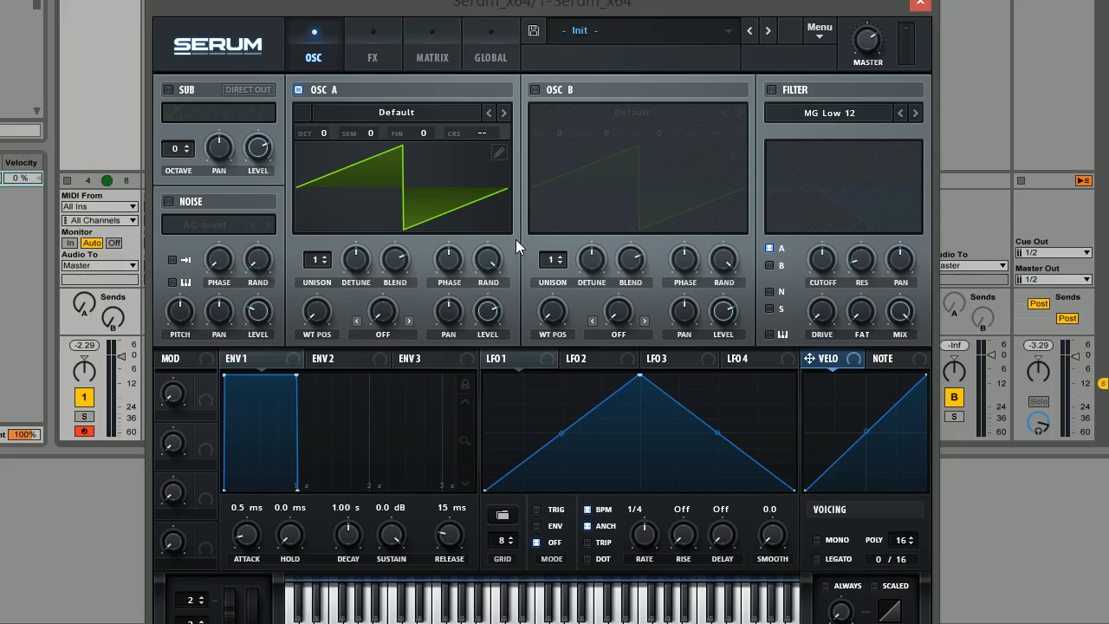
mouse_move(562, 294)
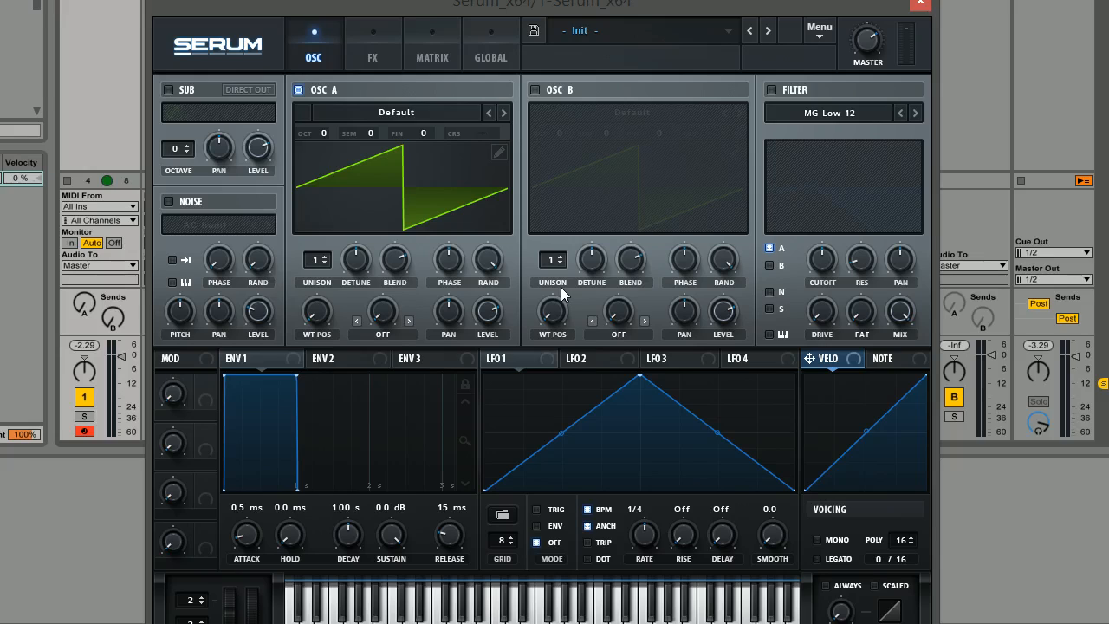
mouse_move(533, 73)
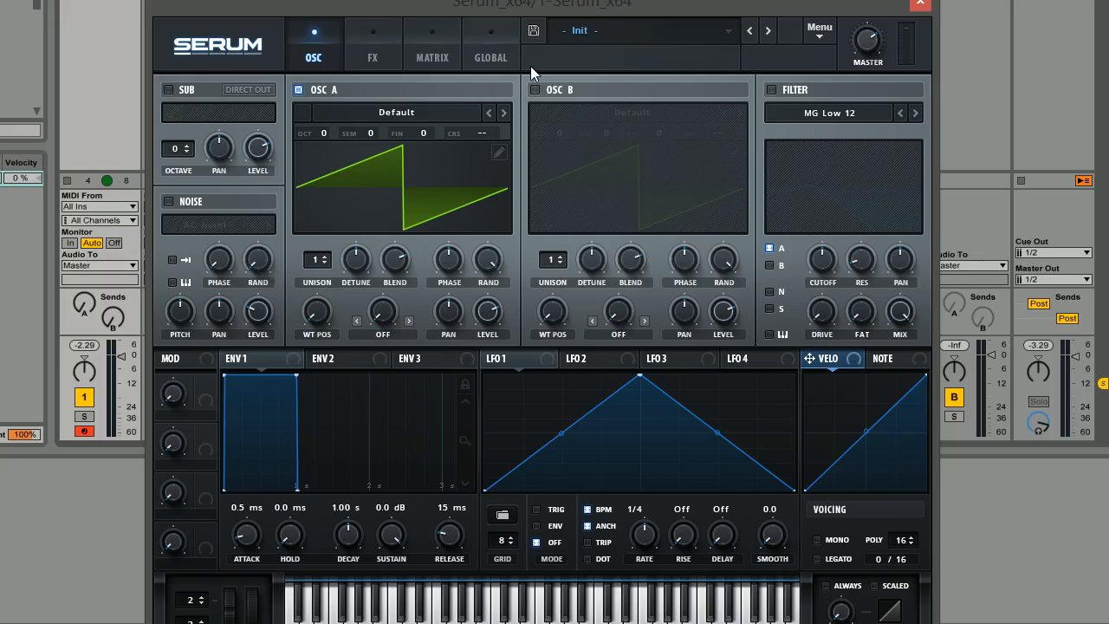
mouse_move(481, 79)
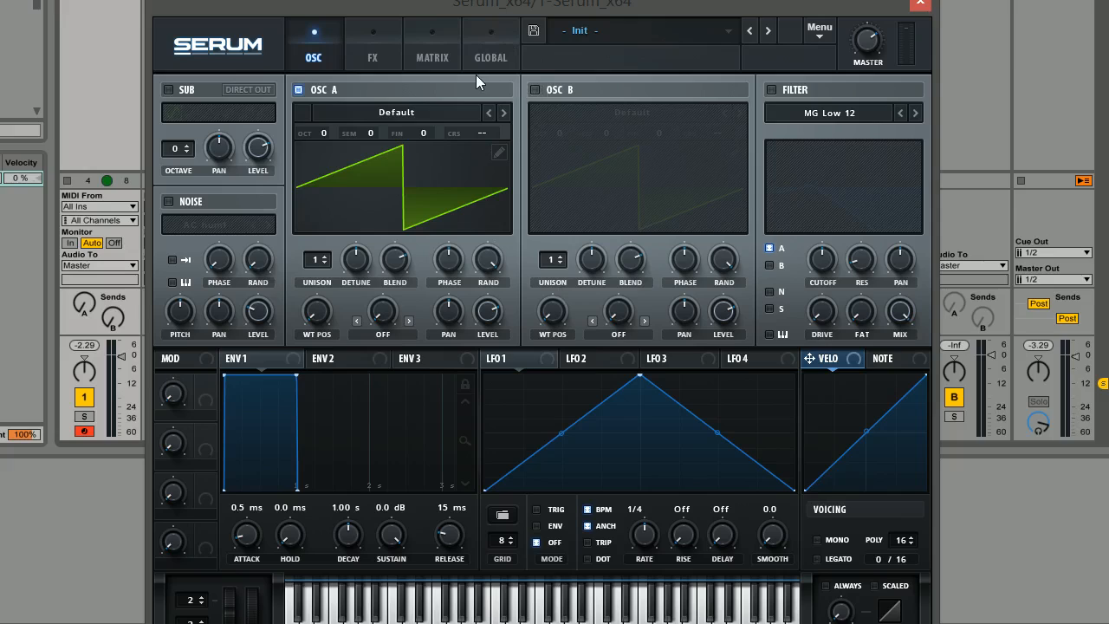
mouse_move(475, 82)
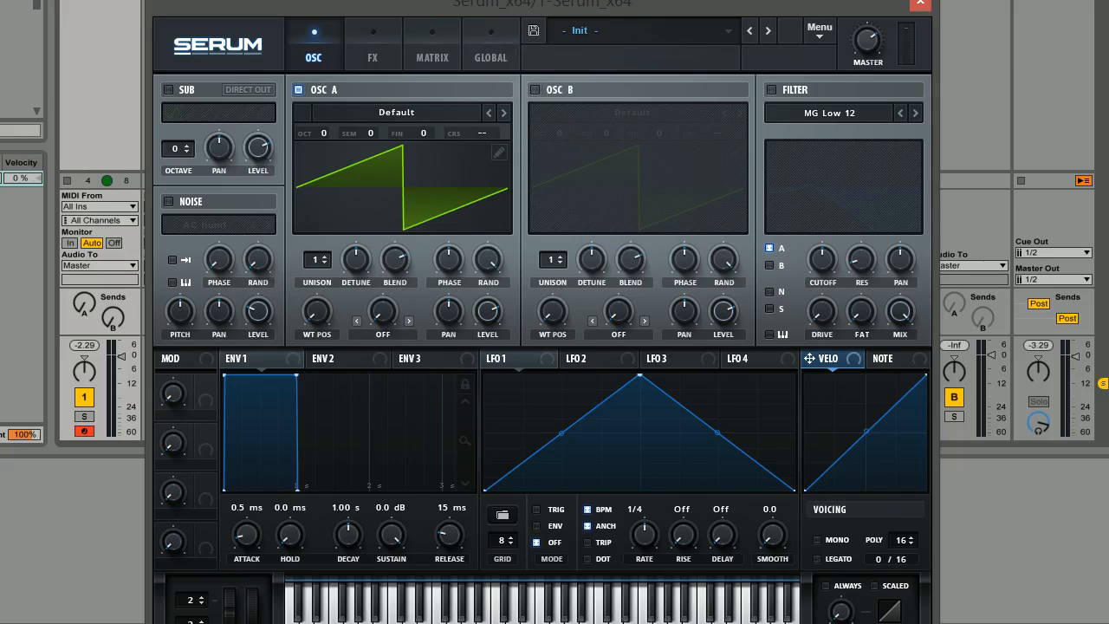
mouse_move(305, 114)
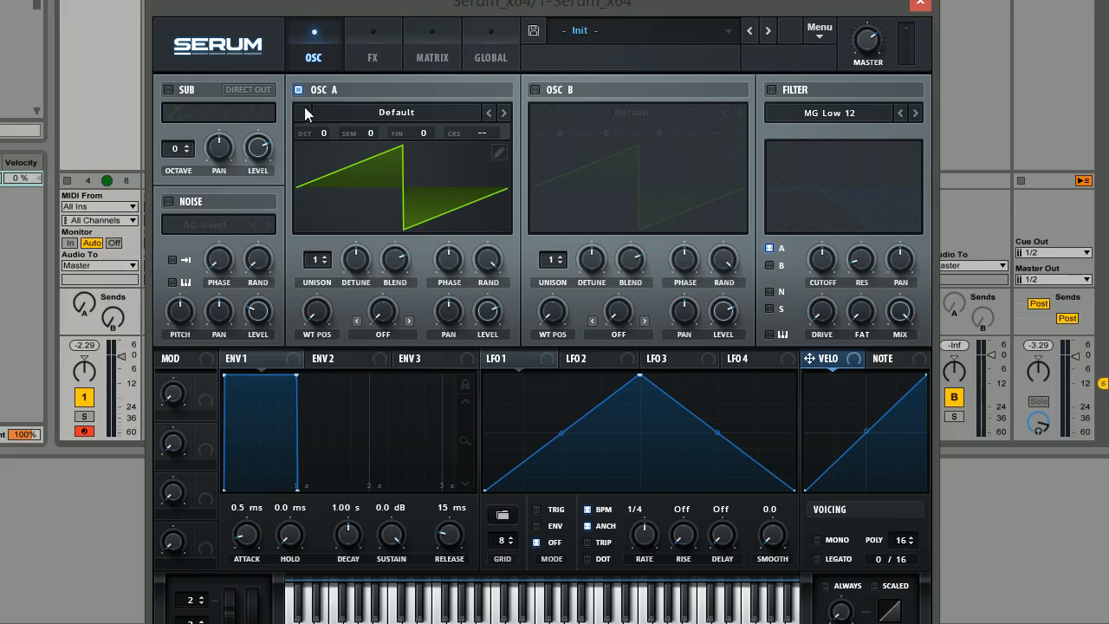
mouse_move(537, 84)
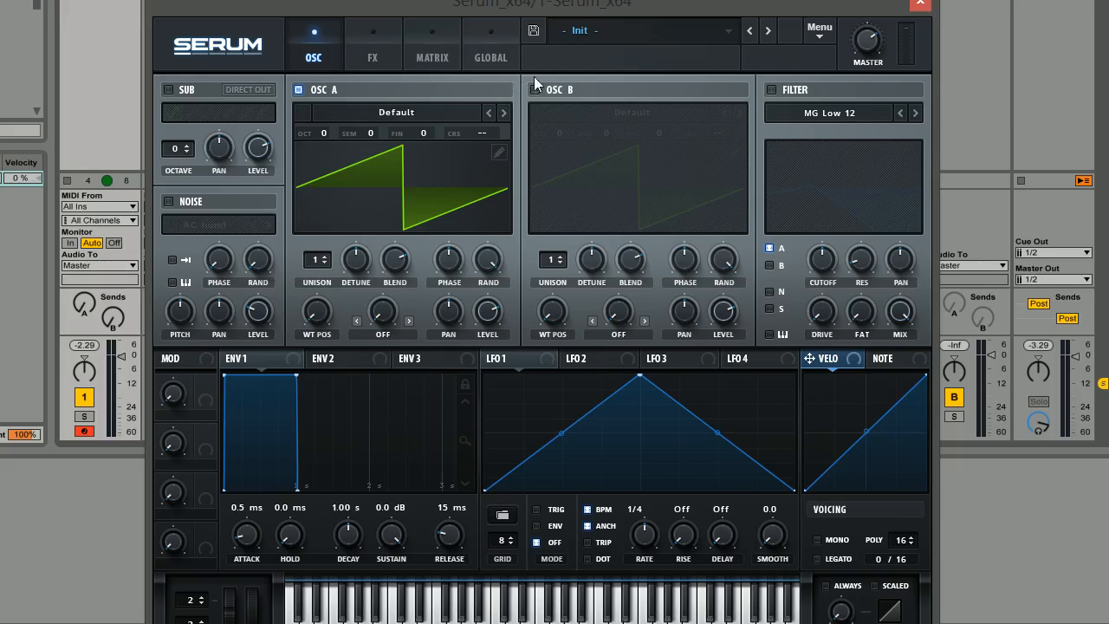
mouse_move(522, 58)
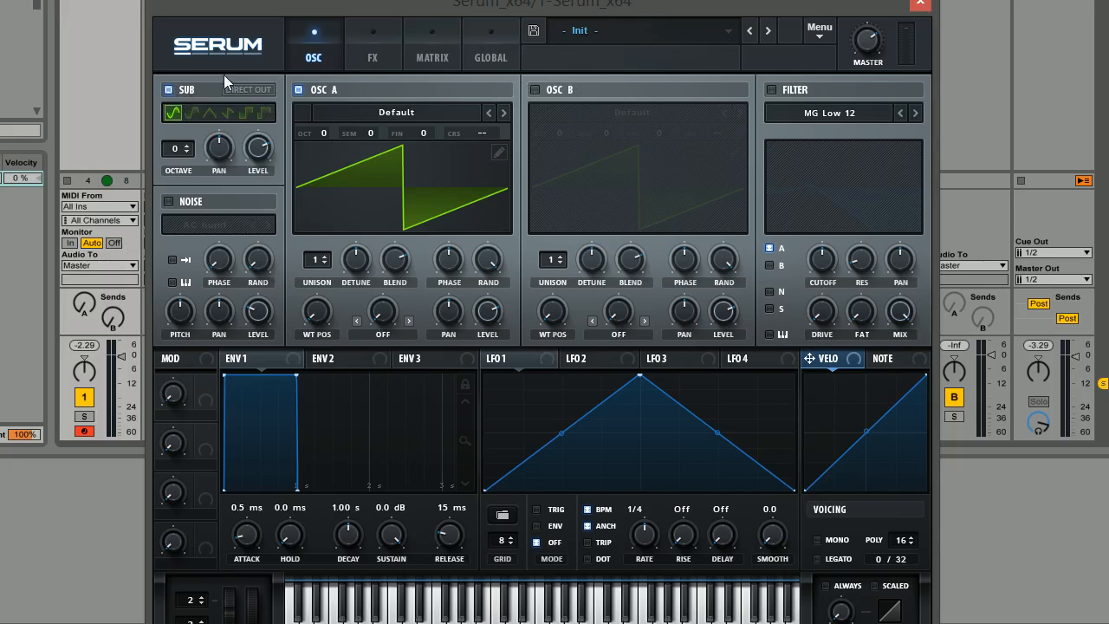
- Switch on the sub oscillator and the second saw oscillator (OSC B)
click(535, 90)
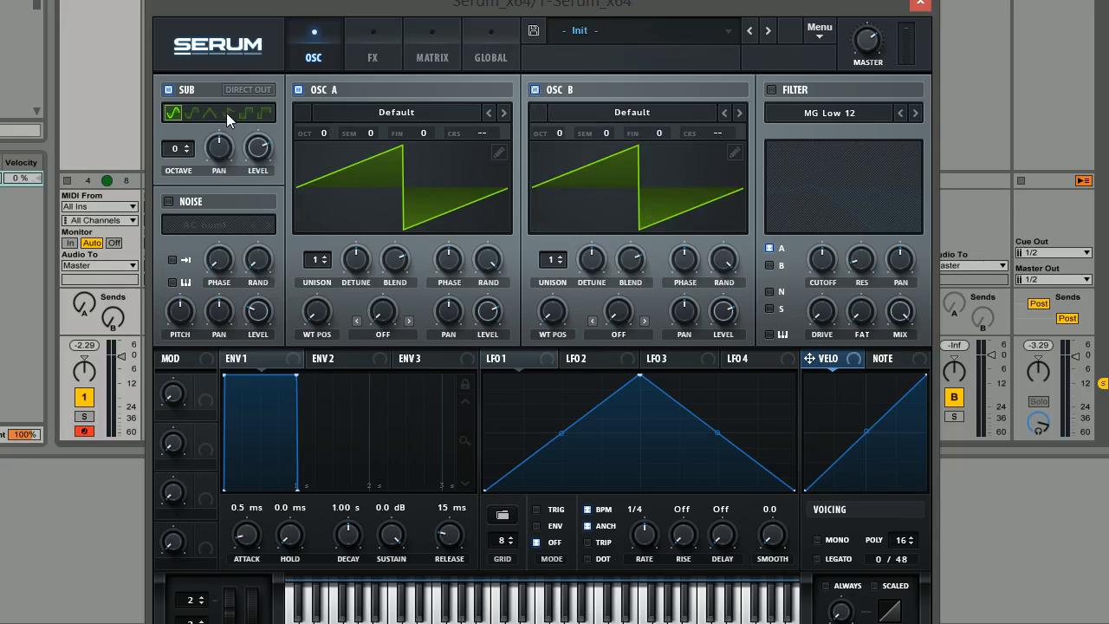
click(227, 113)
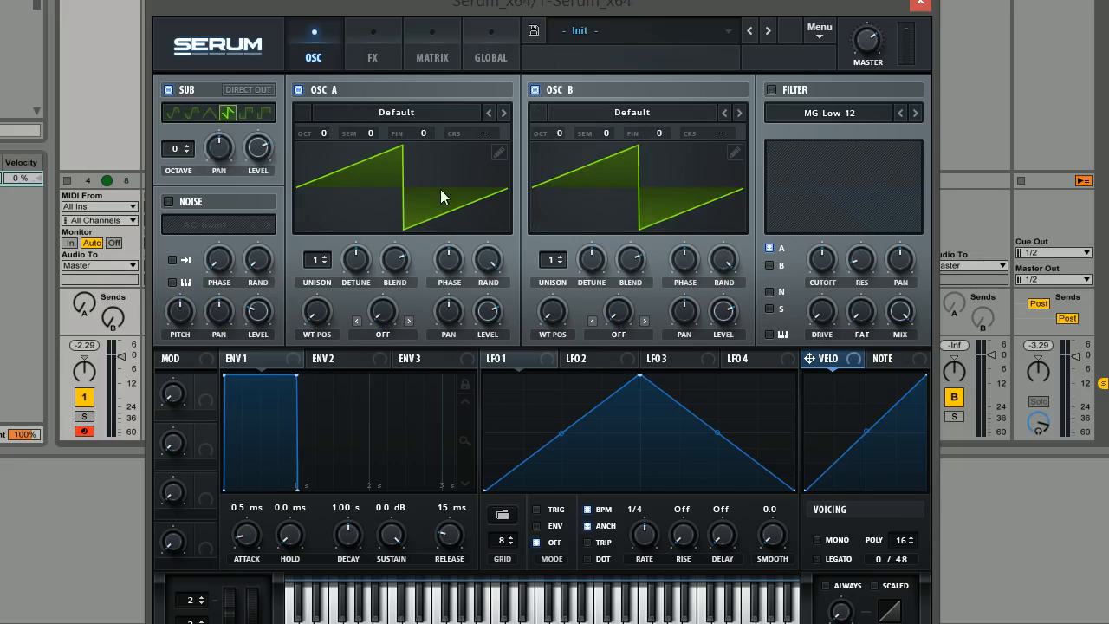
mouse_move(230, 106)
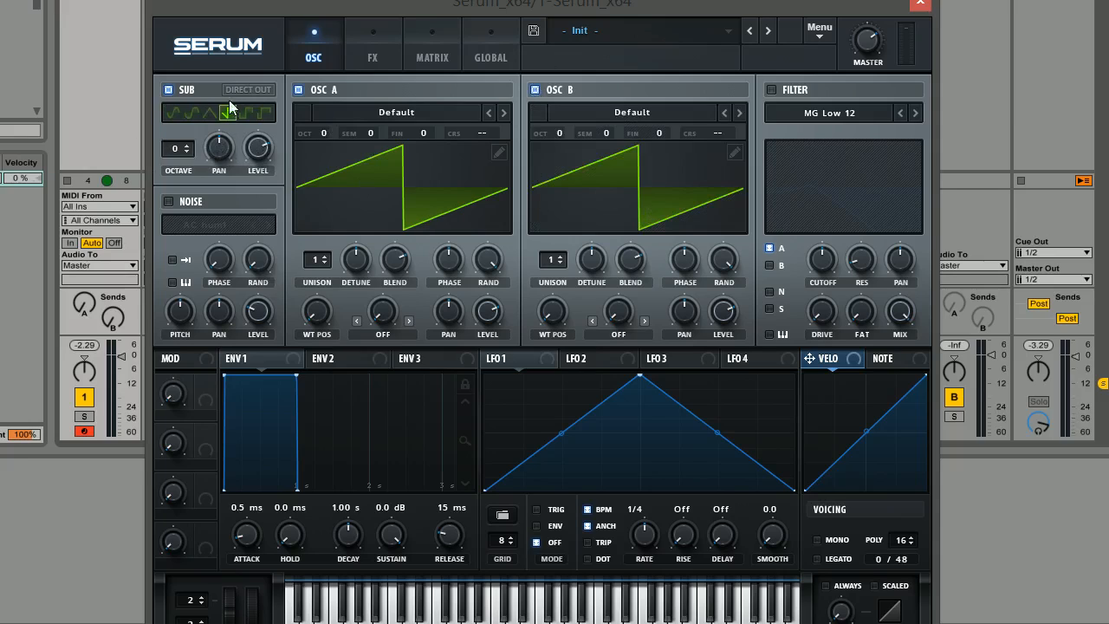
click(227, 113)
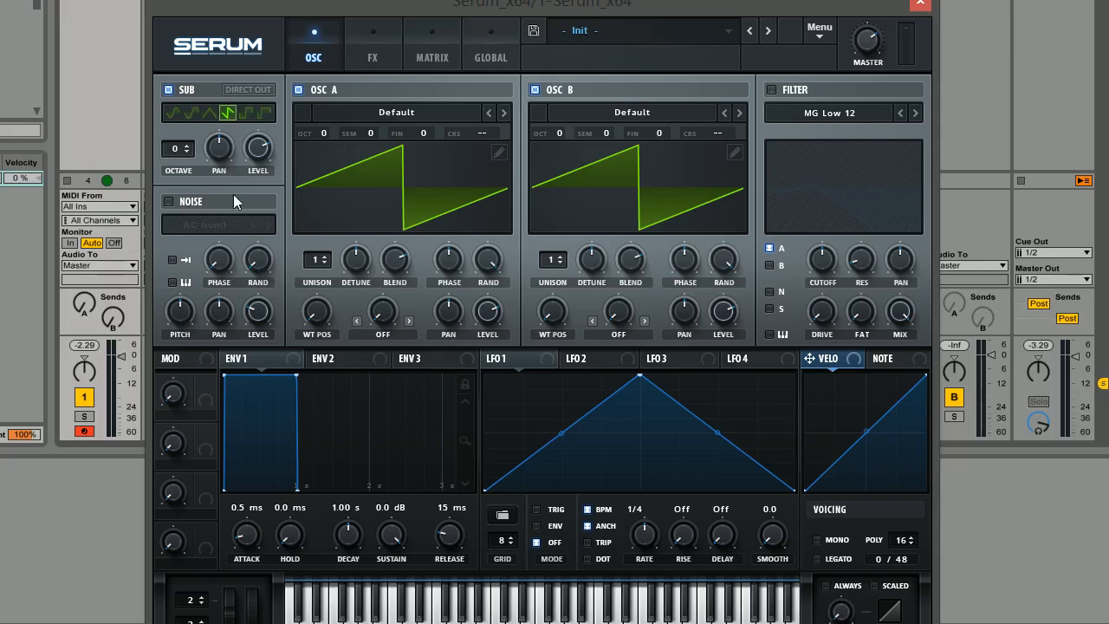
mouse_move(527, 162)
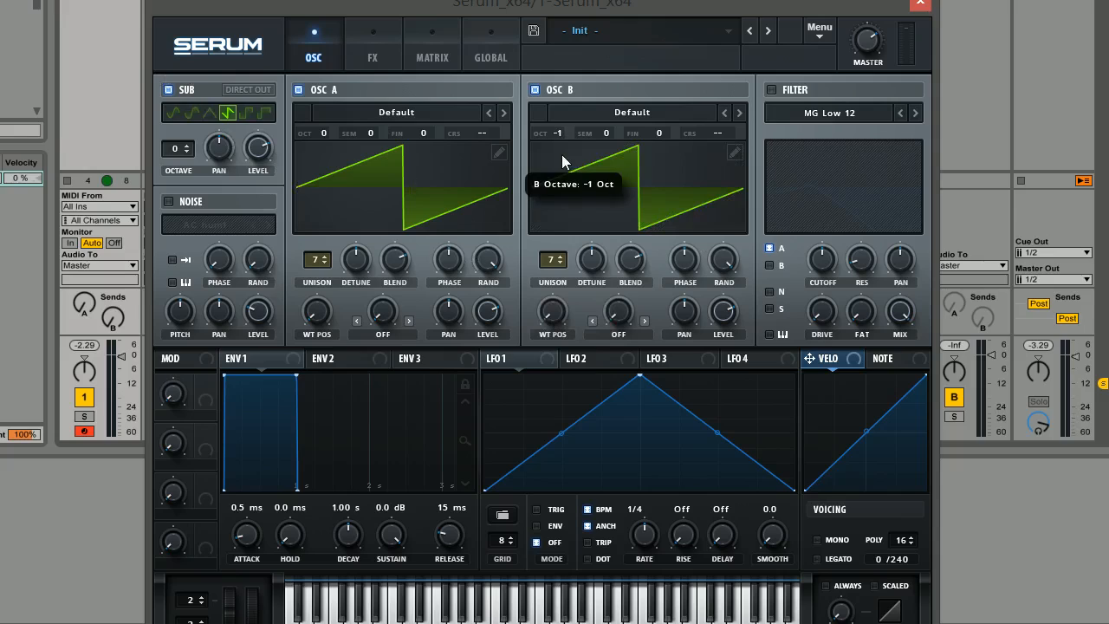
mouse_move(358, 90)
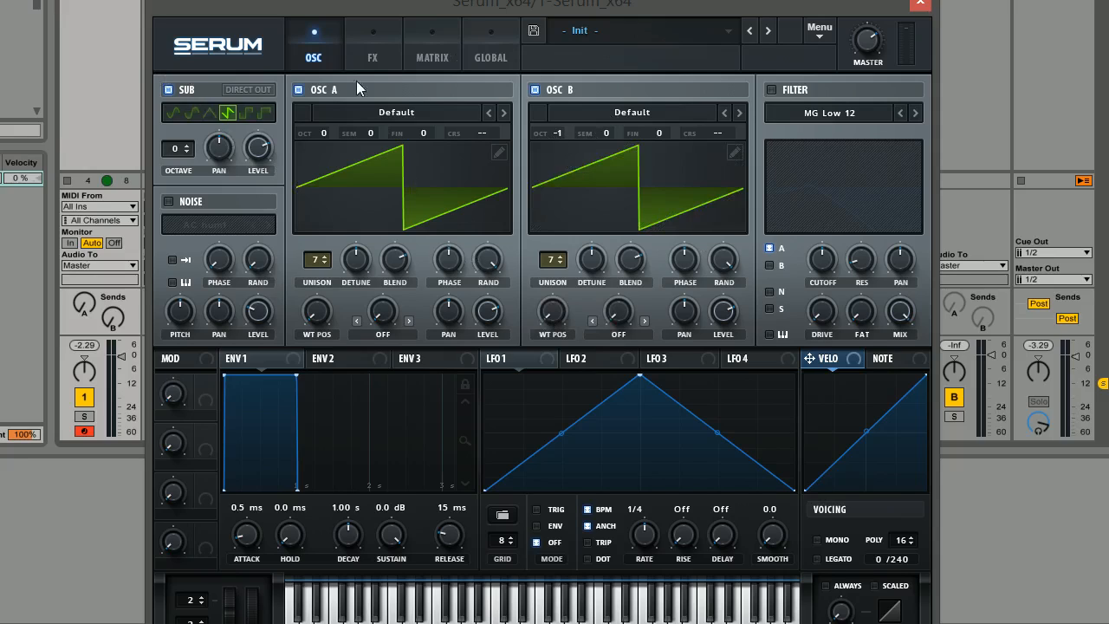
mouse_move(171, 158)
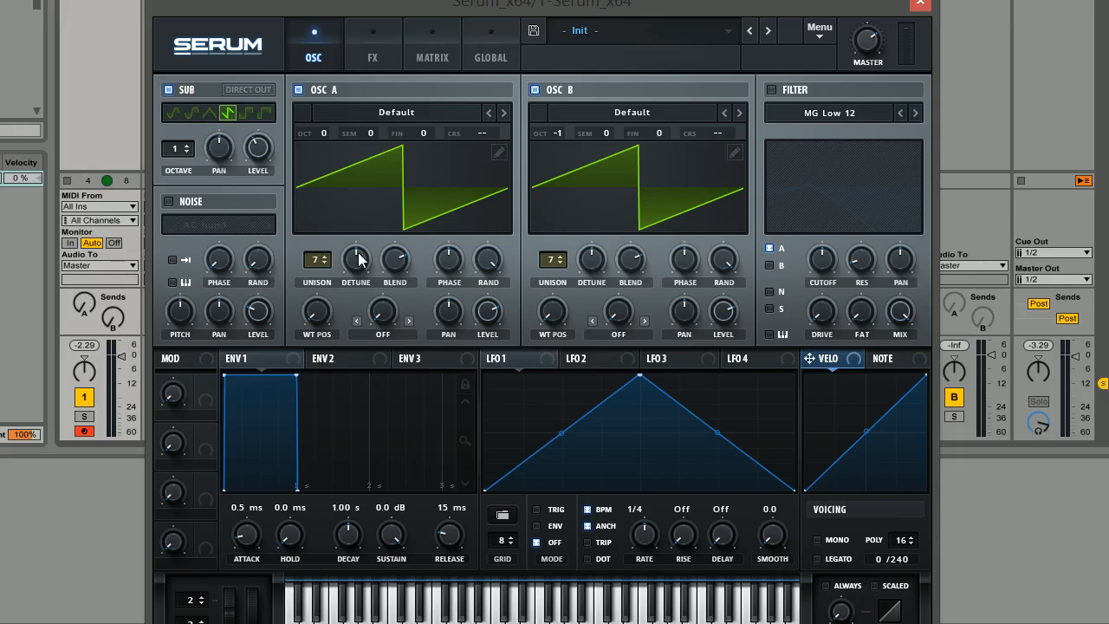
mouse_move(258, 148)
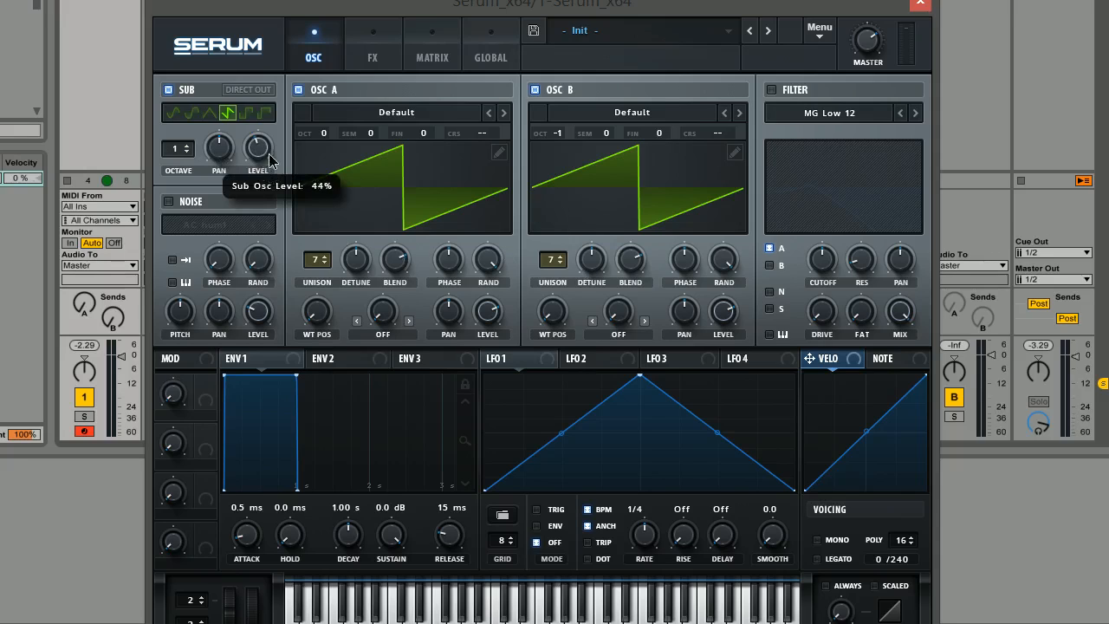
- Lower the sub oscillator level to about 28%
drag(258, 148, 258, 167)
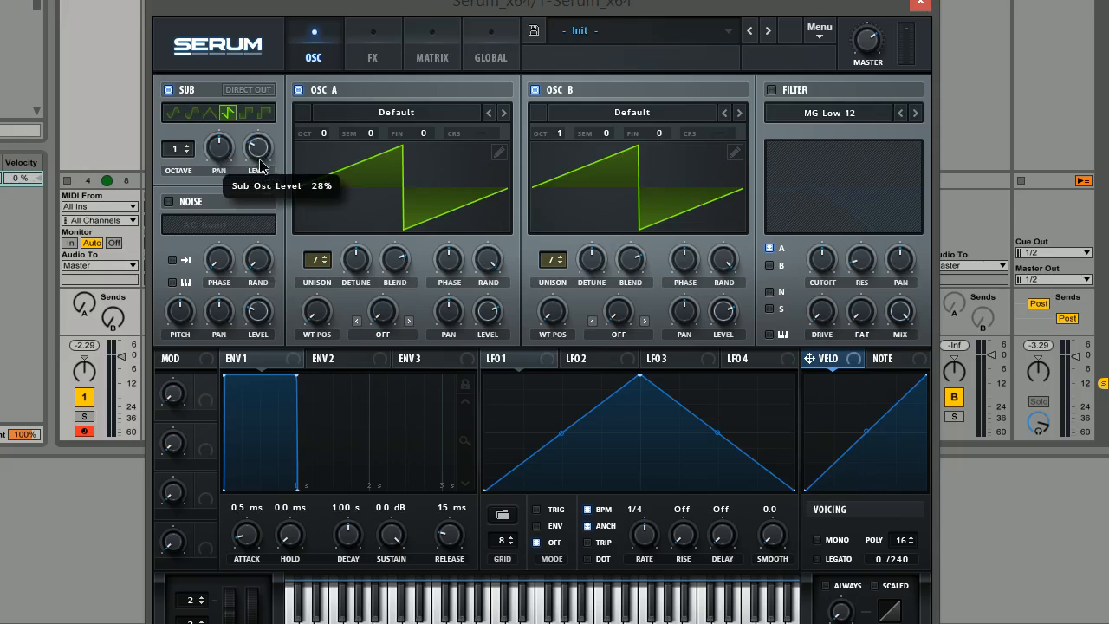
mouse_move(243, 193)
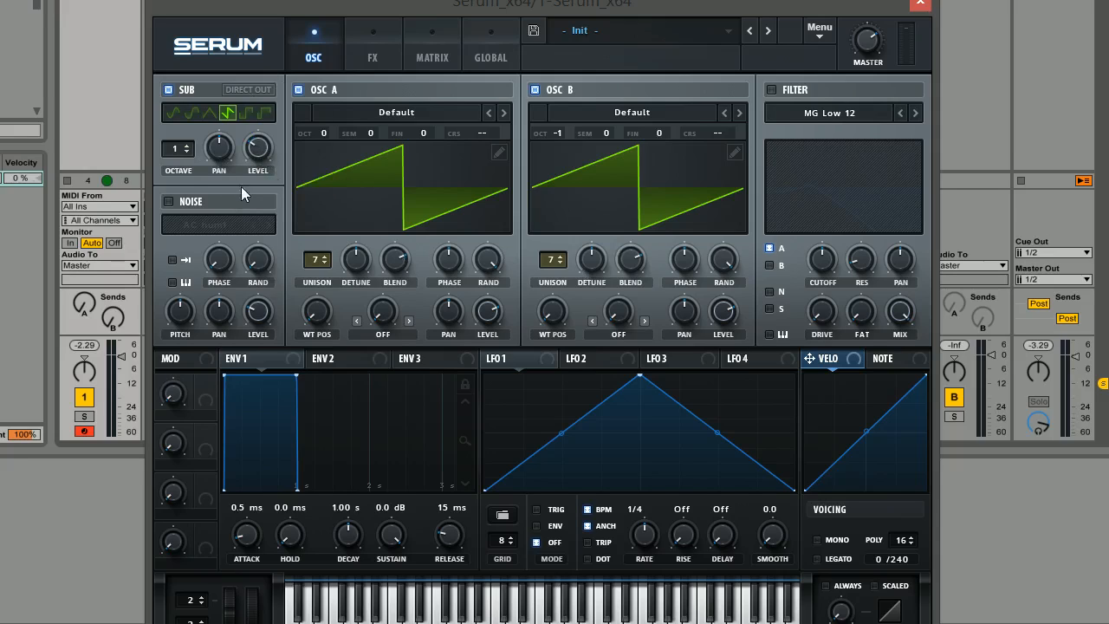
mouse_move(324, 171)
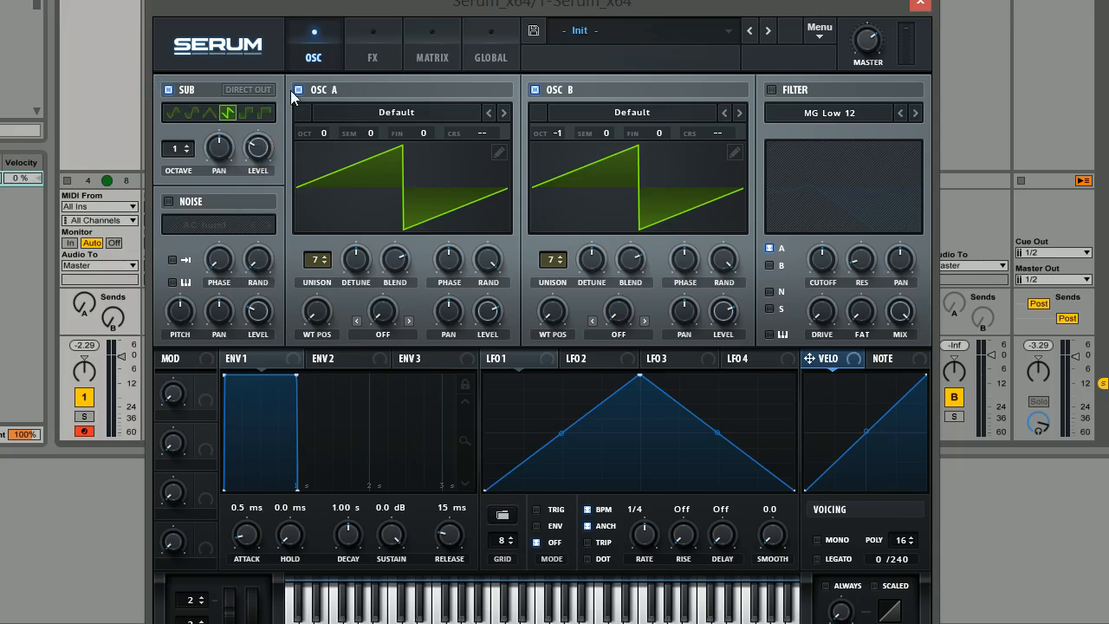
mouse_move(258, 147)
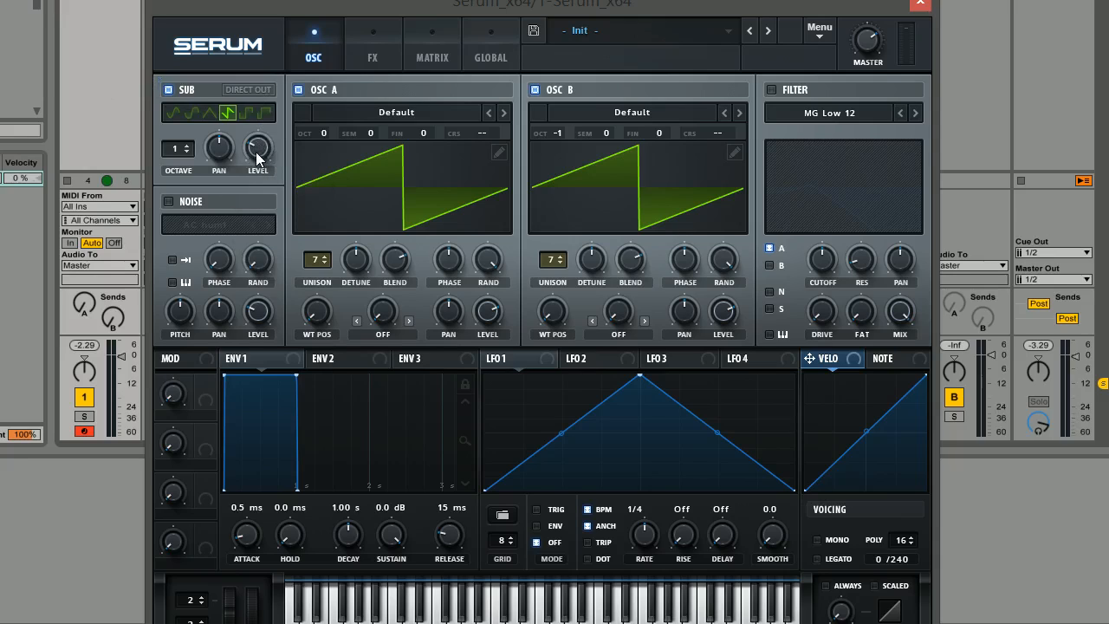
mouse_move(285, 179)
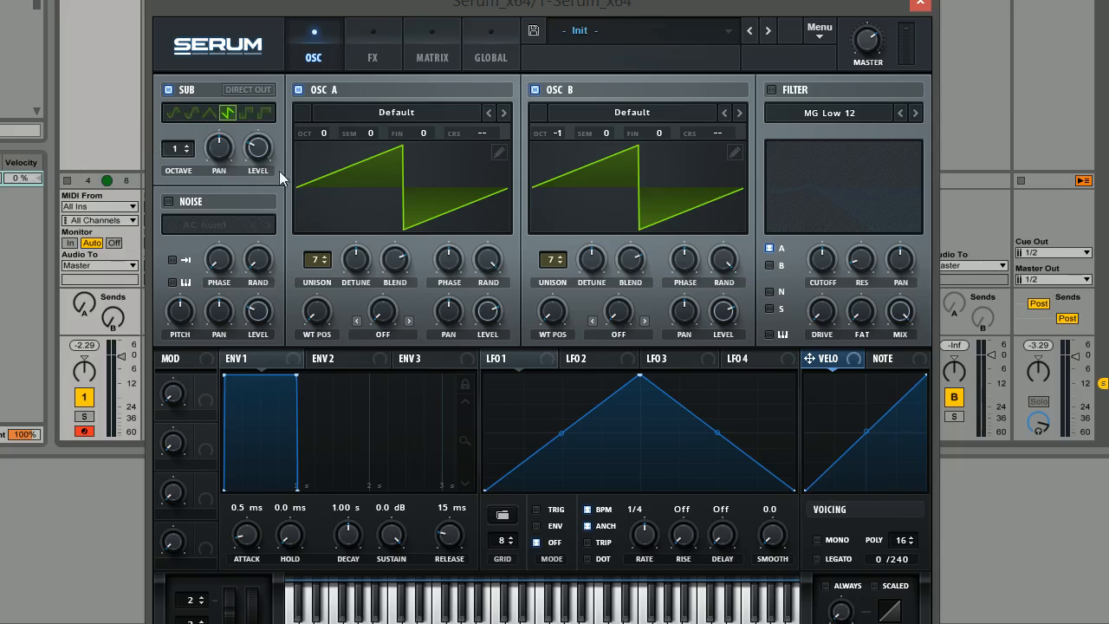
mouse_move(221, 134)
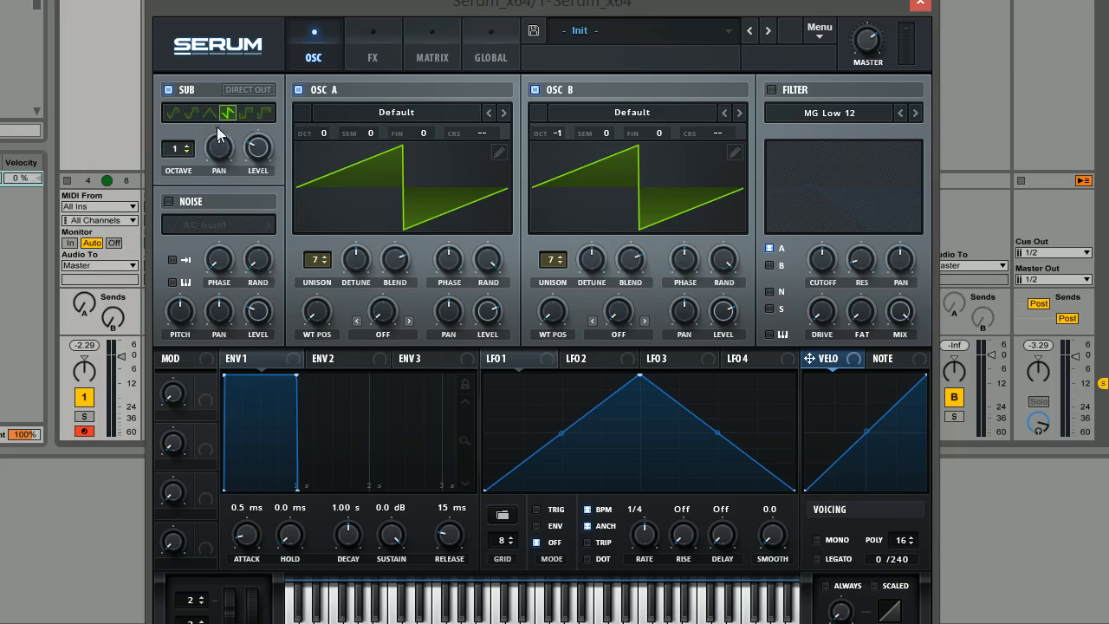
mouse_move(276, 157)
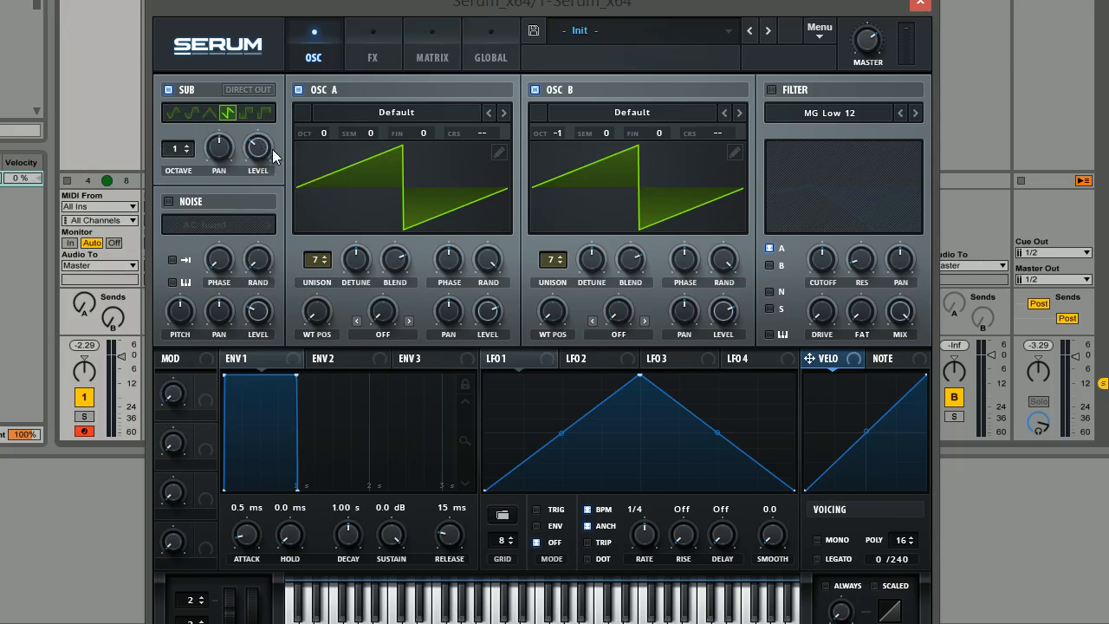
mouse_move(546, 282)
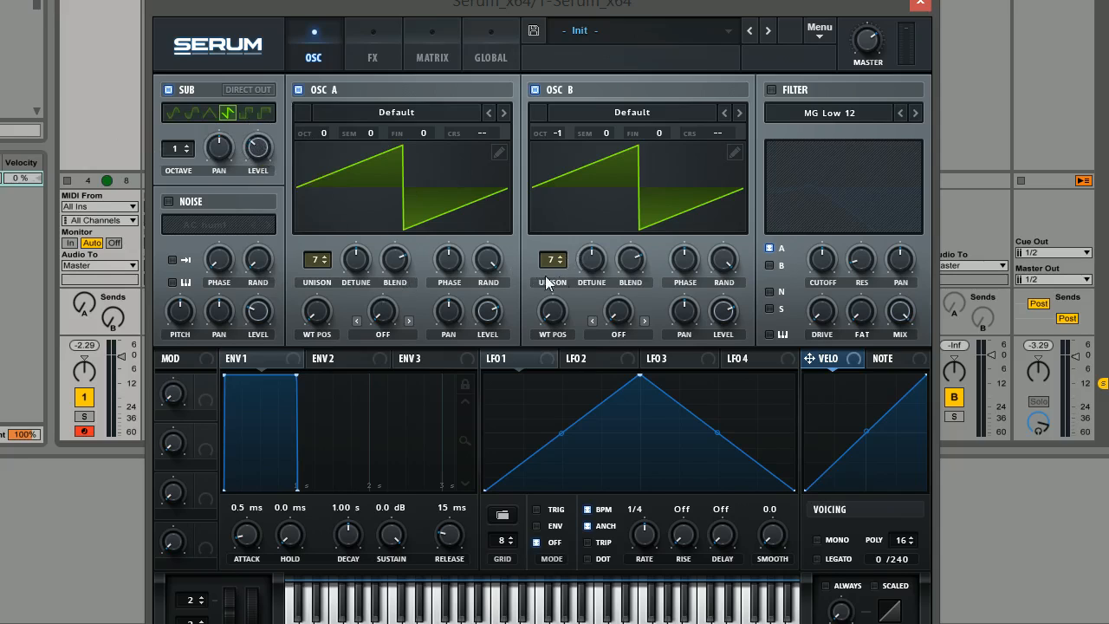
mouse_move(568, 261)
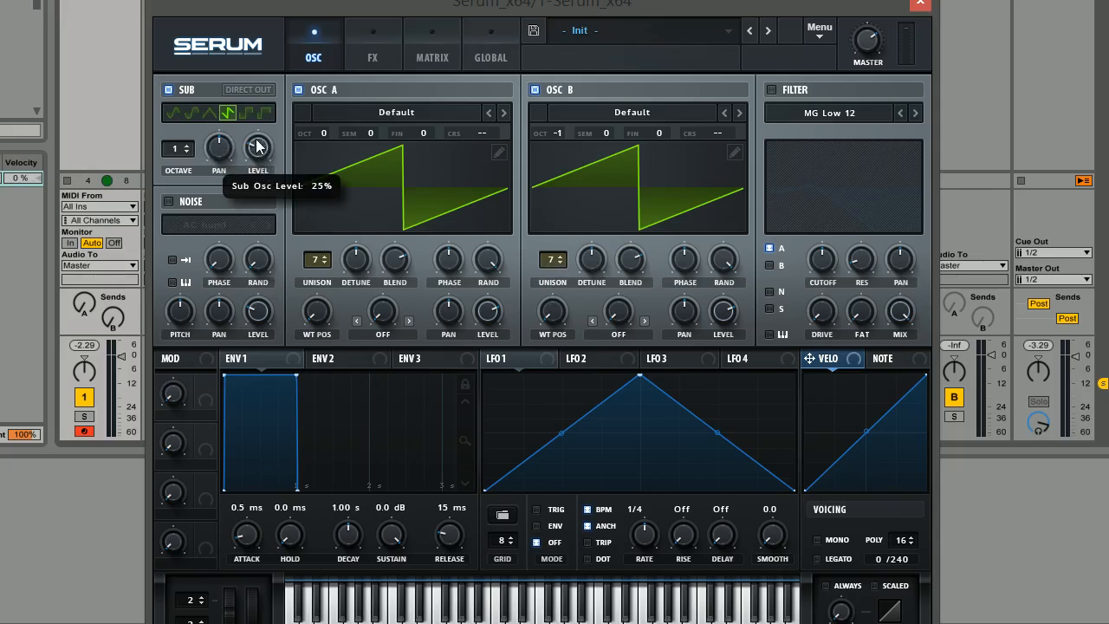
mouse_move(552, 291)
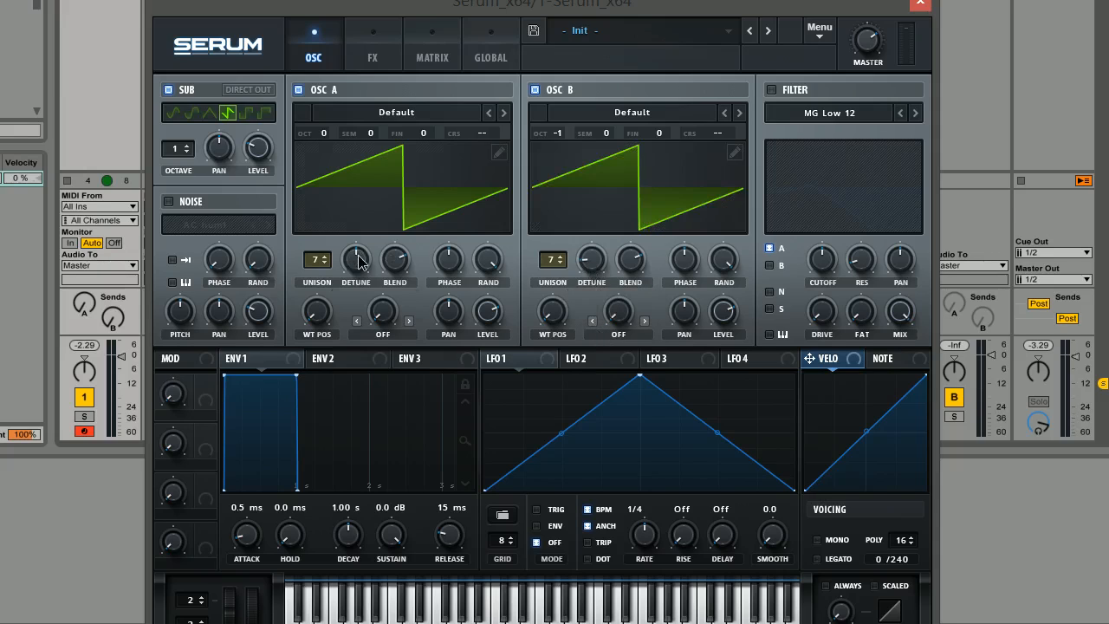
- Set OSC A unison detune to 0.10, reduce OSC B detune, and turn the Master volume down
drag(355, 260, 354, 241)
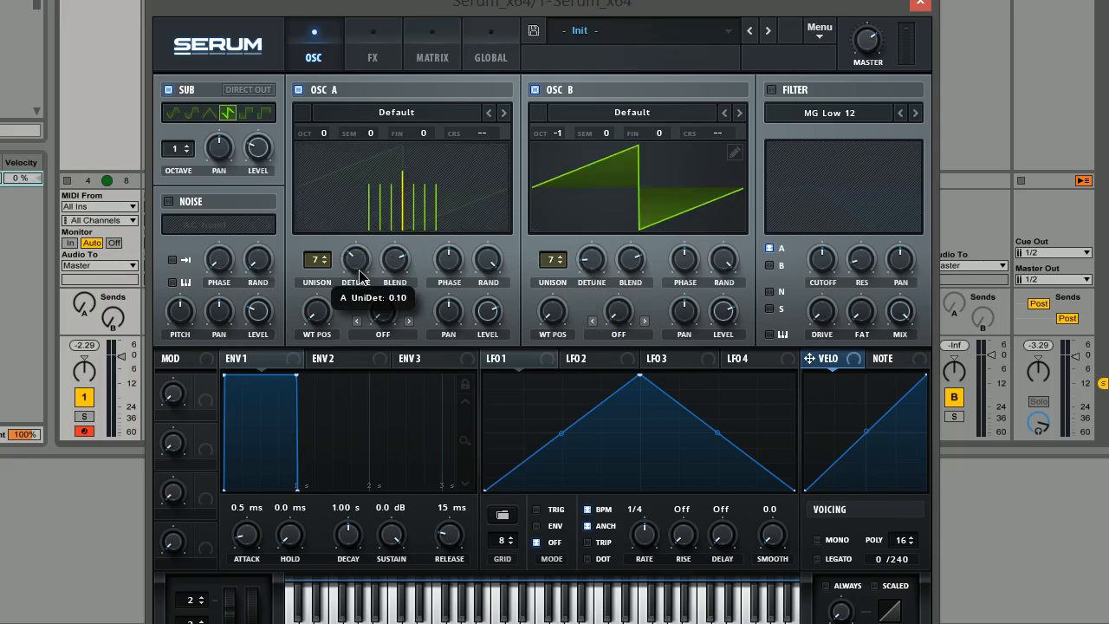
drag(355, 260, 355, 269)
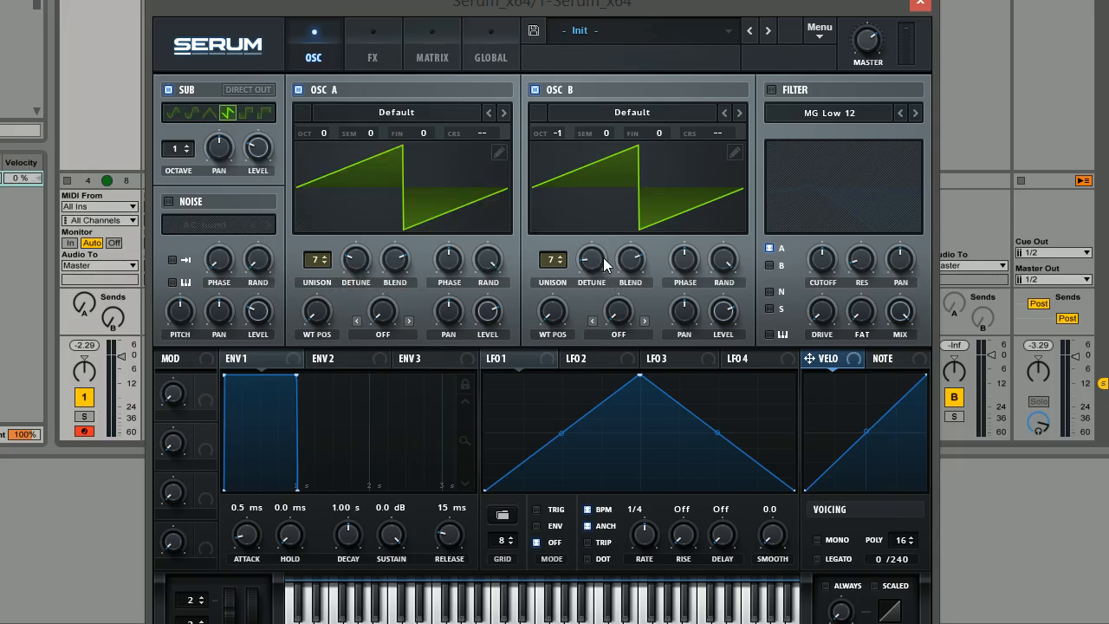
mouse_move(868, 44)
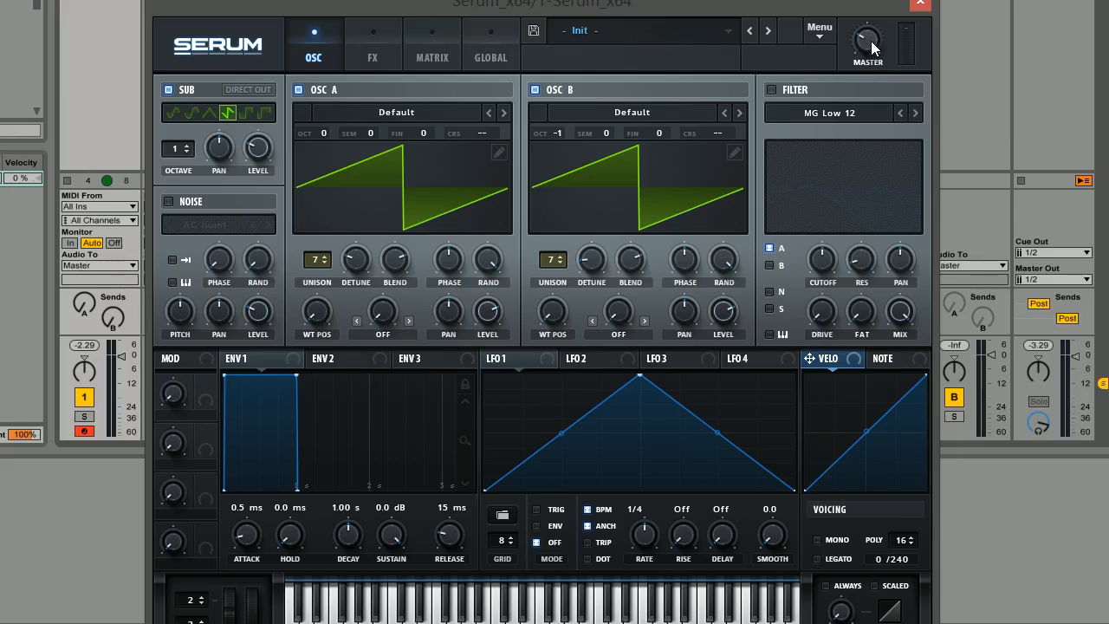
drag(868, 39, 867, 42)
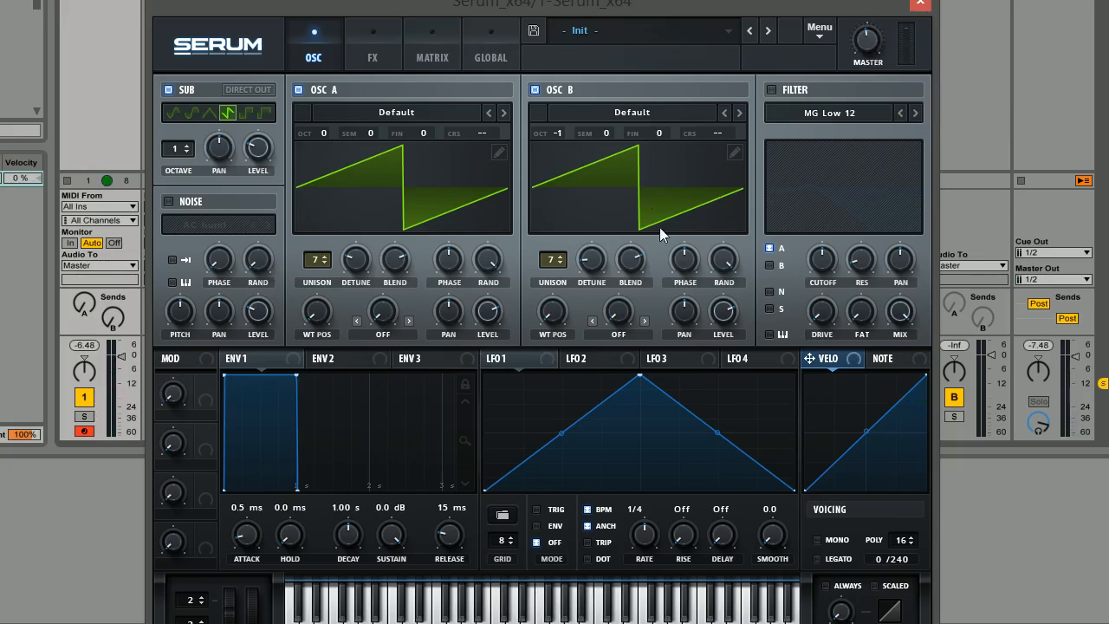
mouse_move(498, 153)
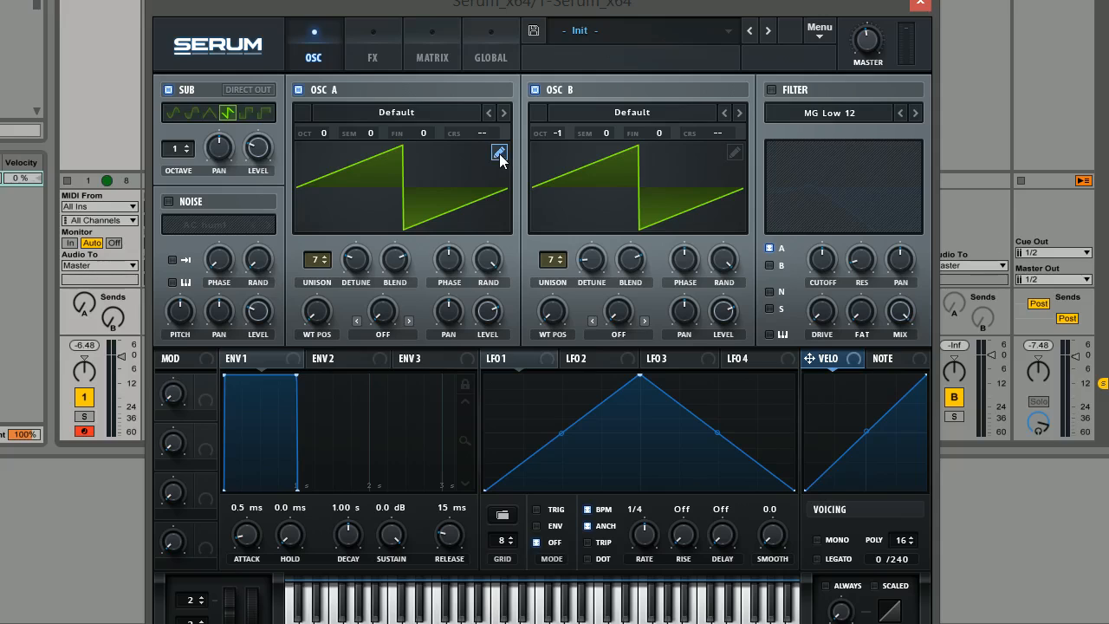
mouse_move(353, 206)
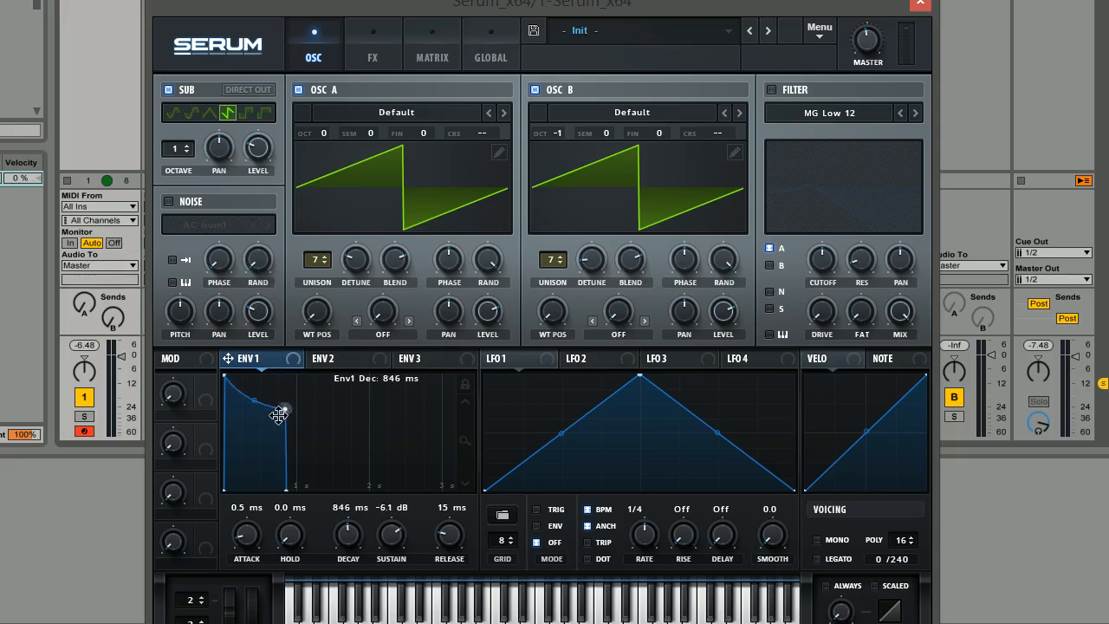
- Shape ENV 1 to 48 ms attack, 634 ms decay, −21.3 dB sustain and 231 ms release
drag(286, 411, 273, 452)
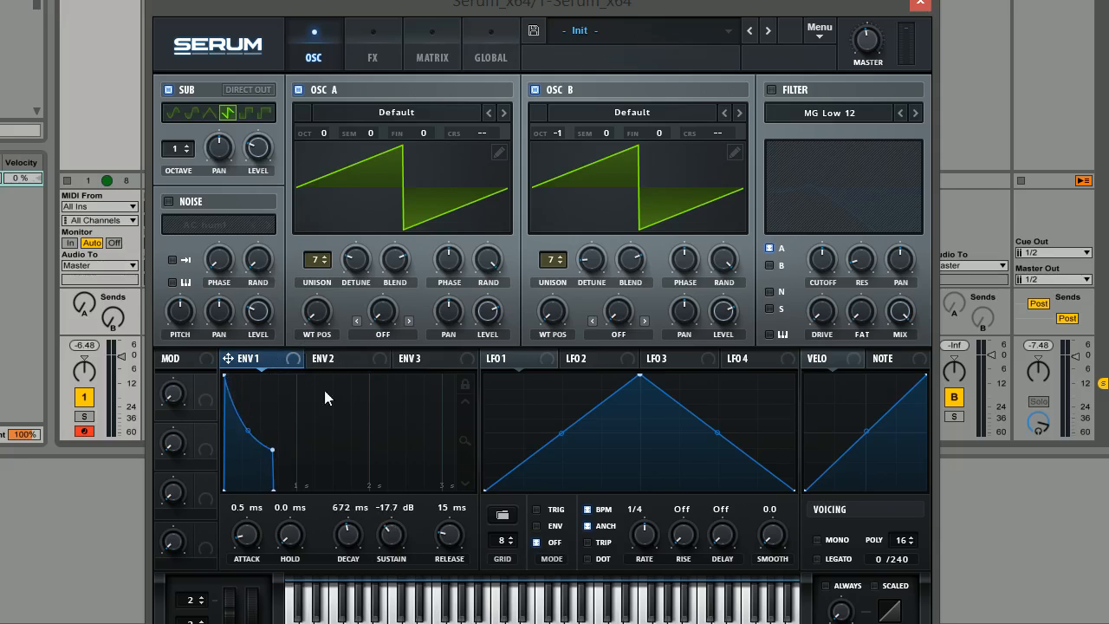
mouse_move(251, 397)
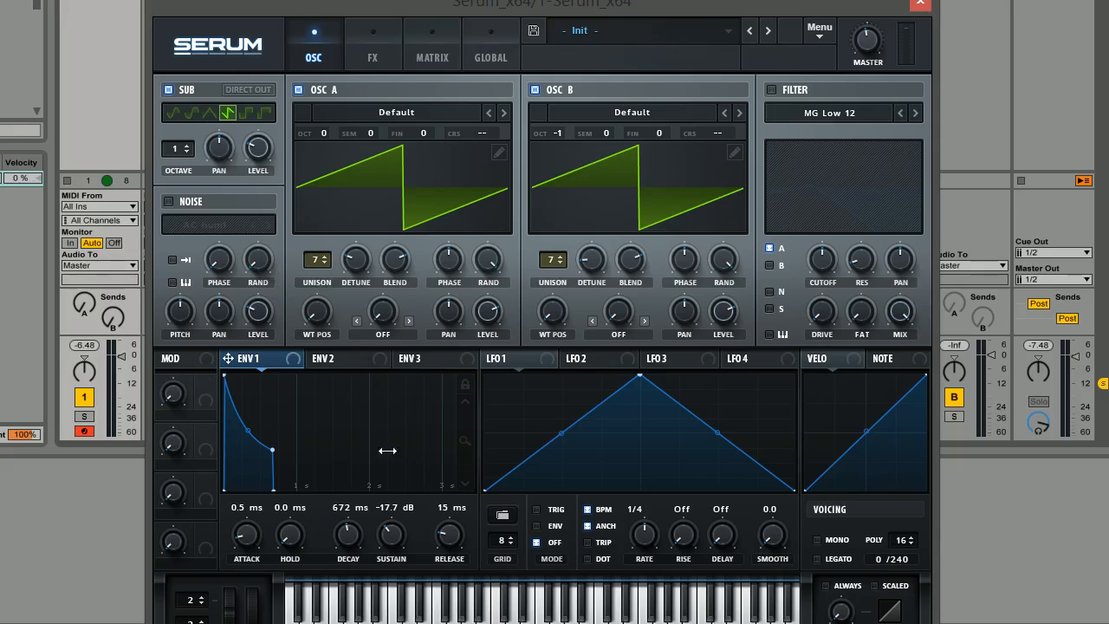
mouse_move(419, 538)
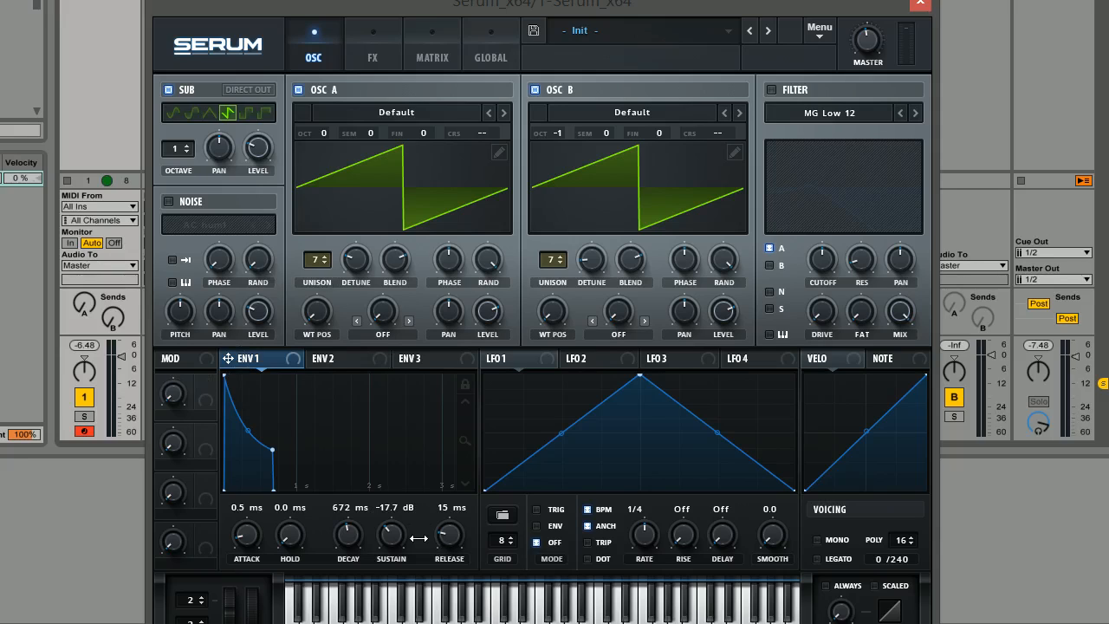
mouse_move(449, 533)
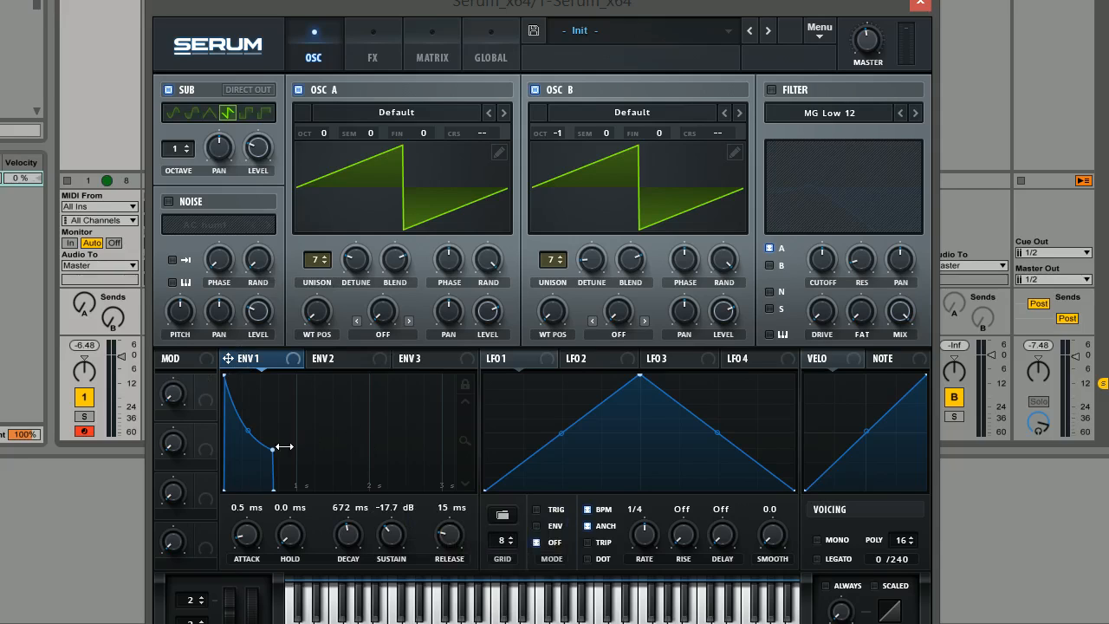
drag(284, 447, 269, 457)
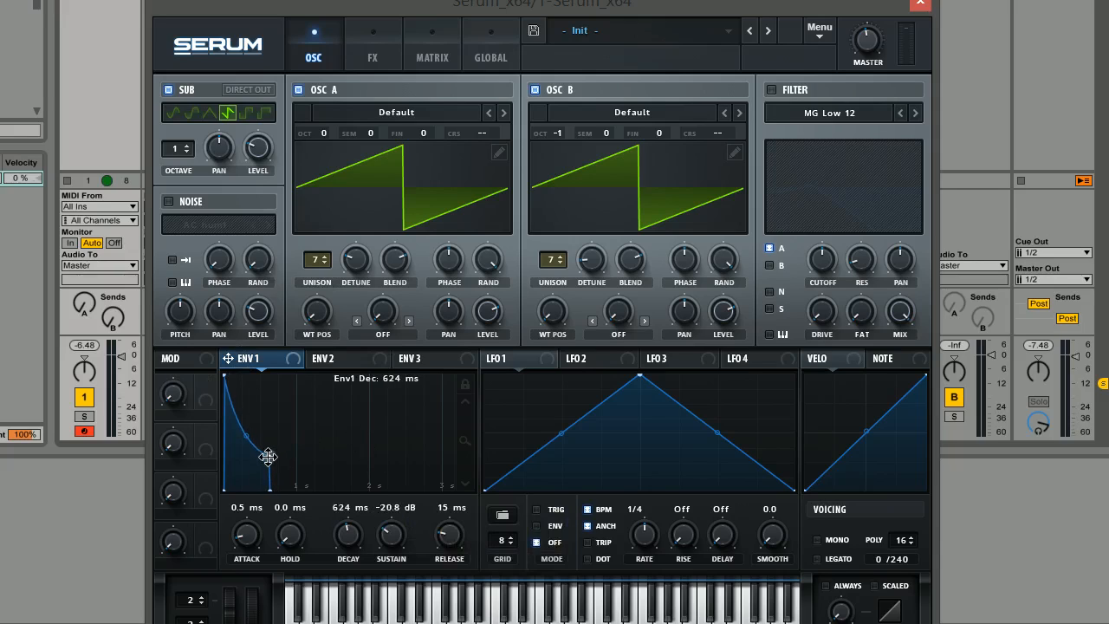
drag(268, 457, 270, 464)
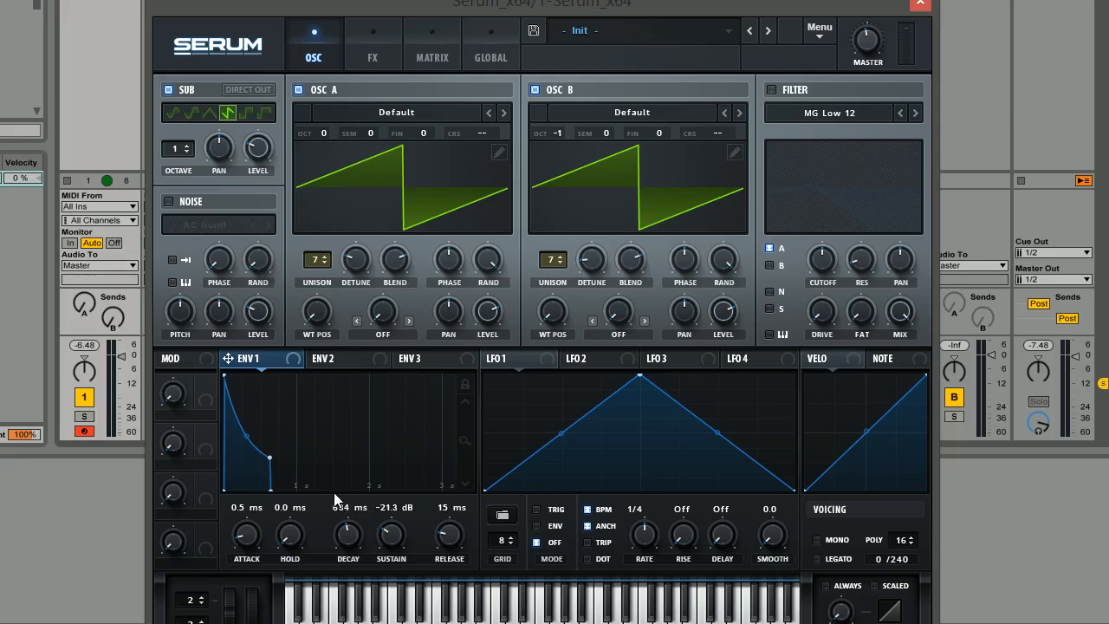
drag(246, 535, 246, 520)
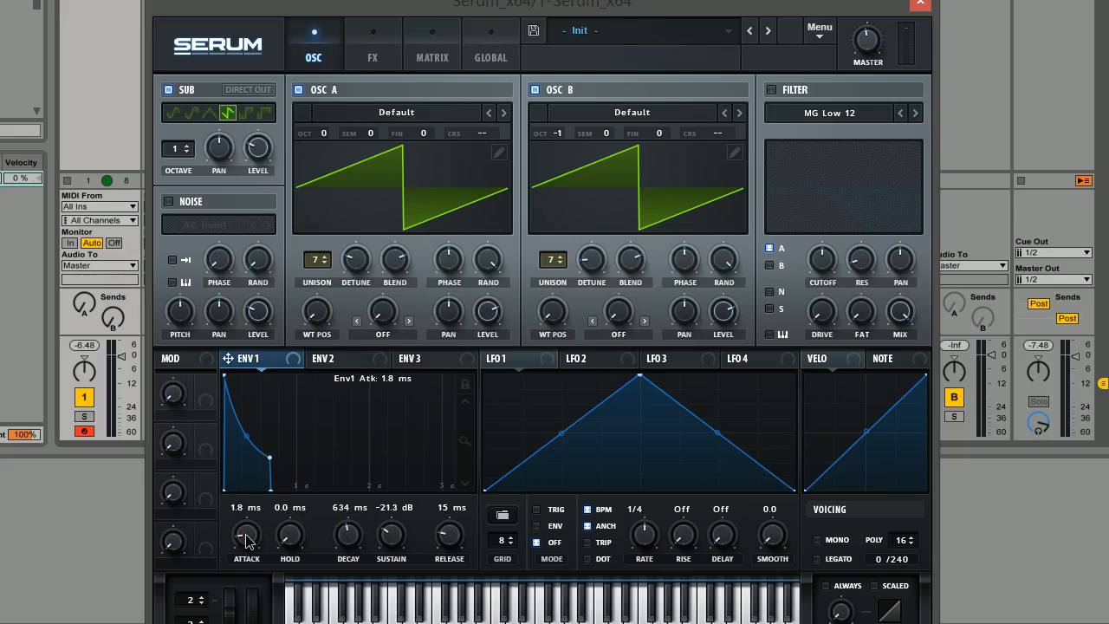
drag(247, 535, 252, 524)
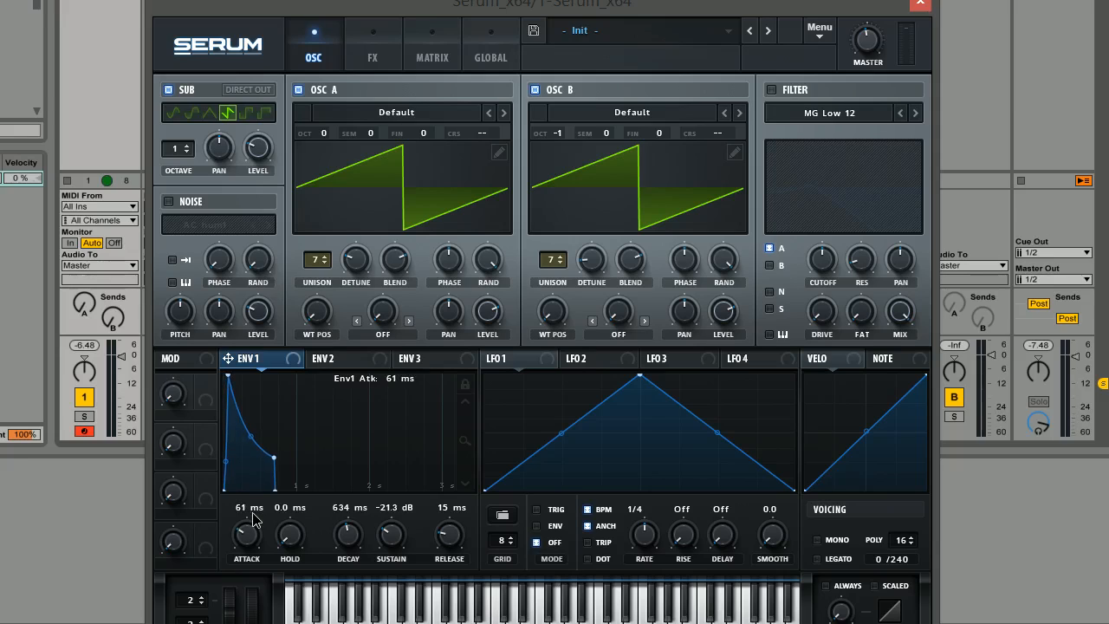
drag(246, 532, 252, 537)
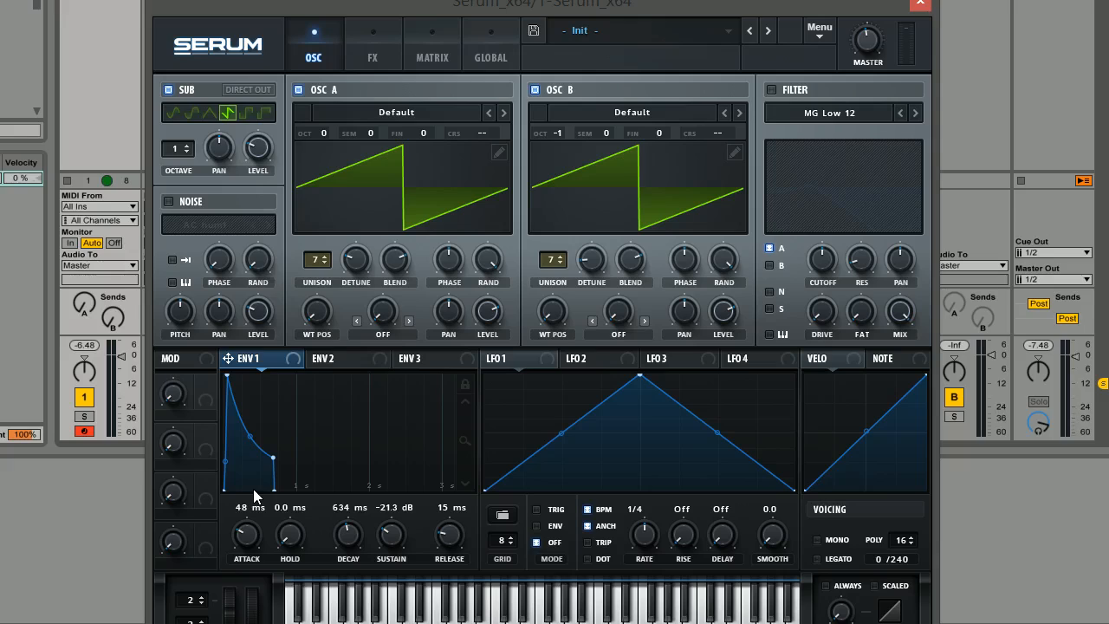
mouse_move(546, 245)
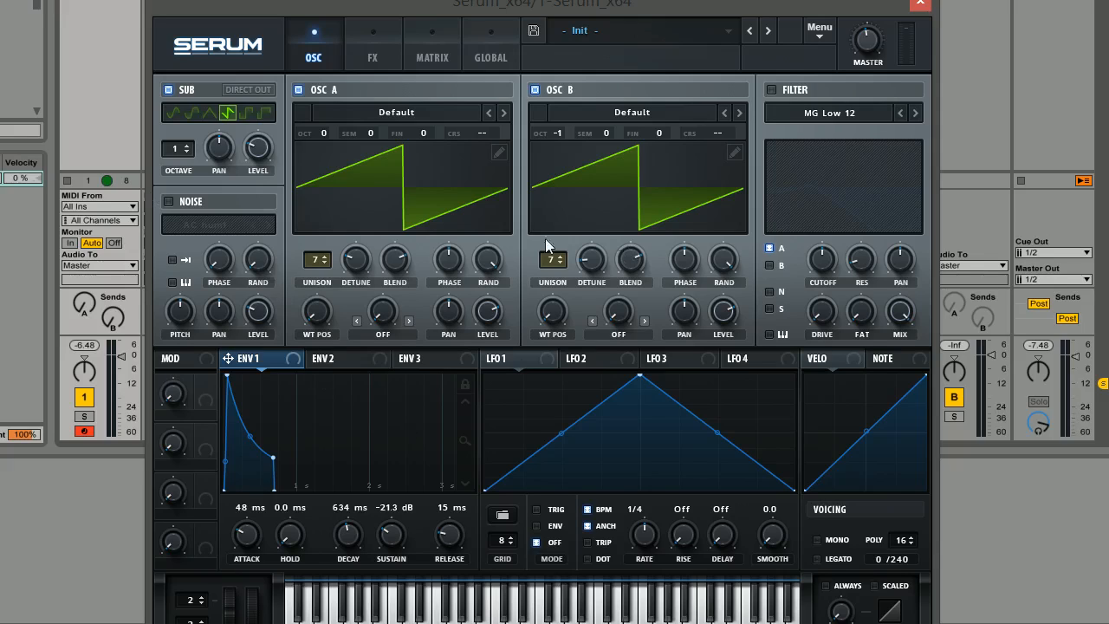
mouse_move(707, 123)
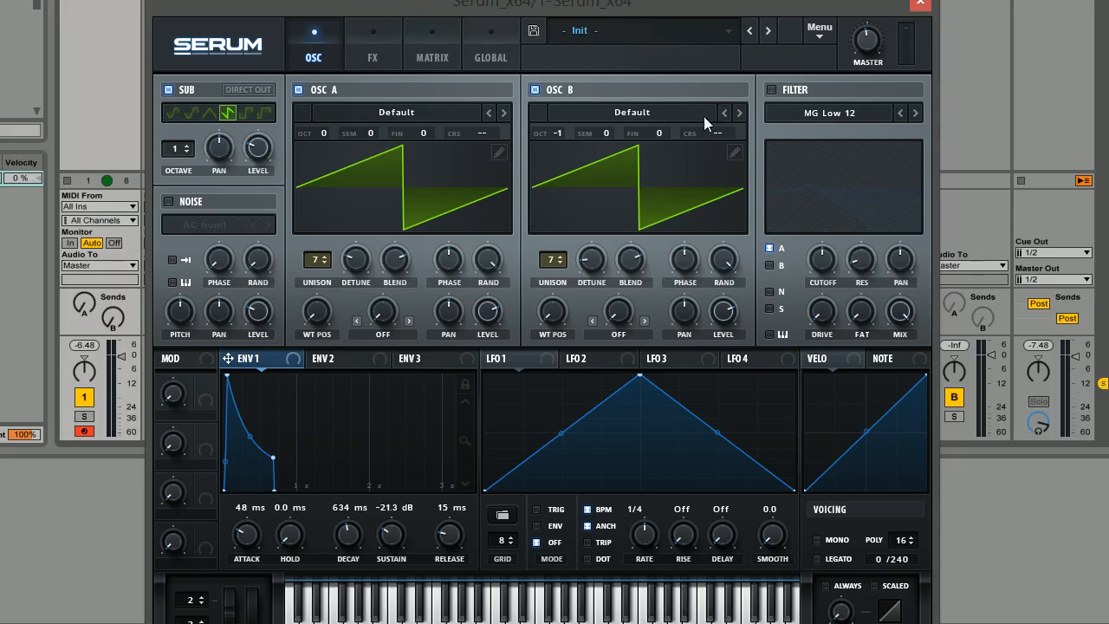
mouse_move(467, 536)
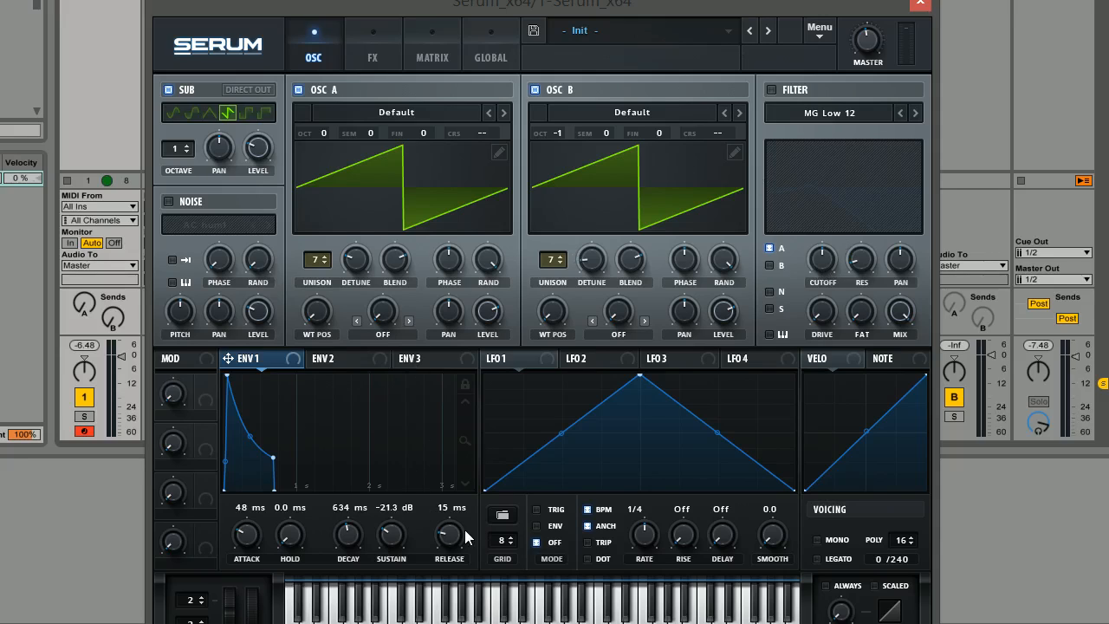
mouse_move(450, 535)
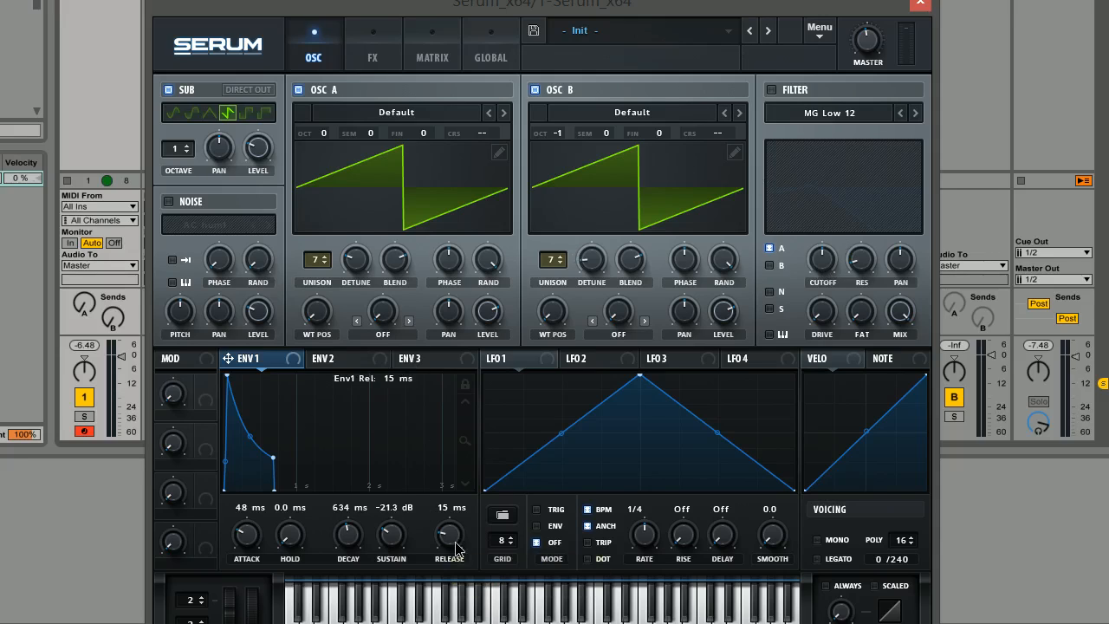
drag(448, 535, 459, 512)
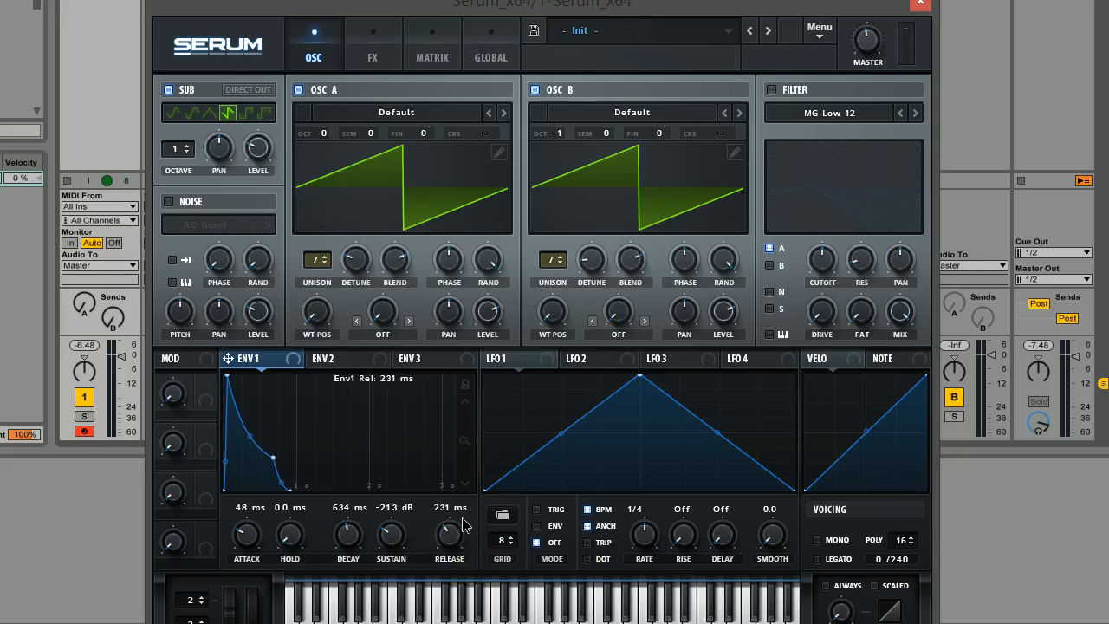
mouse_move(807, 100)
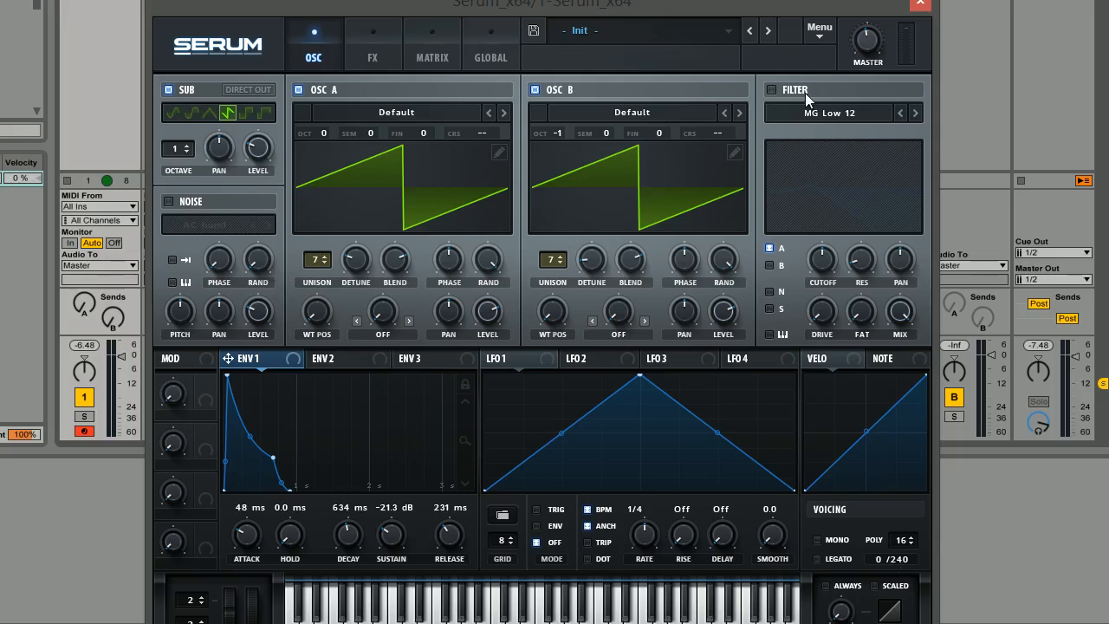
mouse_move(867, 43)
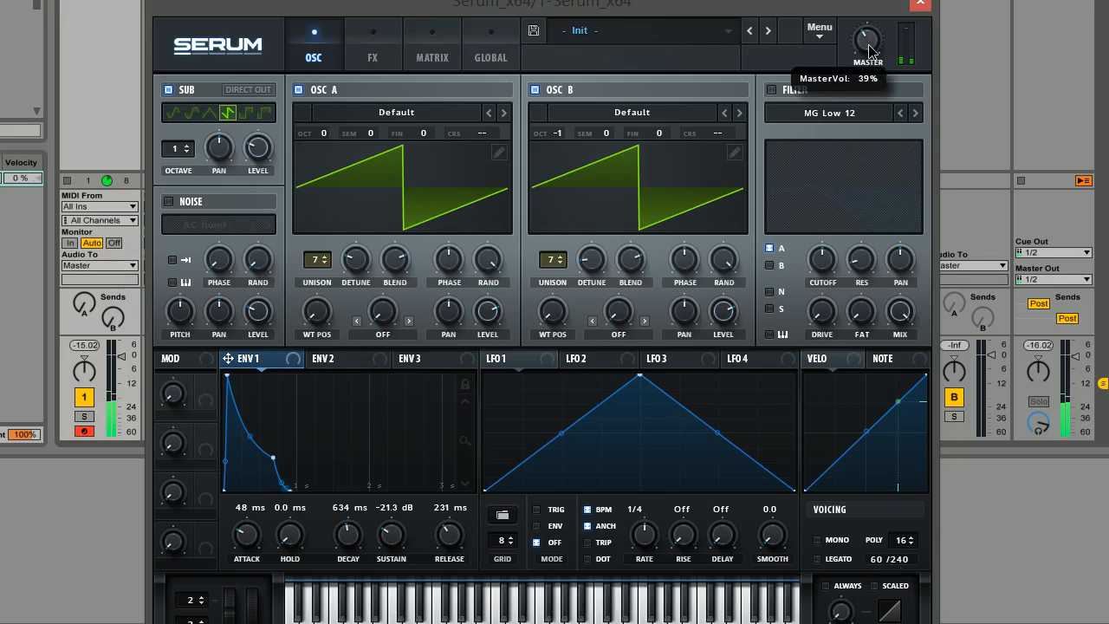
drag(868, 43, 868, 26)
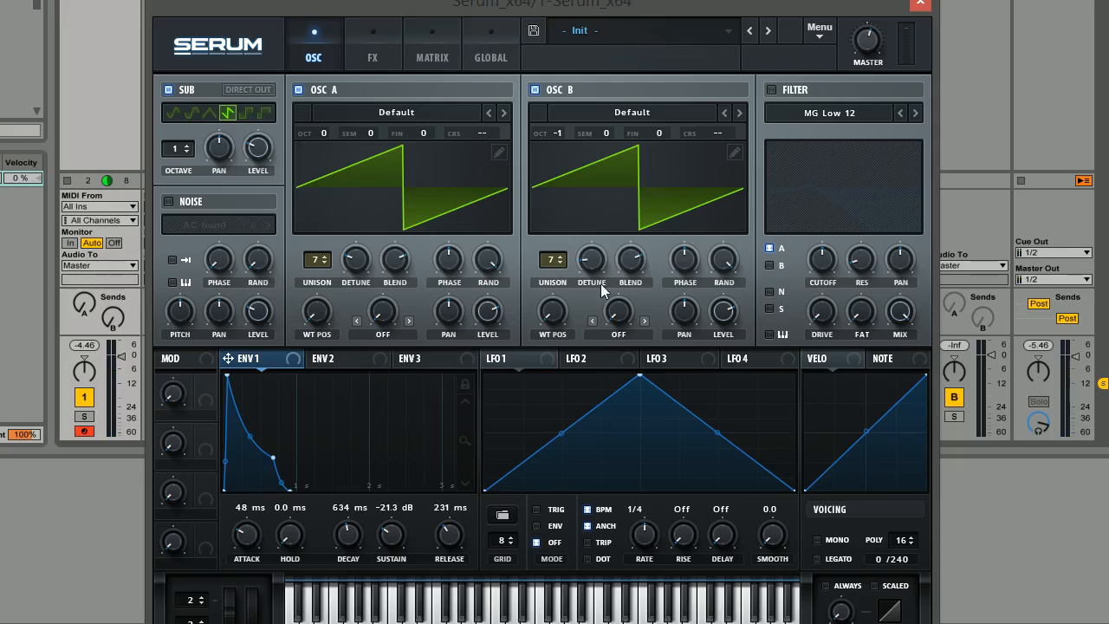
mouse_move(431, 217)
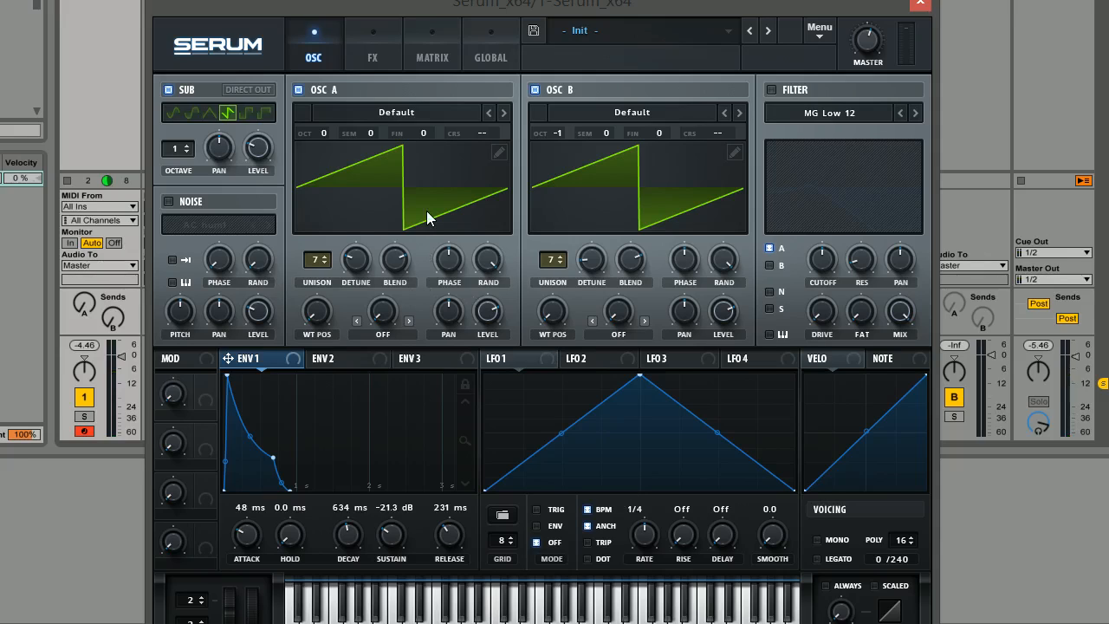
mouse_move(819, 187)
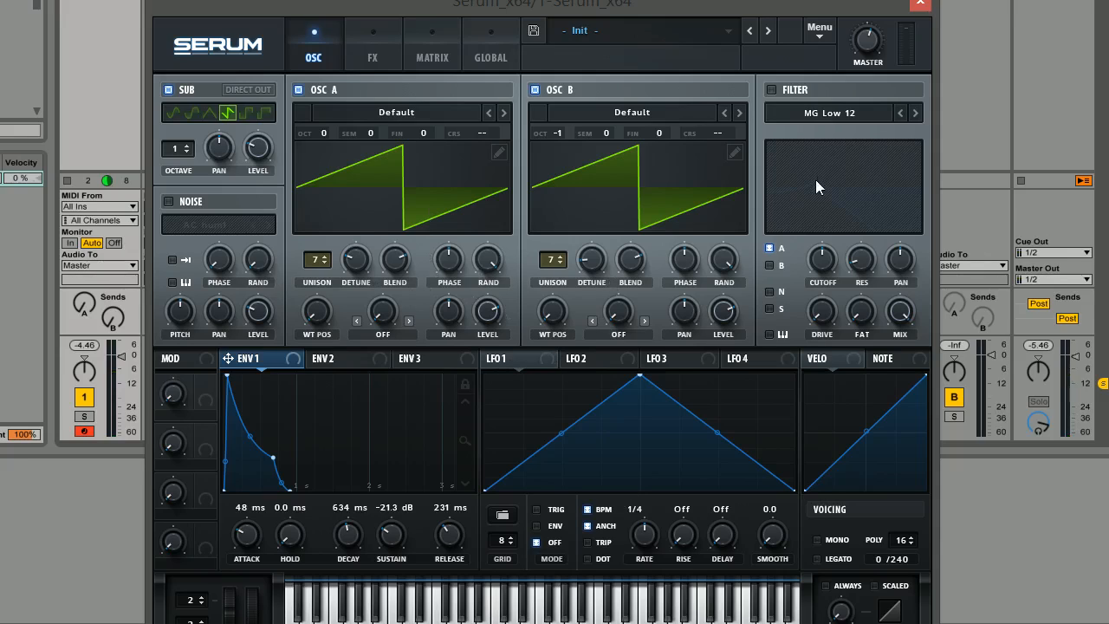
mouse_move(771, 91)
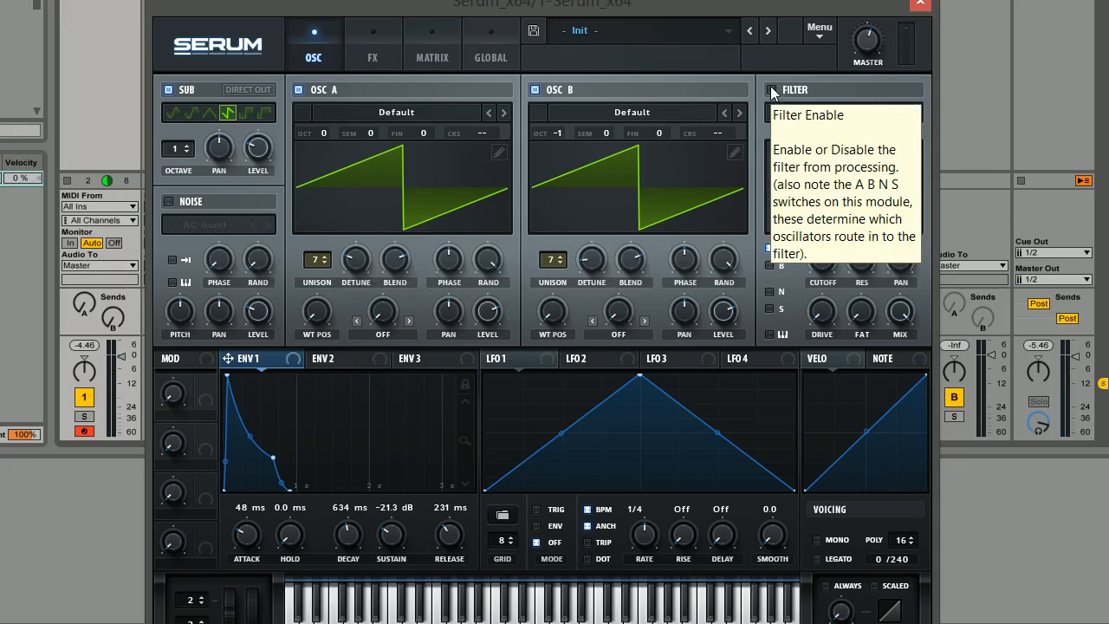
- Switch the filter on, route oscillator B through it, and make ENV 1 modulate resonance
click(773, 93)
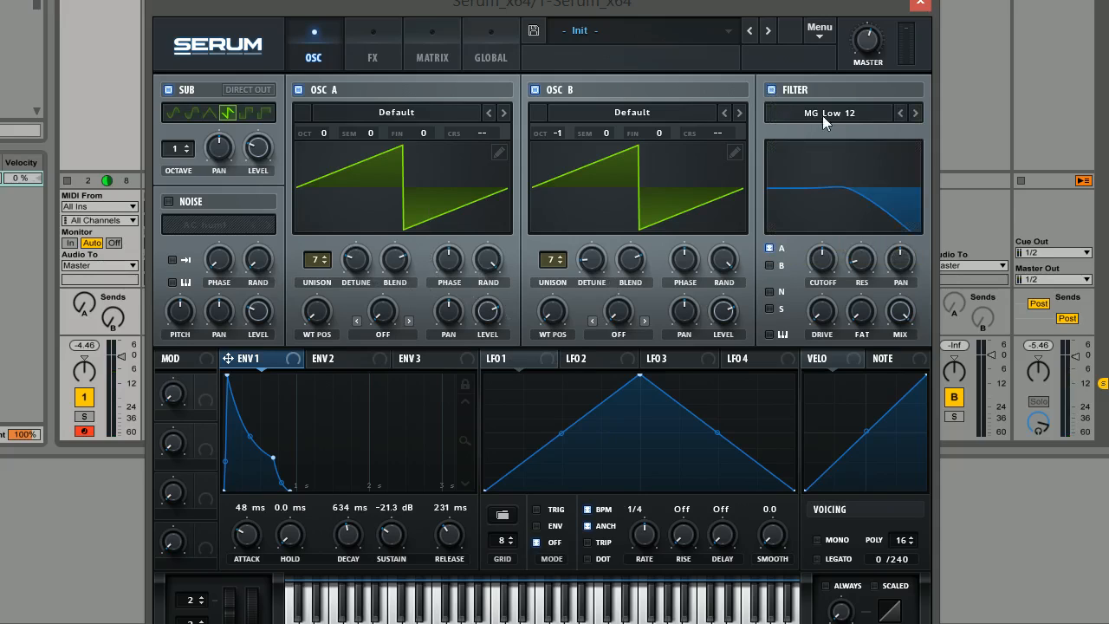
mouse_move(850, 96)
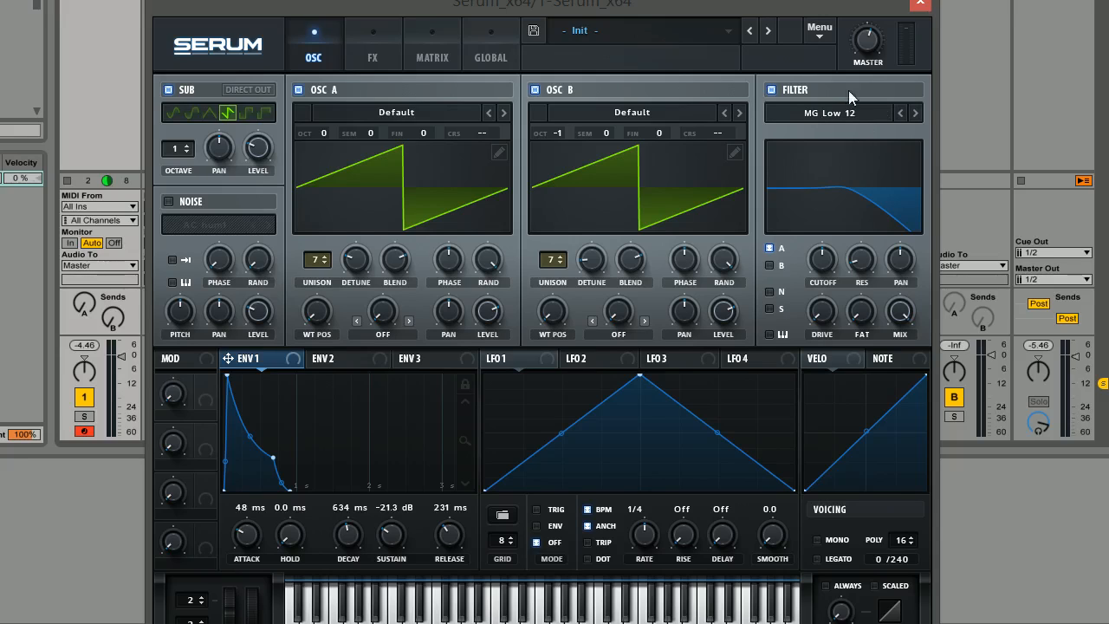
click(768, 249)
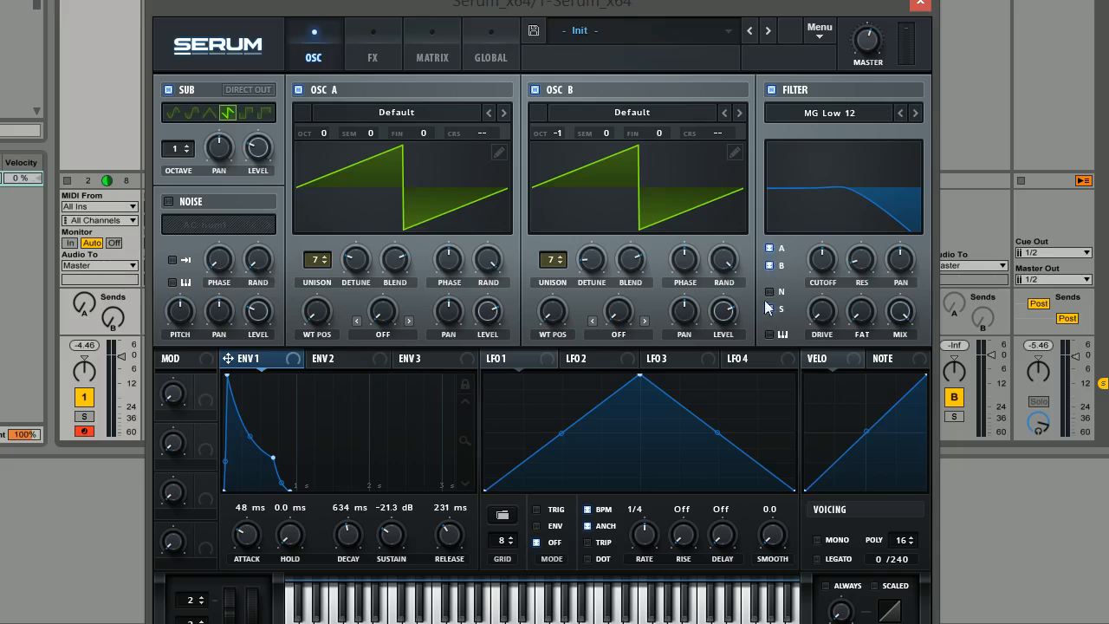
mouse_move(784, 309)
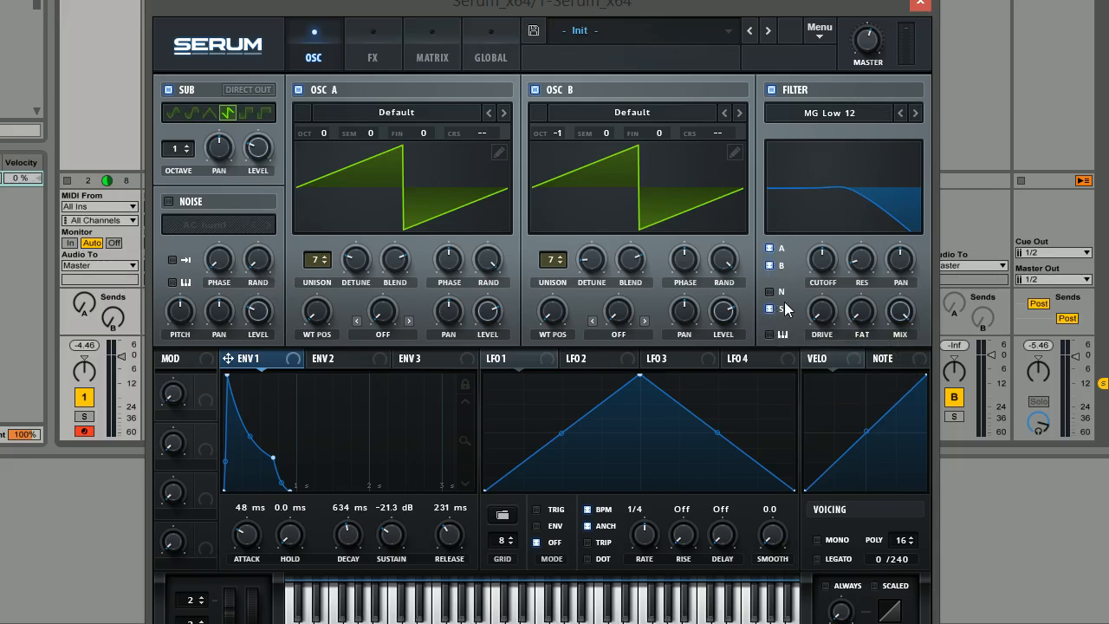
mouse_move(834, 264)
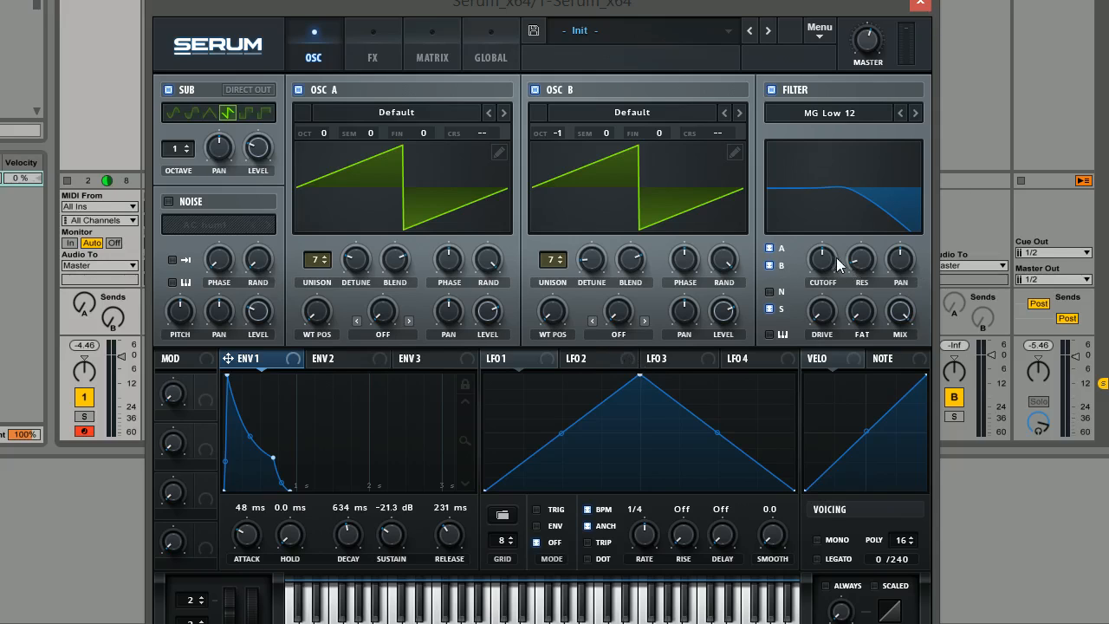
mouse_move(821, 260)
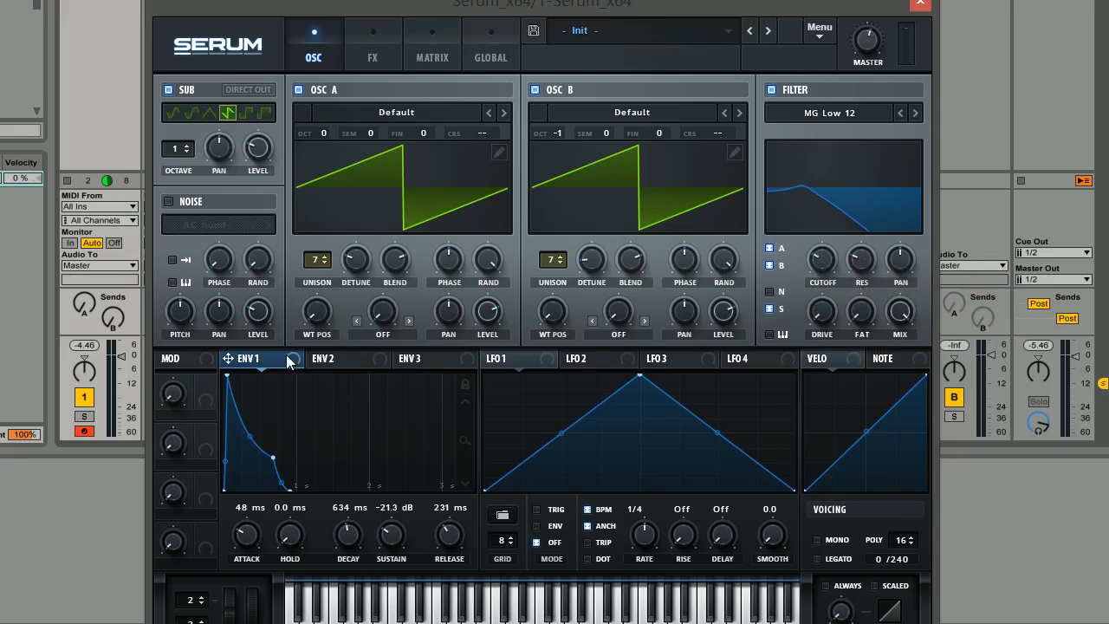
mouse_move(819, 264)
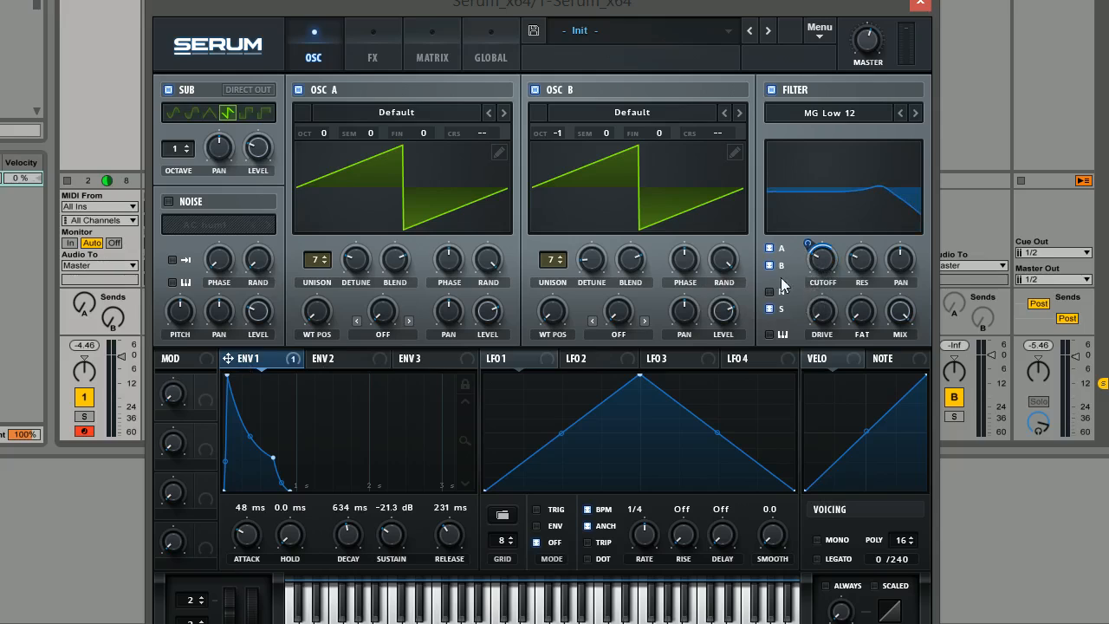
drag(861, 260, 861, 251)
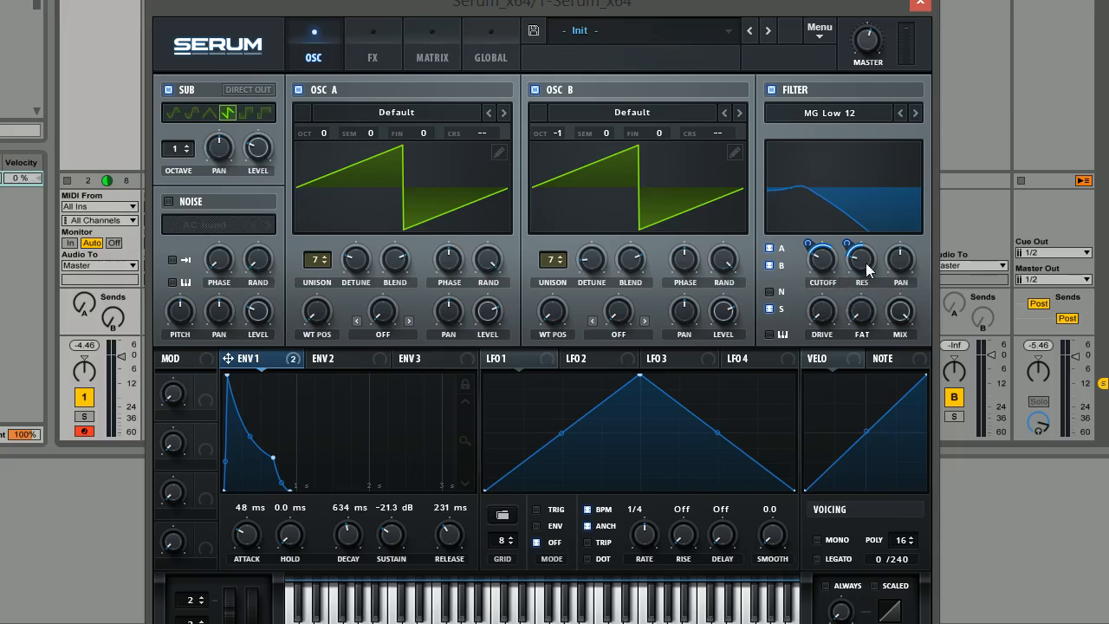
mouse_move(739, 238)
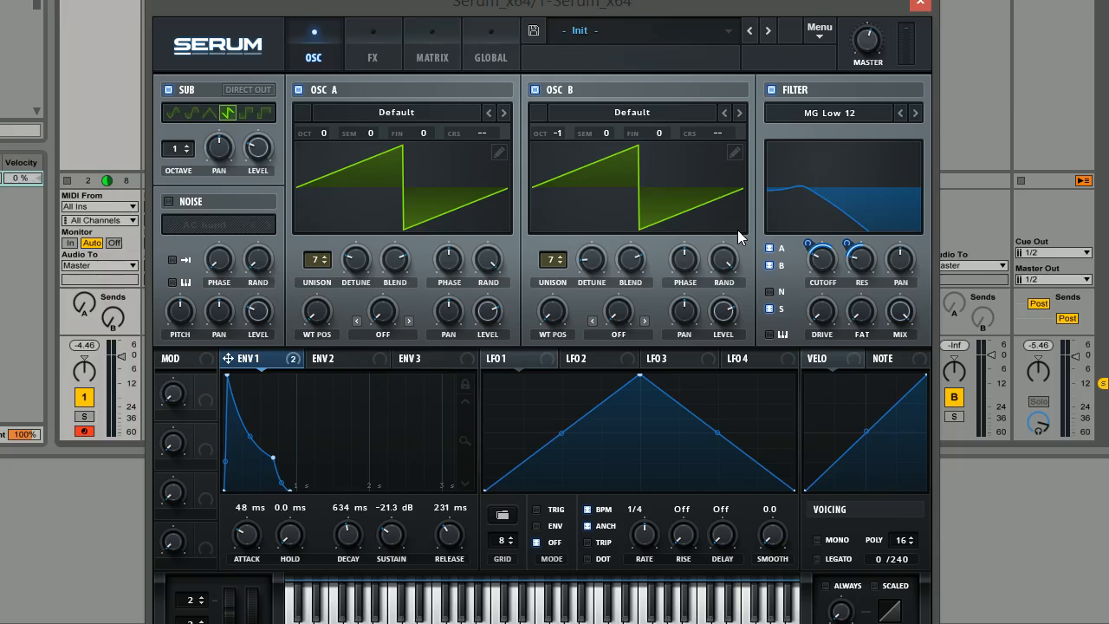
mouse_move(884, 43)
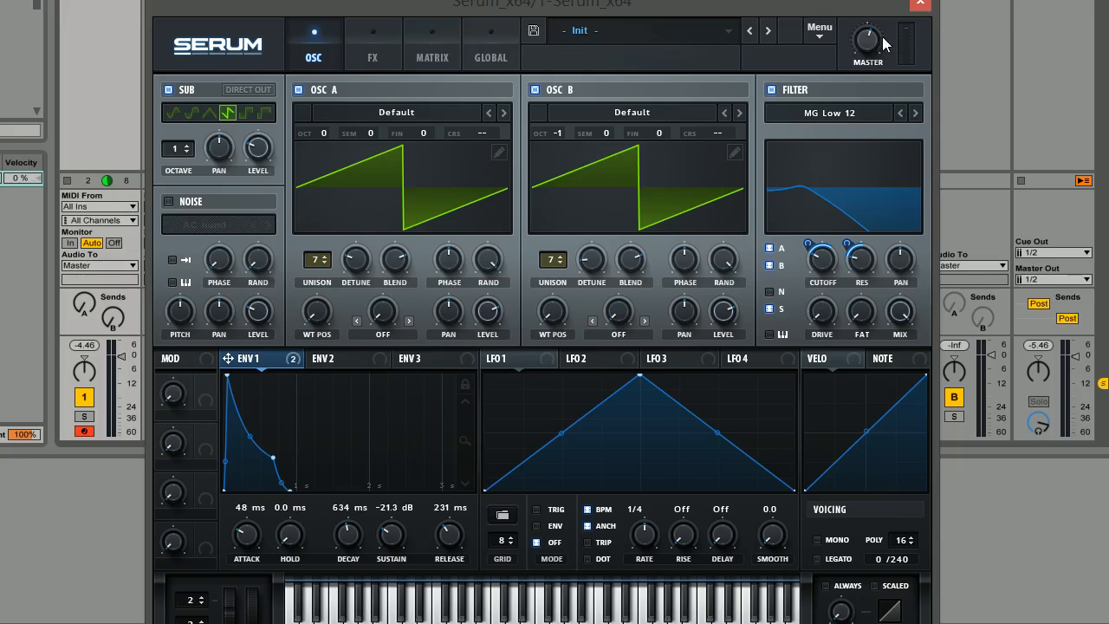
mouse_move(876, 42)
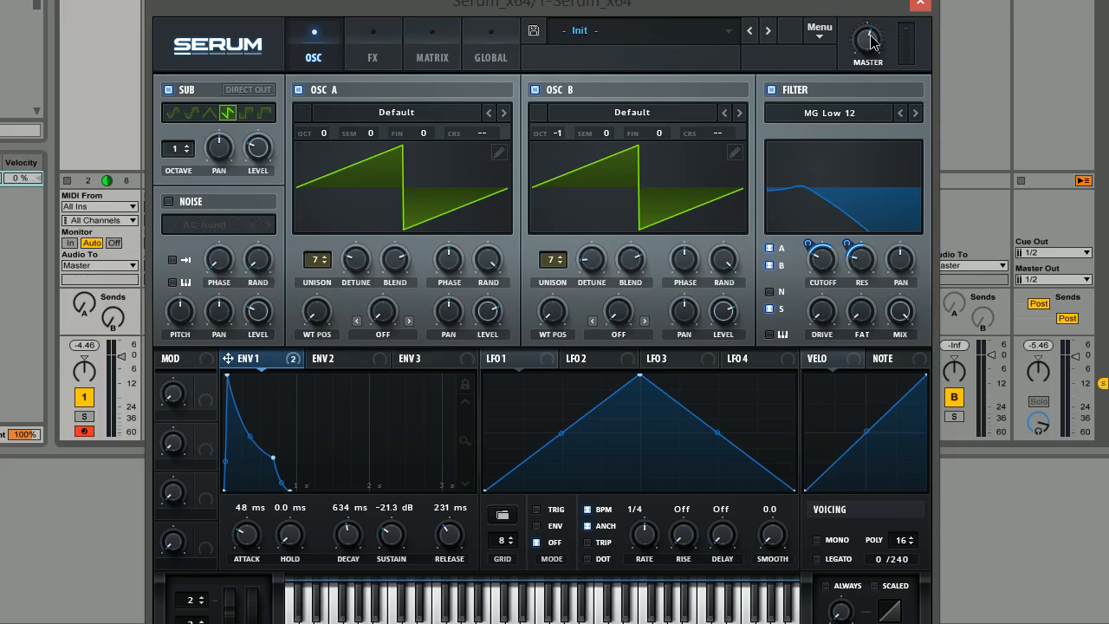
mouse_move(814, 288)
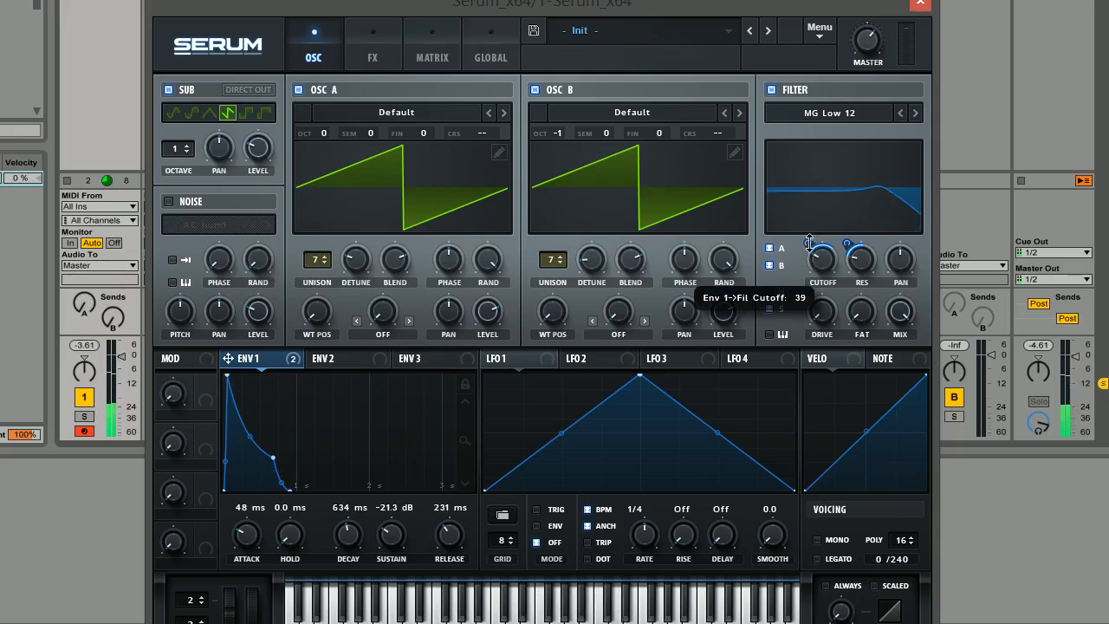
- Retune ENV 1's modulation depth on the filter cutoff to about 39
drag(808, 233, 808, 216)
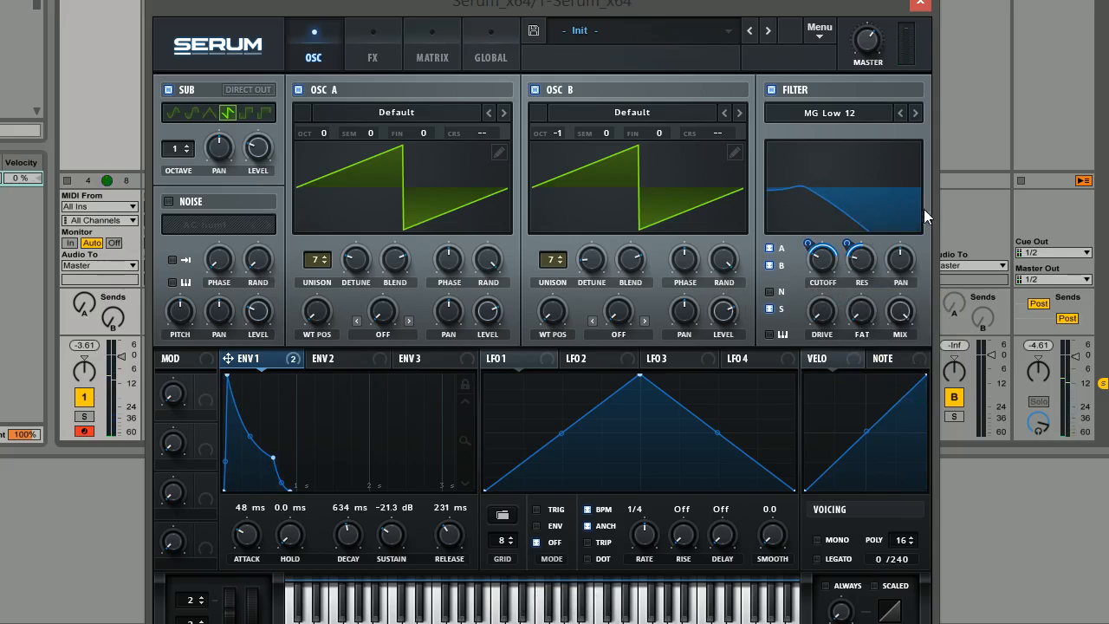
mouse_move(822, 256)
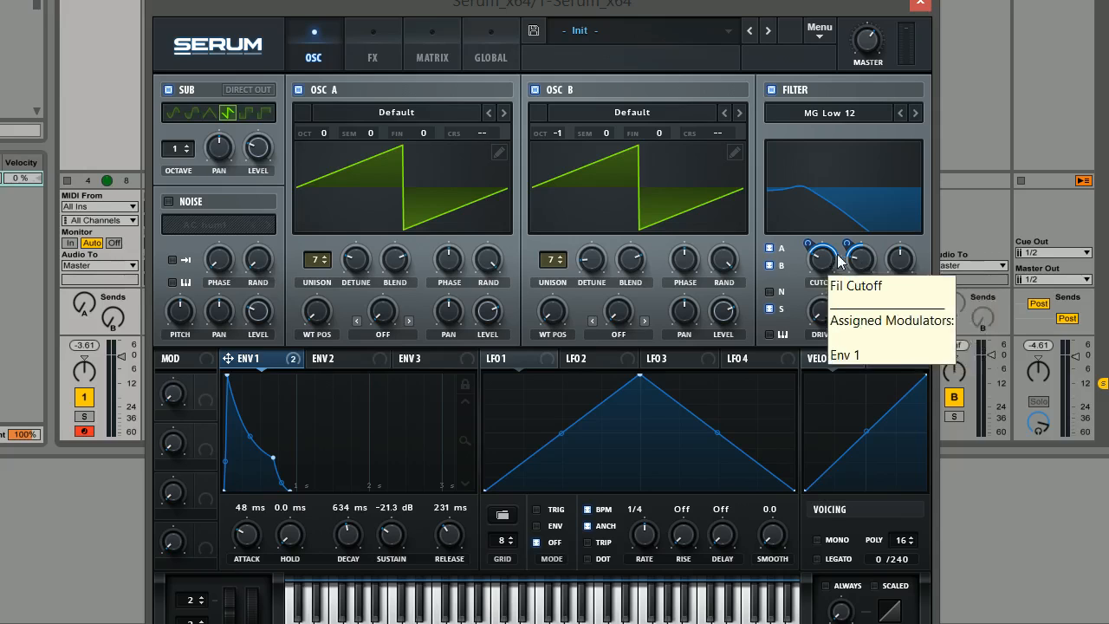
mouse_move(862, 273)
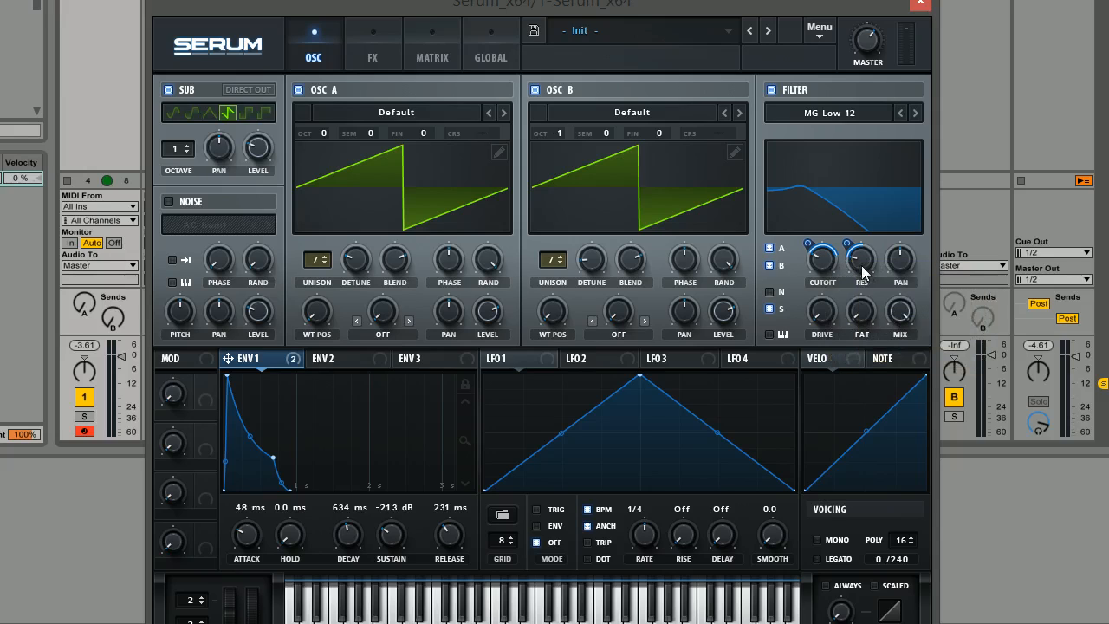
mouse_move(860, 258)
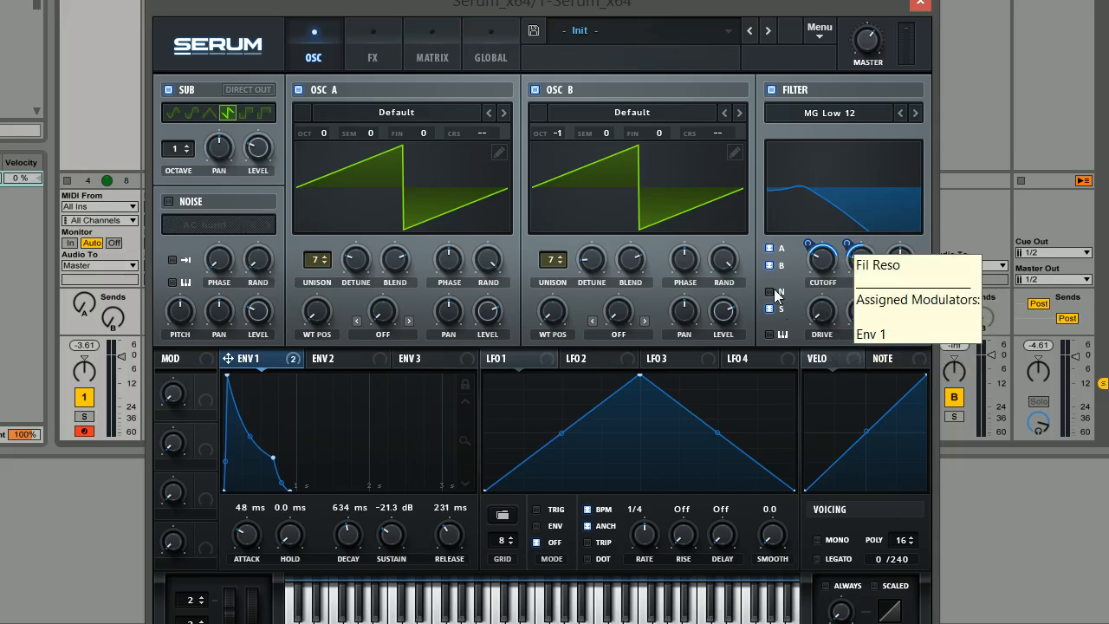
mouse_move(861, 259)
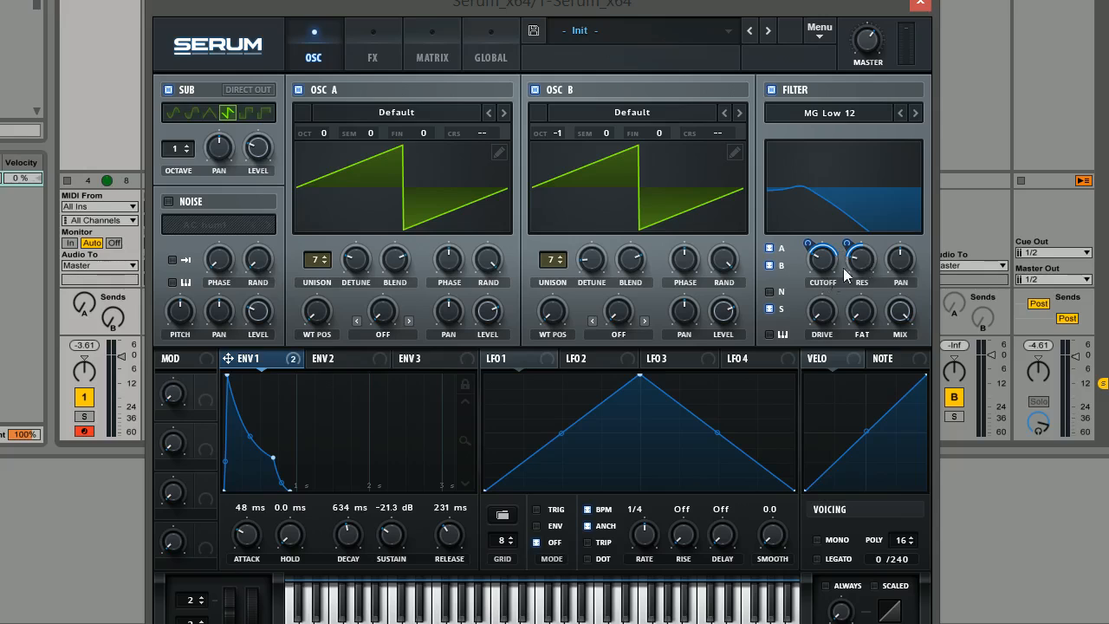
mouse_move(861, 257)
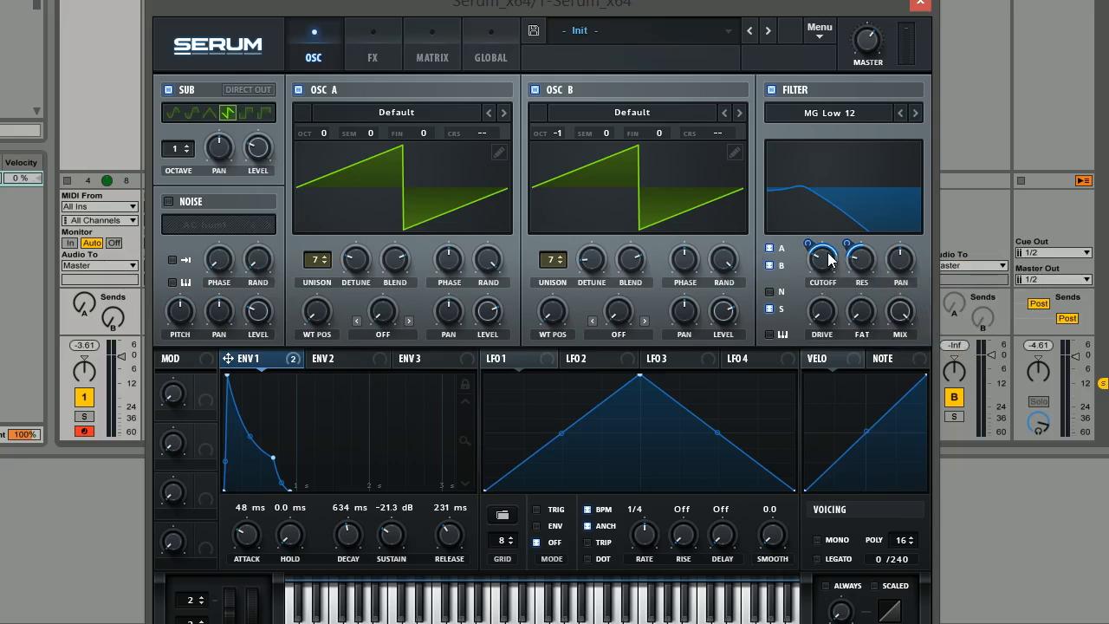
mouse_move(904, 261)
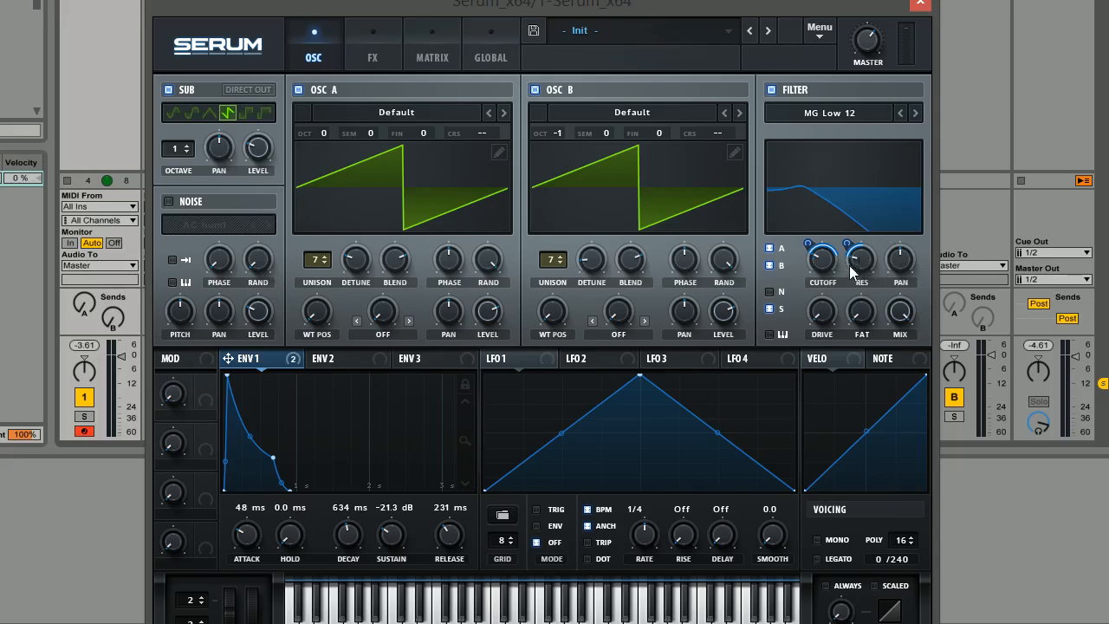
mouse_move(886, 243)
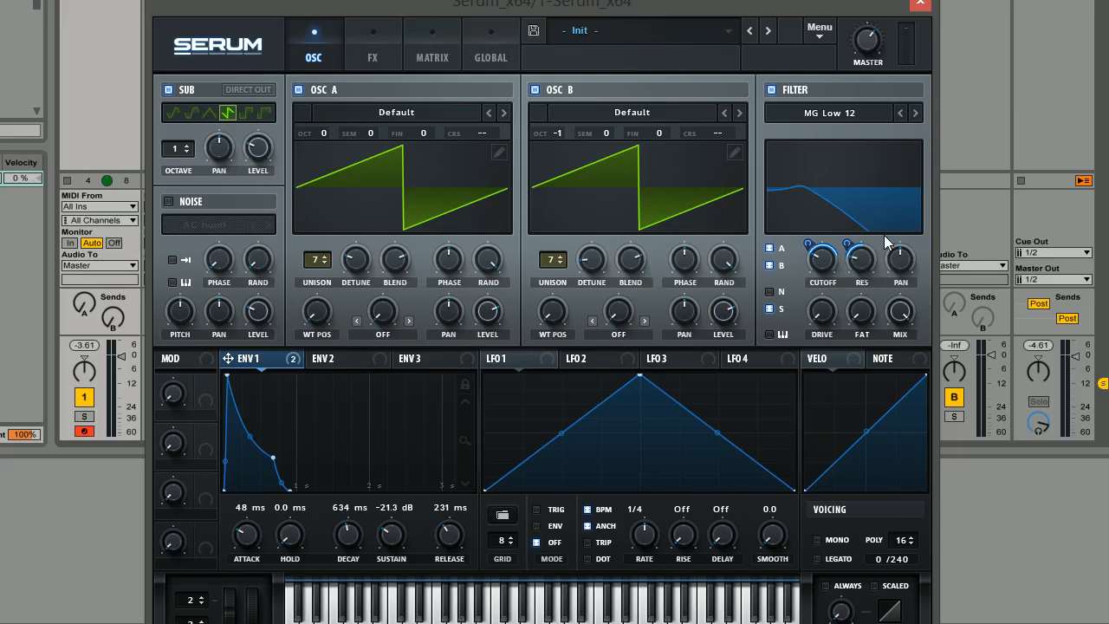
mouse_move(889, 269)
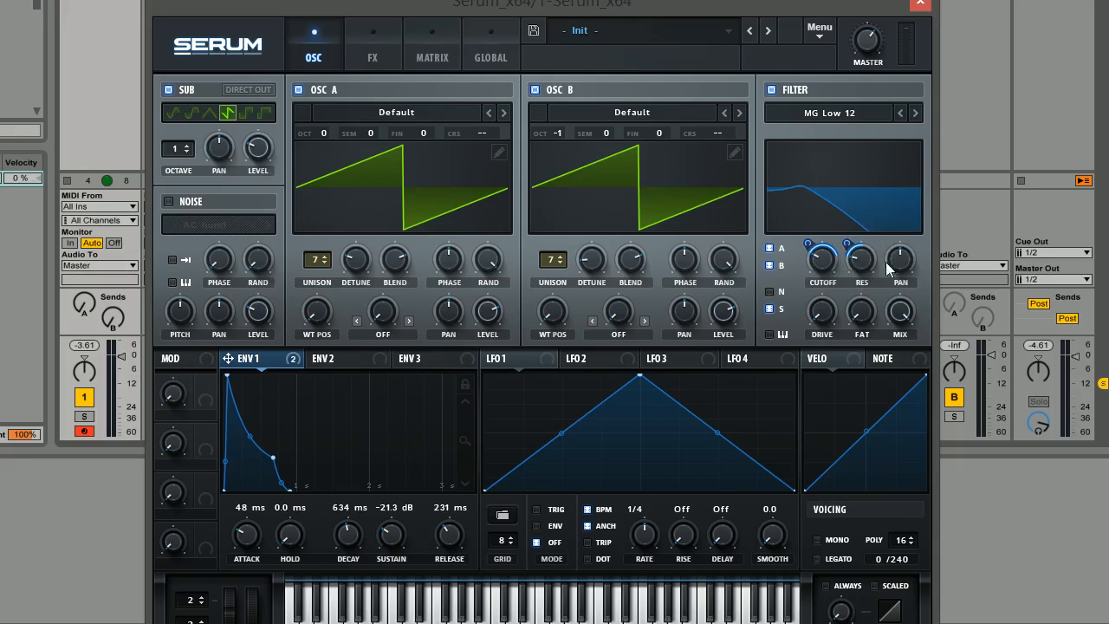
mouse_move(872, 262)
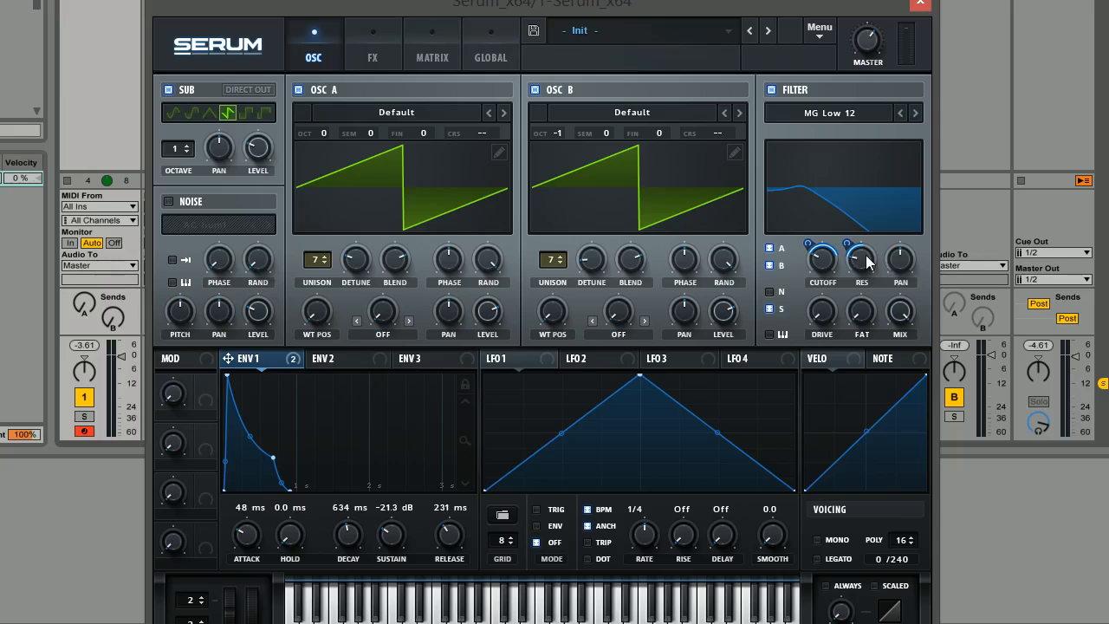
mouse_move(234, 44)
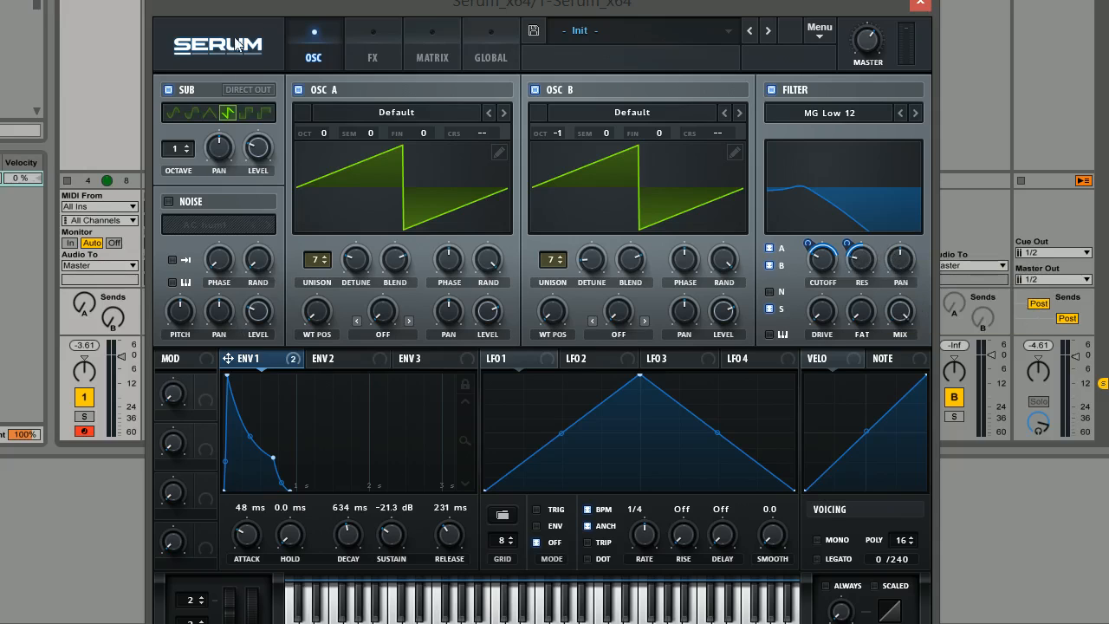
- Enable the Hyper/Dimension effect in the FX rack, checking the OSC page in between
click(372, 39)
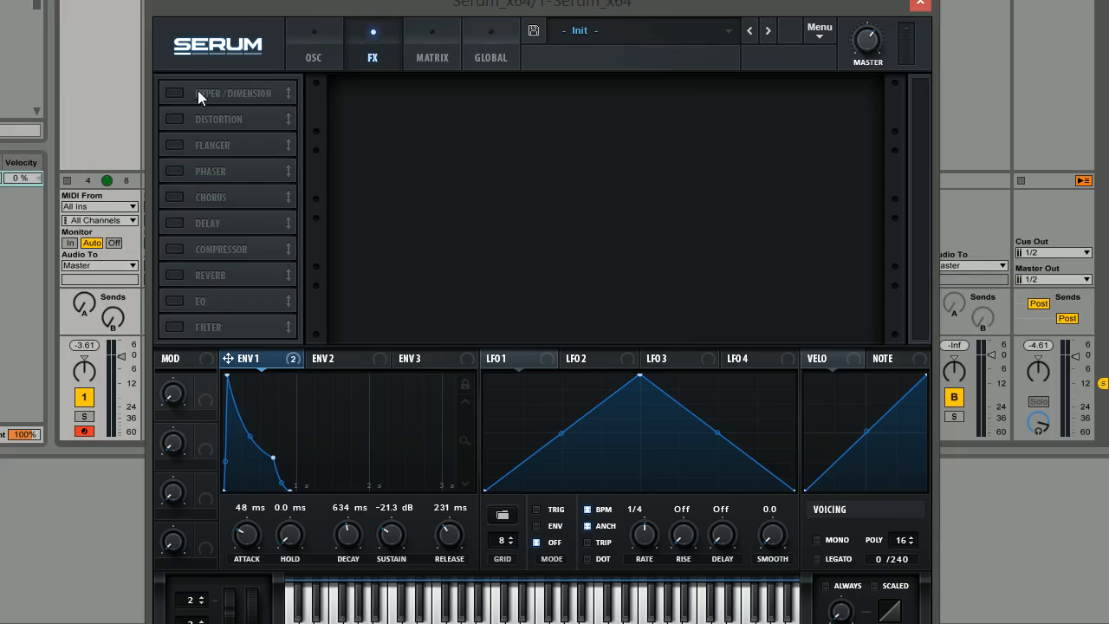
click(175, 92)
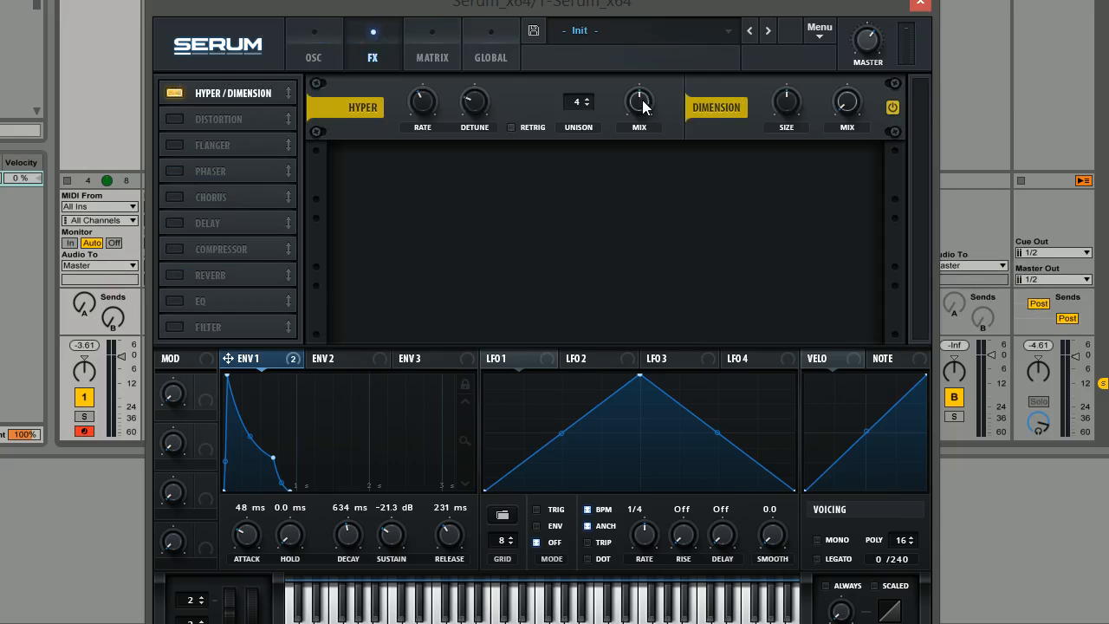
mouse_move(640, 117)
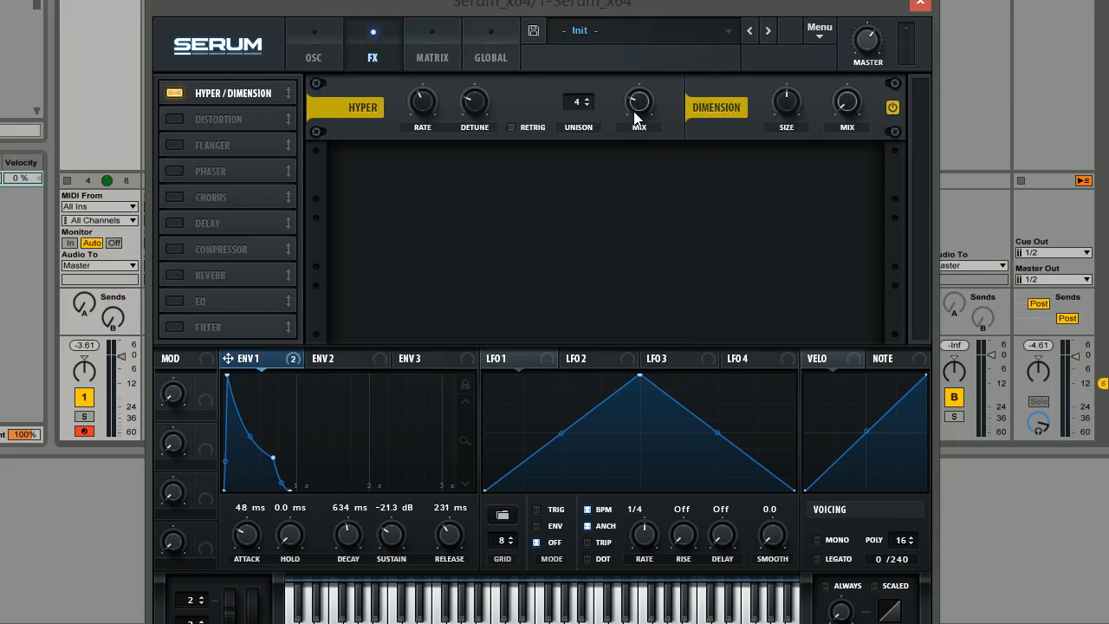
mouse_move(687, 84)
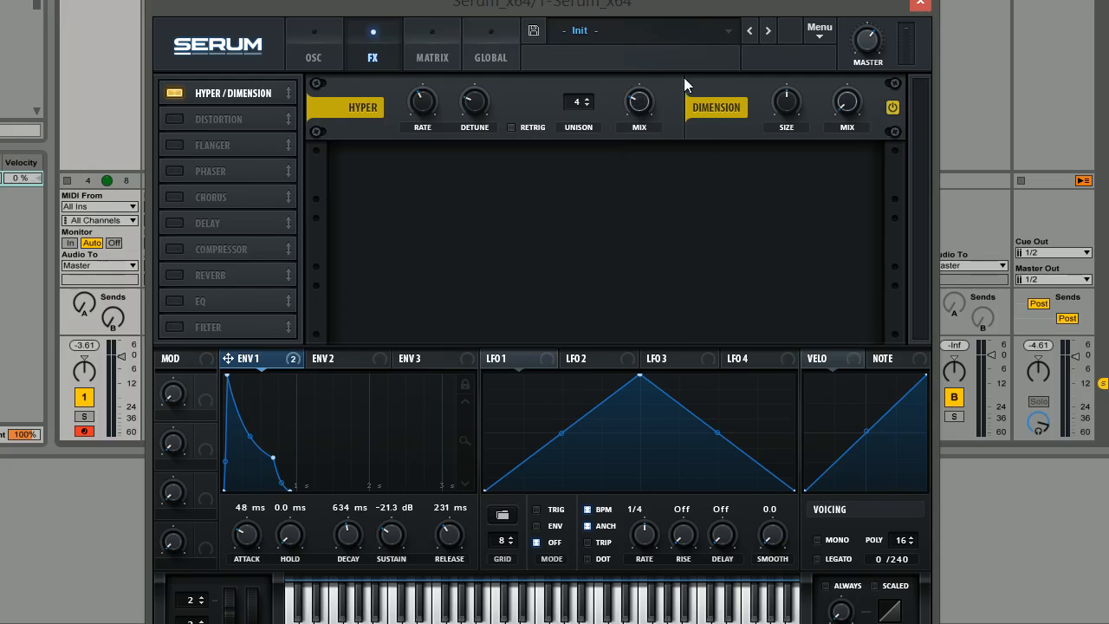
mouse_move(559, 112)
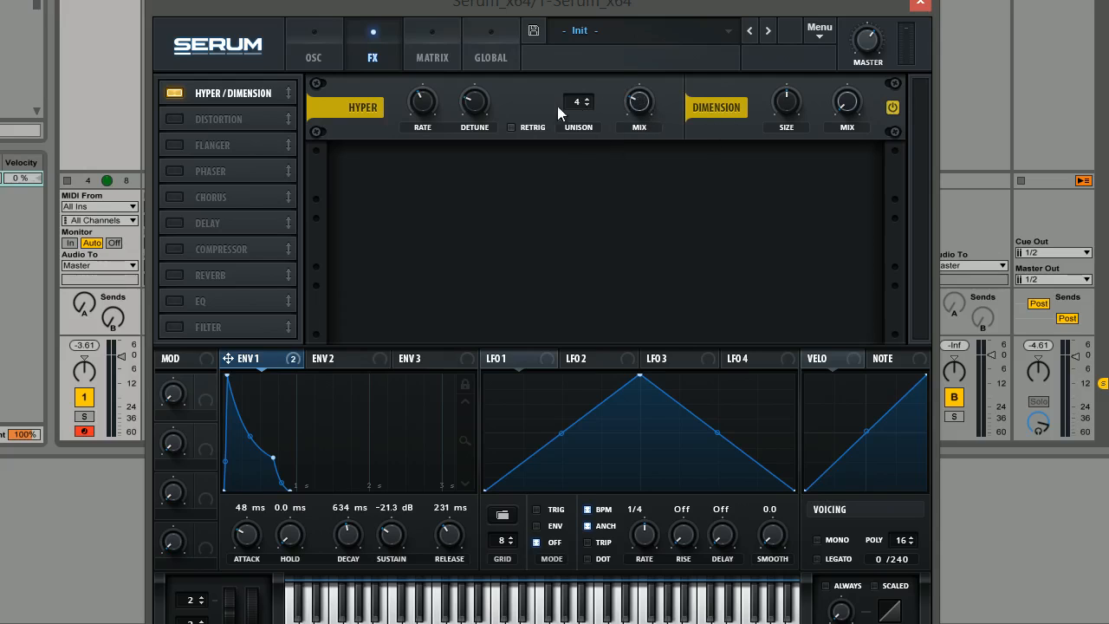
click(314, 57)
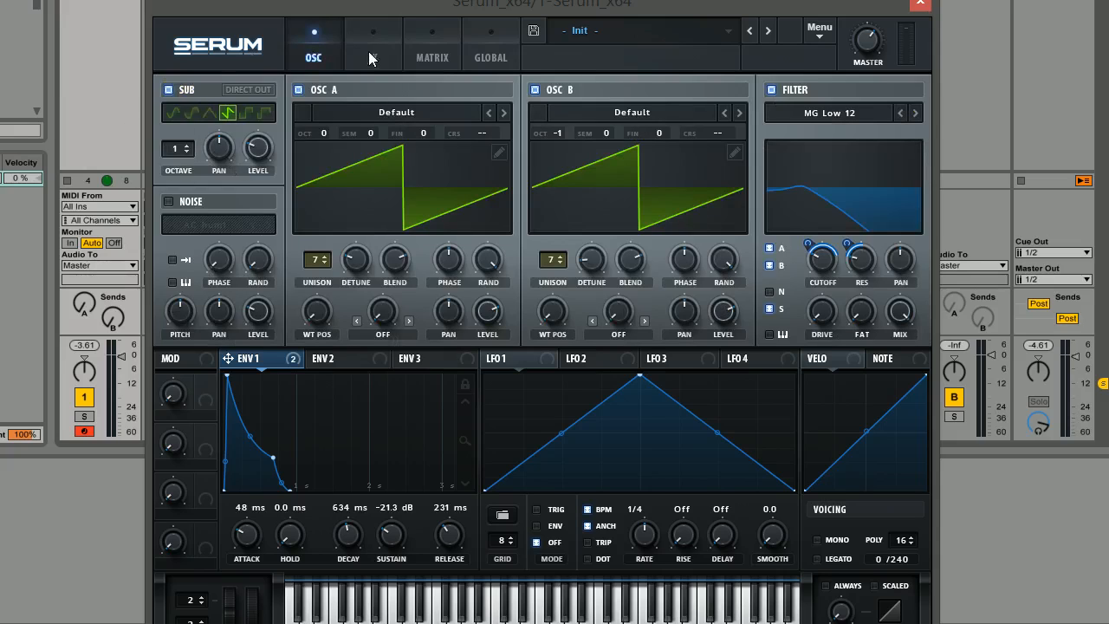
click(372, 44)
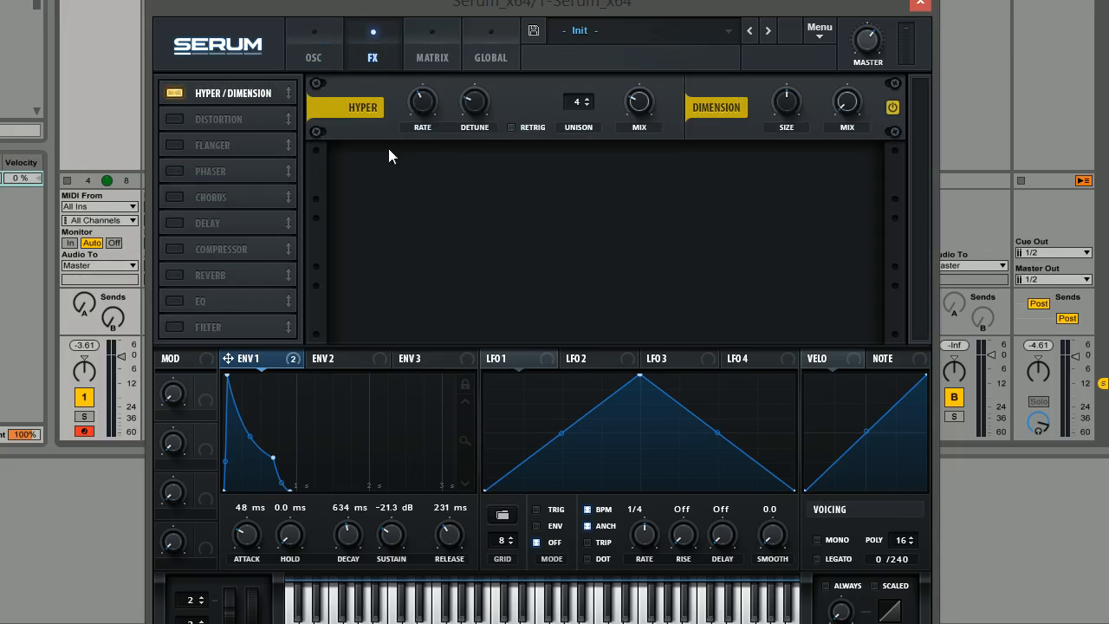
mouse_move(512, 176)
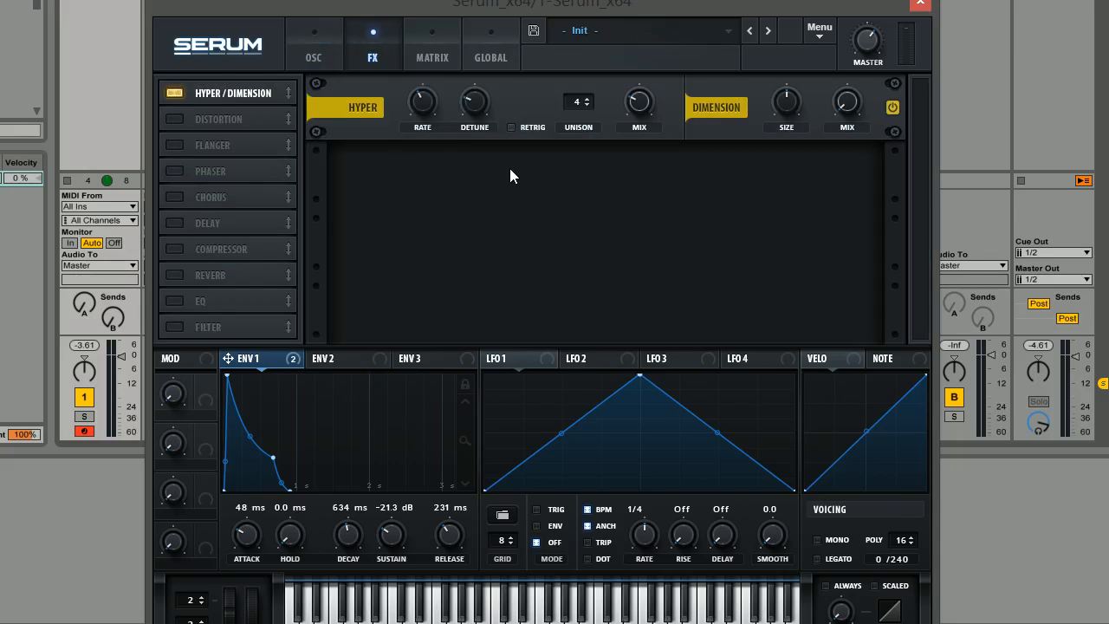
mouse_move(847, 109)
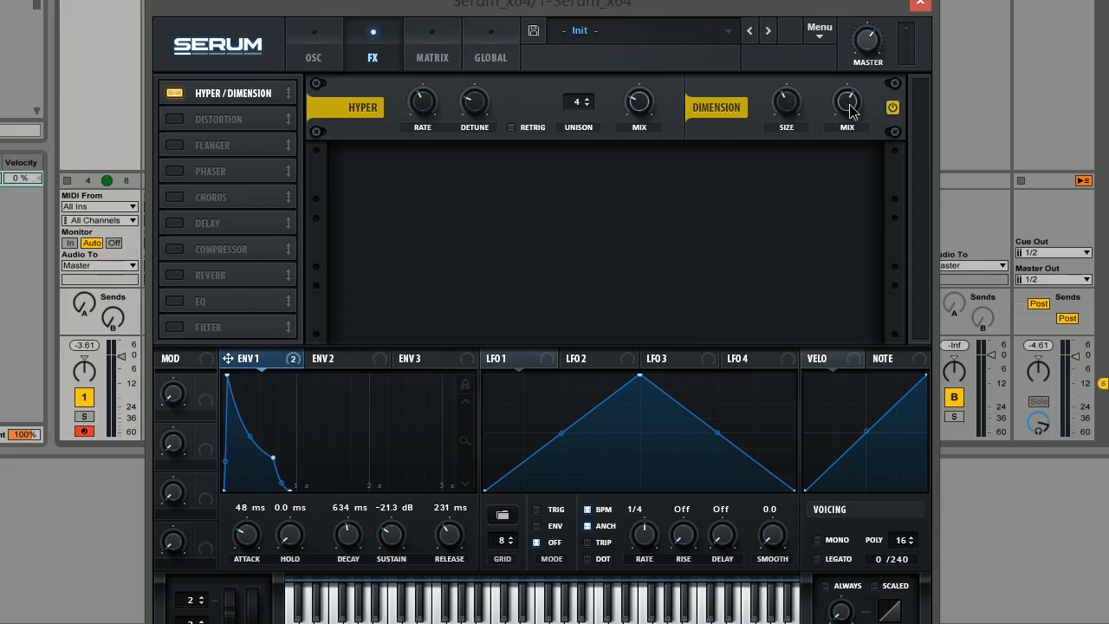
mouse_move(715, 109)
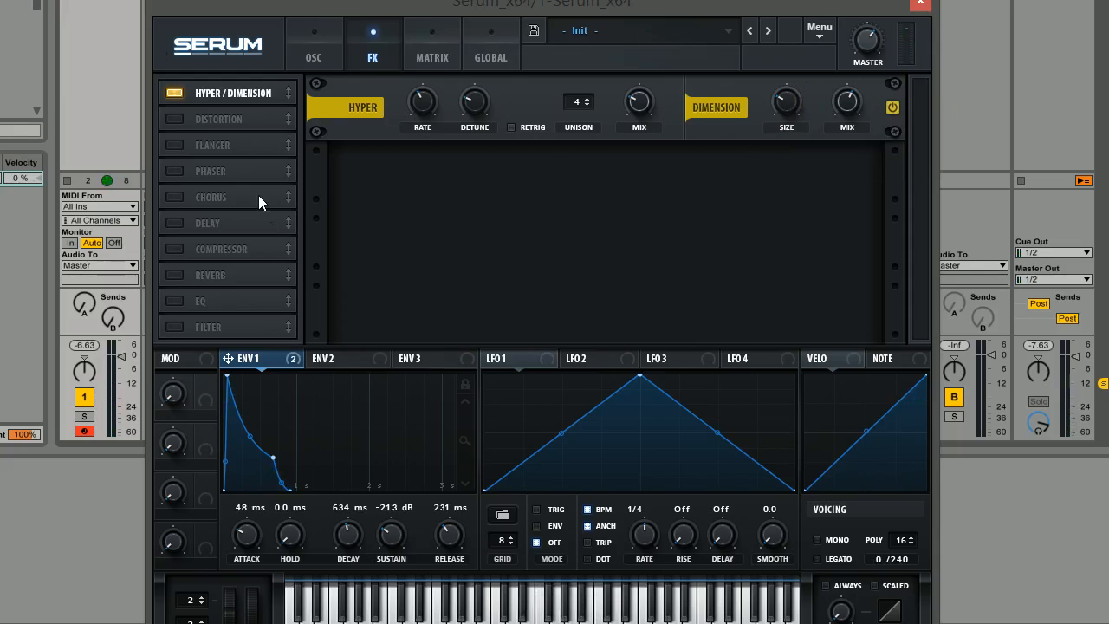
mouse_move(180, 204)
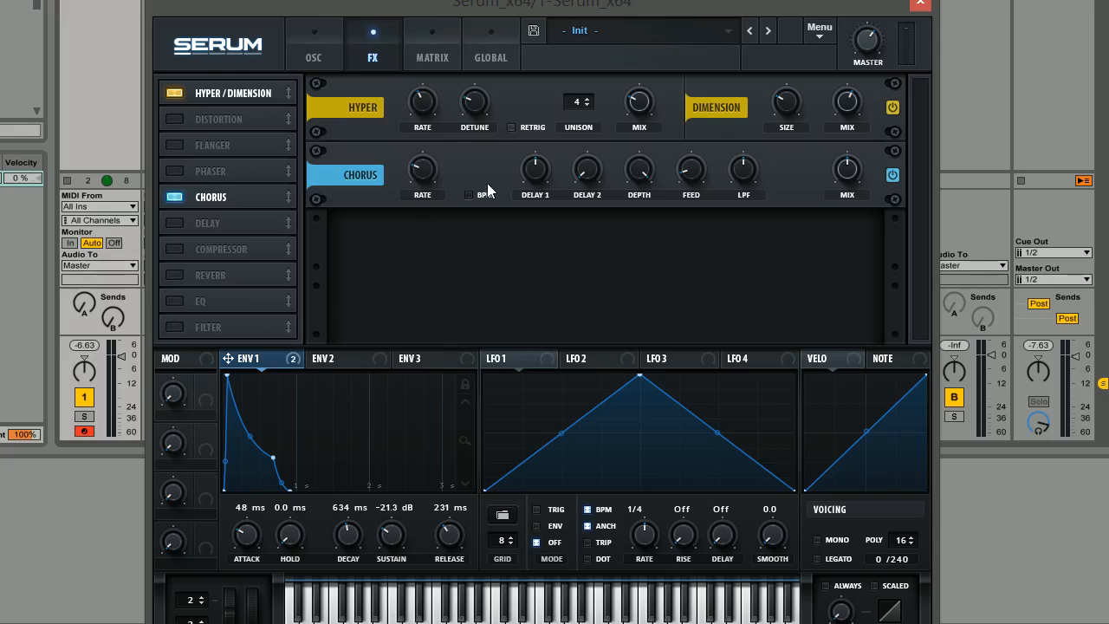
mouse_move(847, 169)
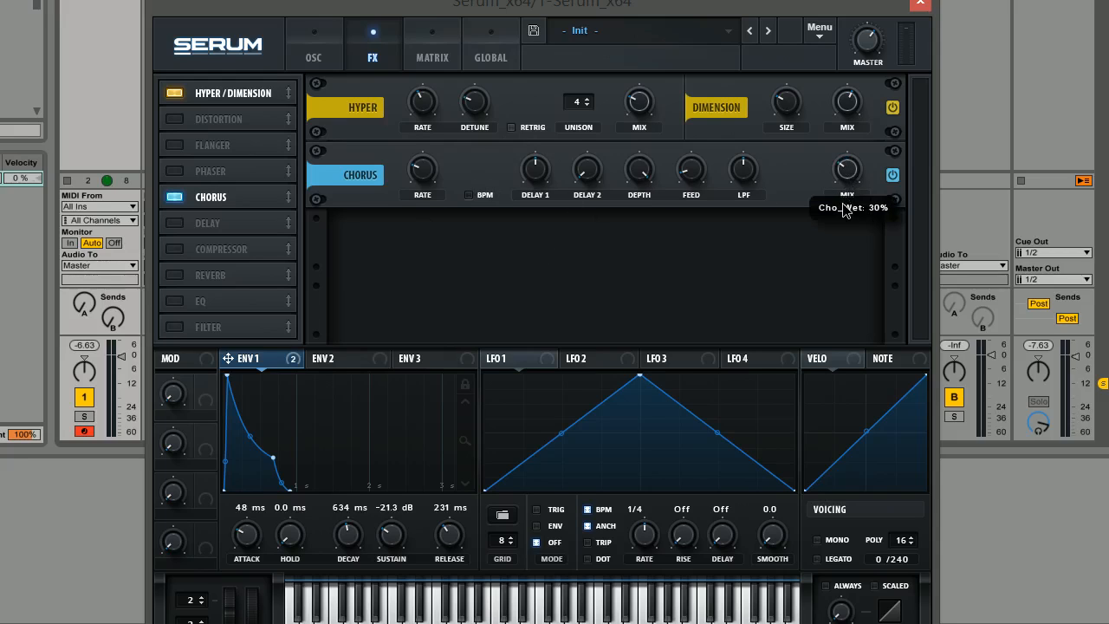
- Lower the Chorus wet mix to about 26%
drag(848, 169, 845, 186)
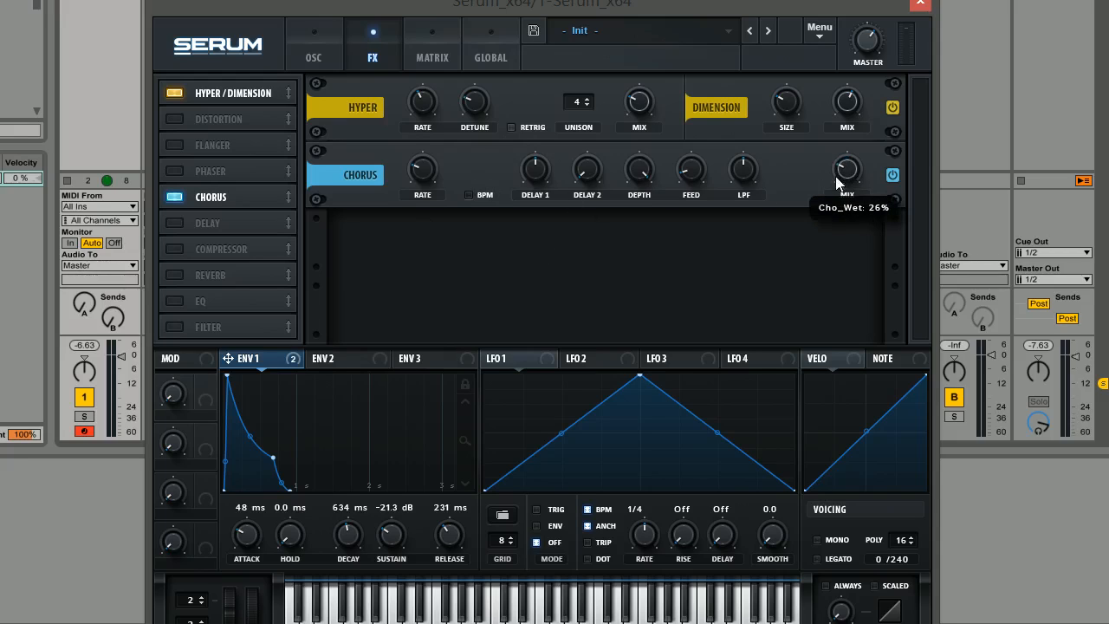
mouse_move(431, 185)
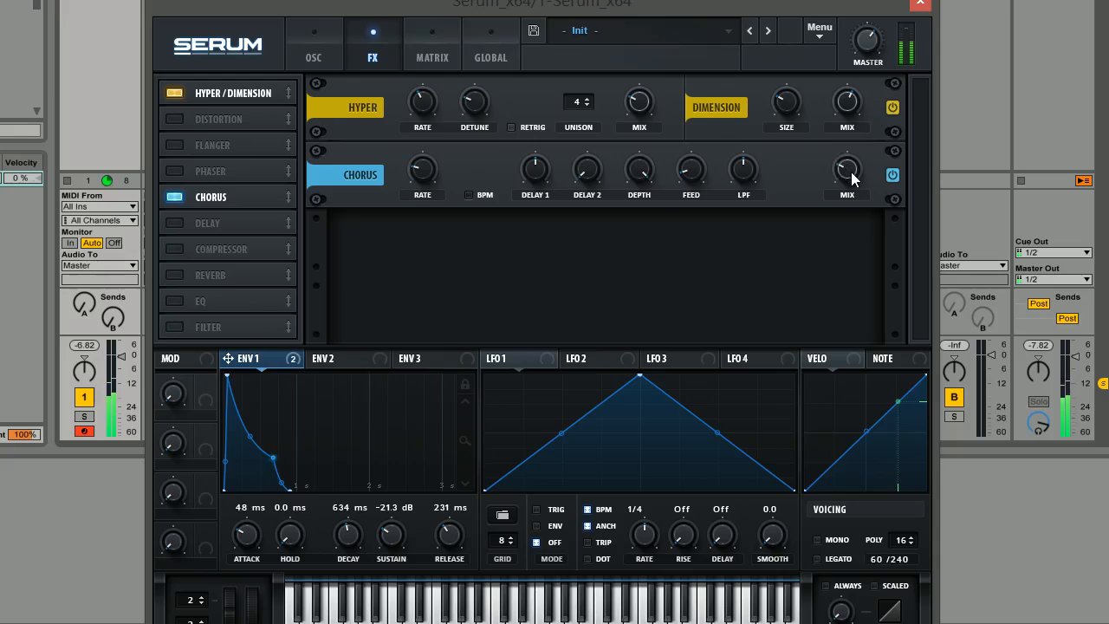
mouse_move(604, 108)
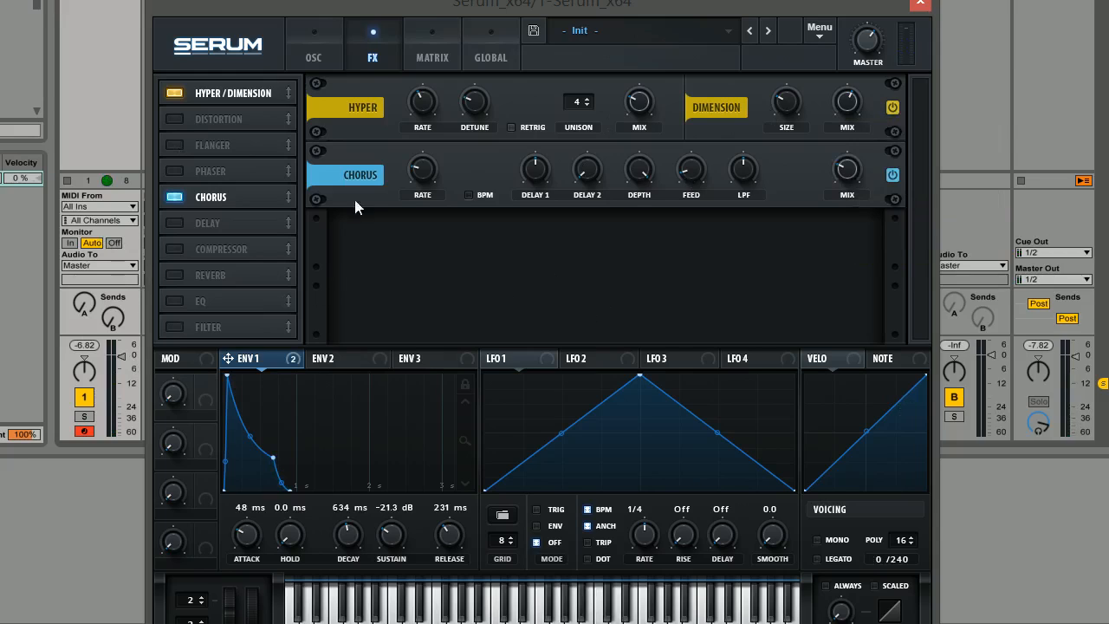
mouse_move(178, 233)
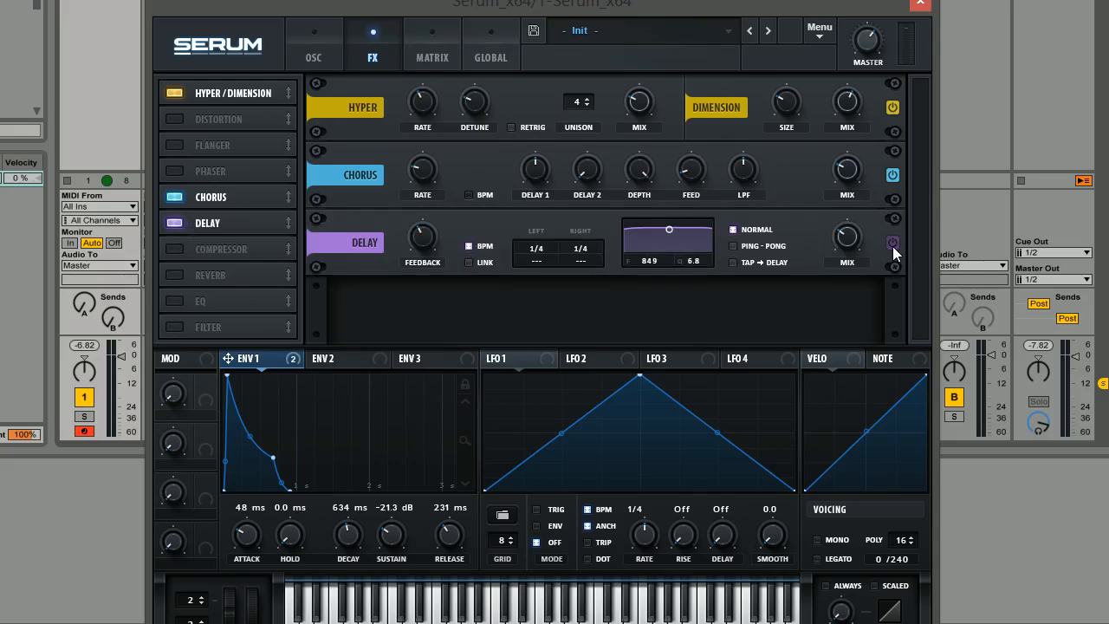
mouse_move(847, 252)
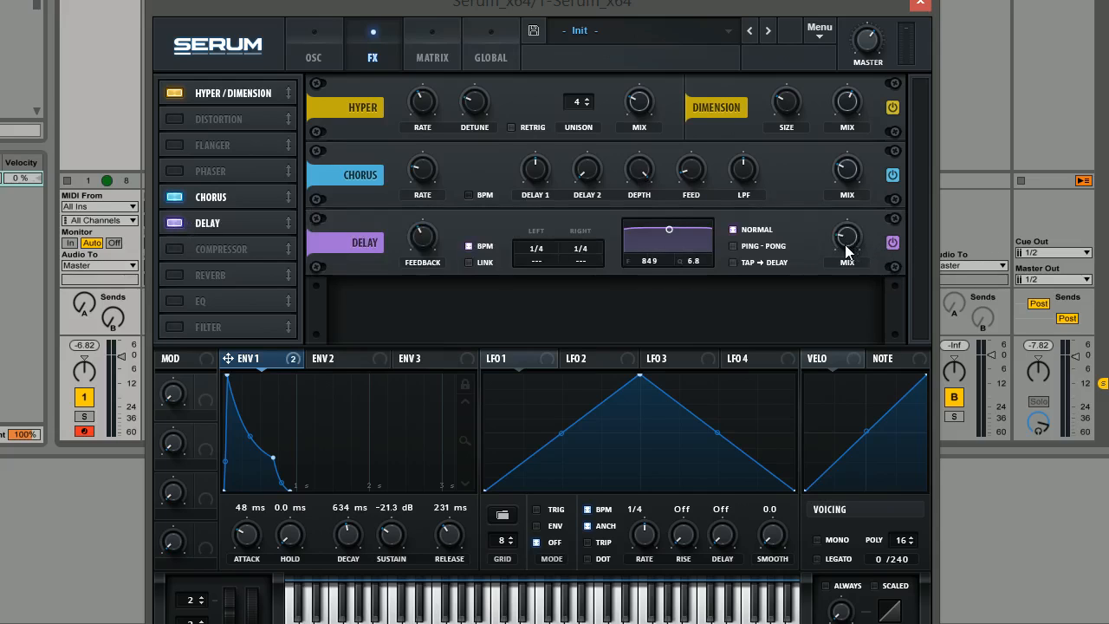
mouse_move(847, 241)
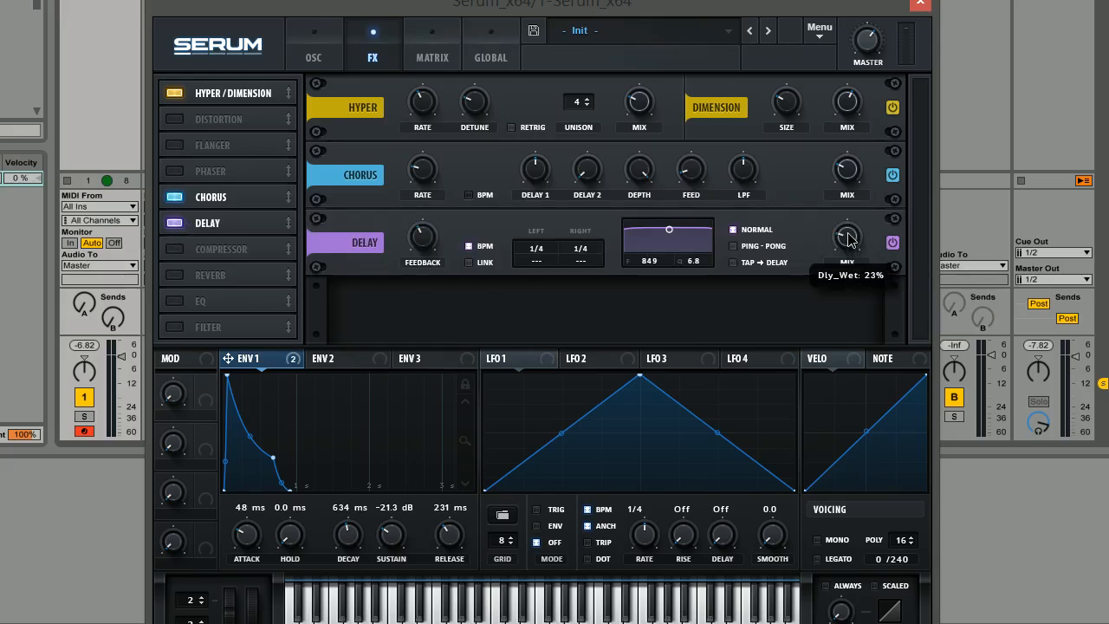
- Reduce the Delay wet mix to about 19% and link the left and right delay times
drag(847, 240, 854, 221)
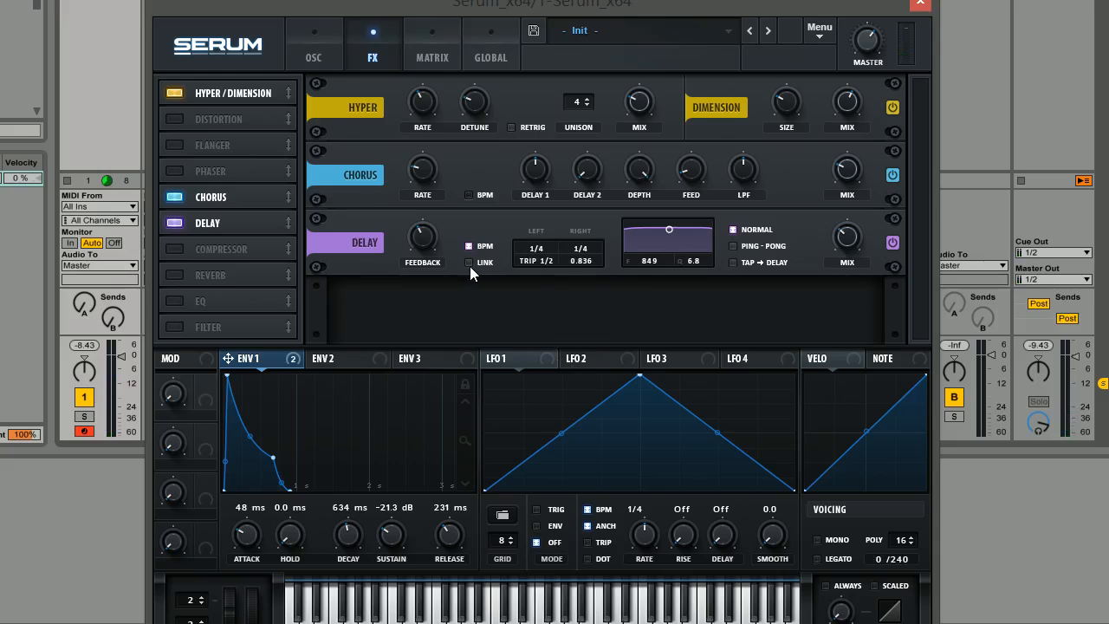
click(469, 261)
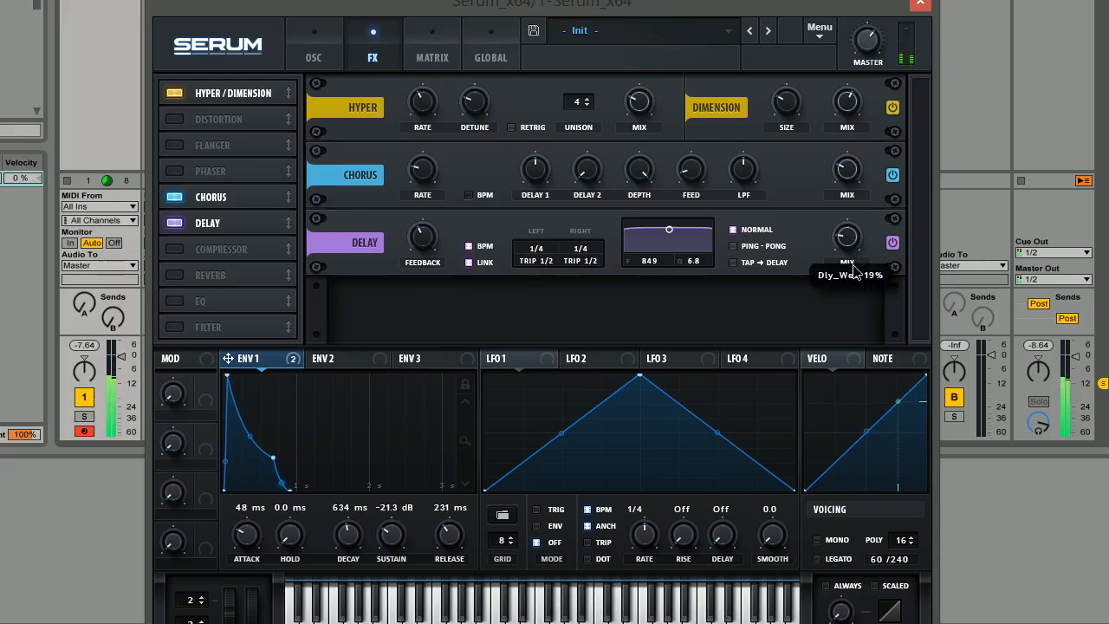
mouse_move(581, 249)
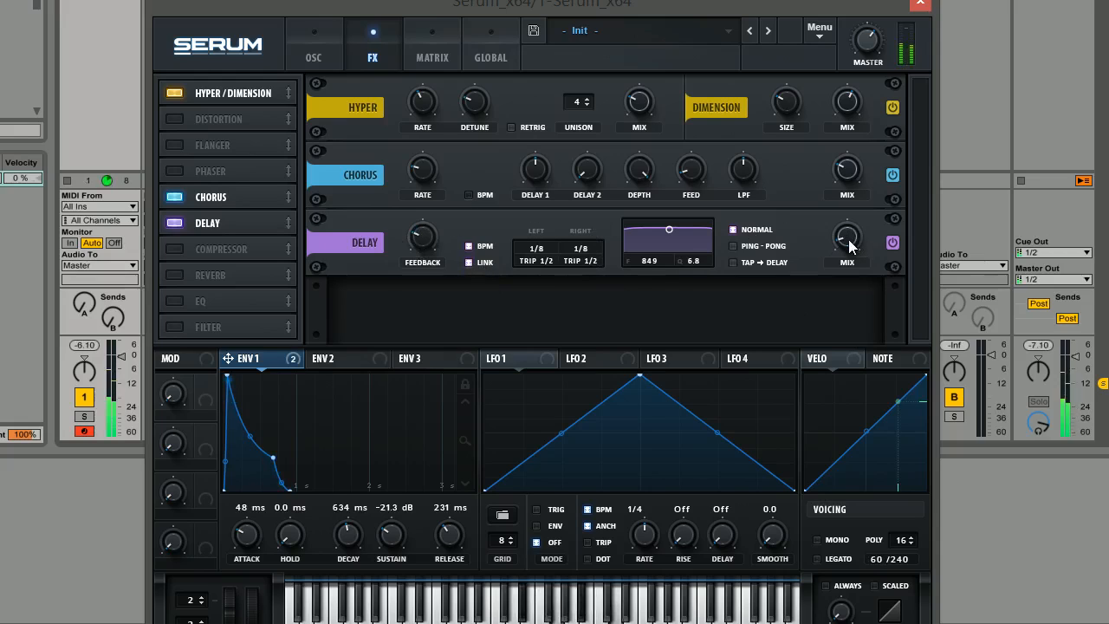
mouse_move(579, 261)
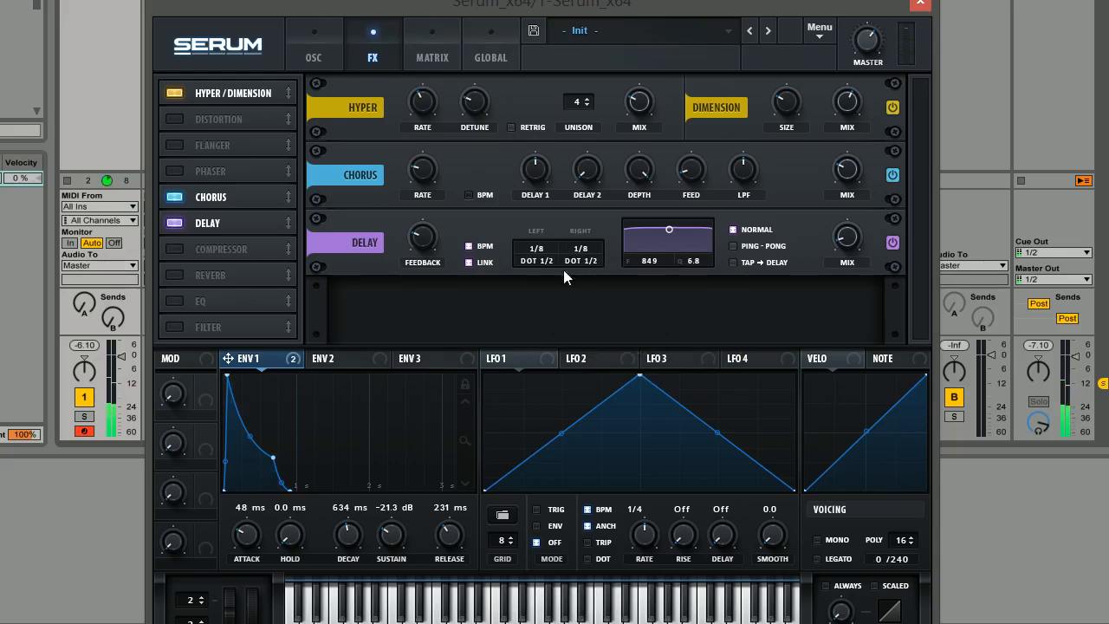
mouse_move(849, 260)
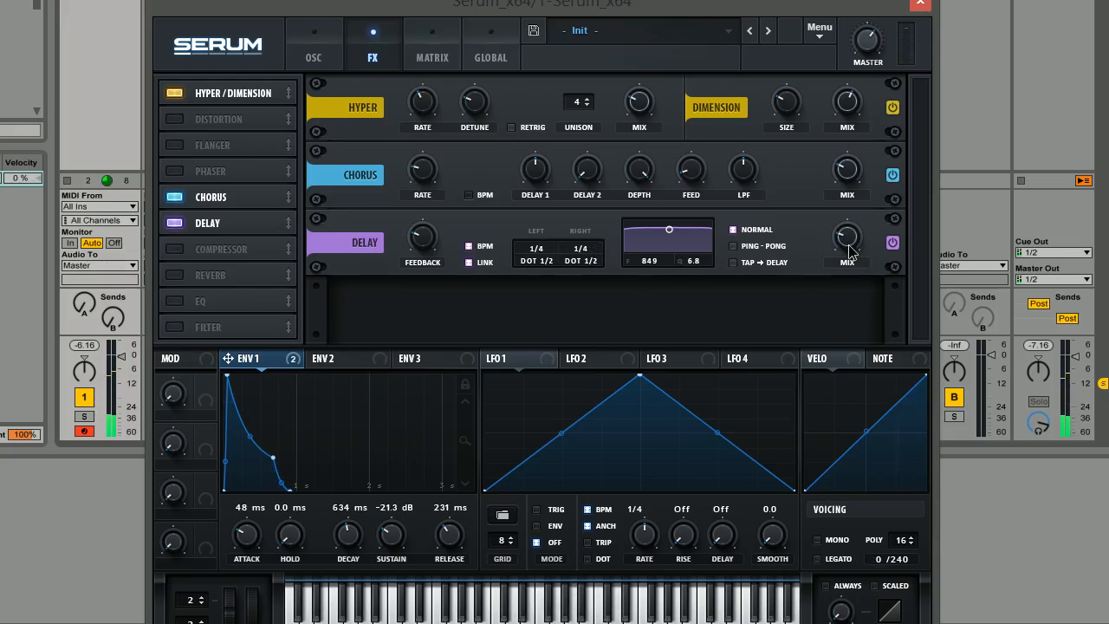
mouse_move(455, 258)
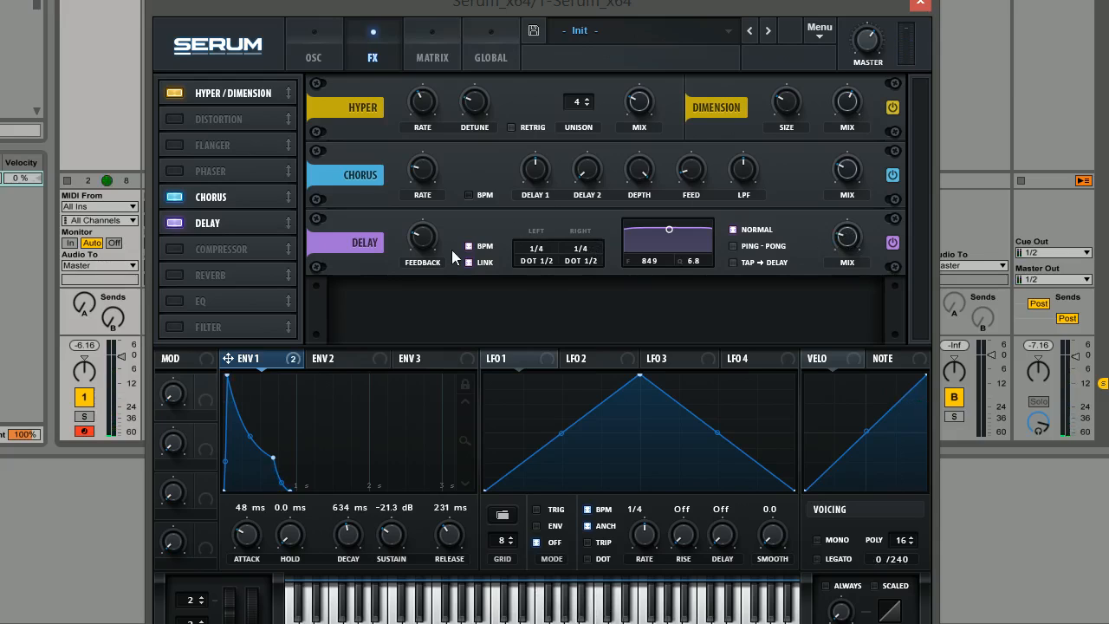
mouse_move(377, 212)
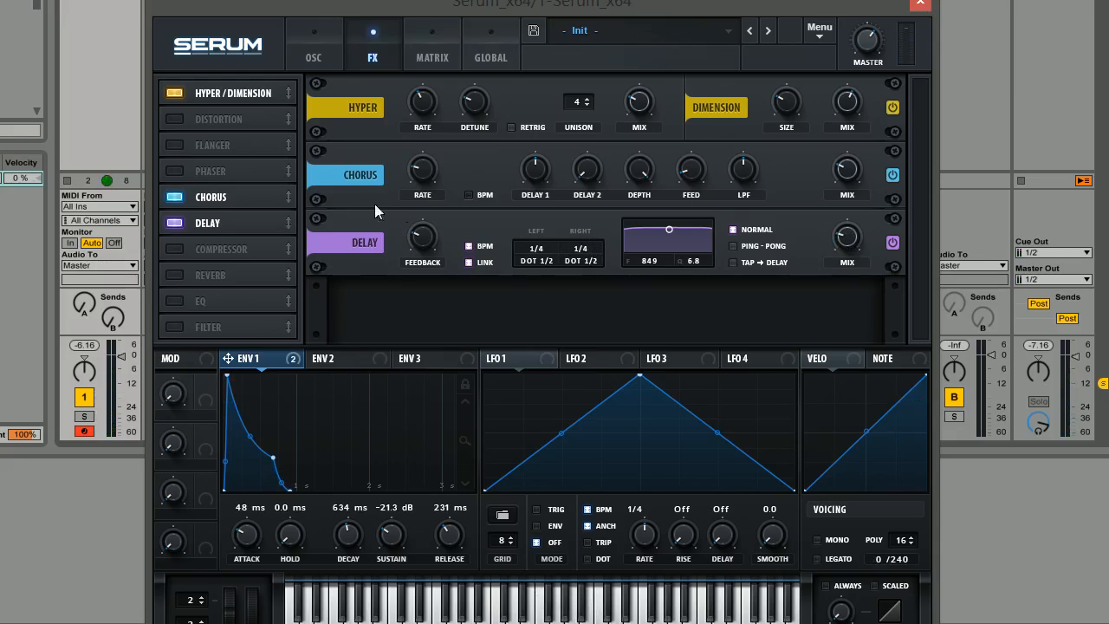
mouse_move(265, 213)
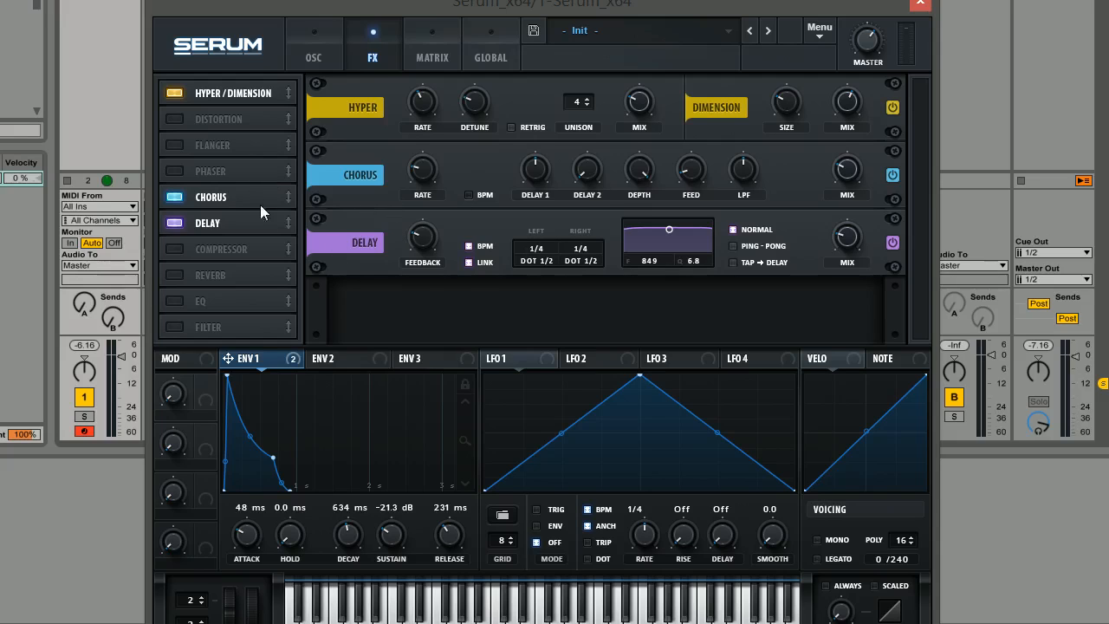
- Switch on the Reverb effect and set a small room size around 22%
click(174, 275)
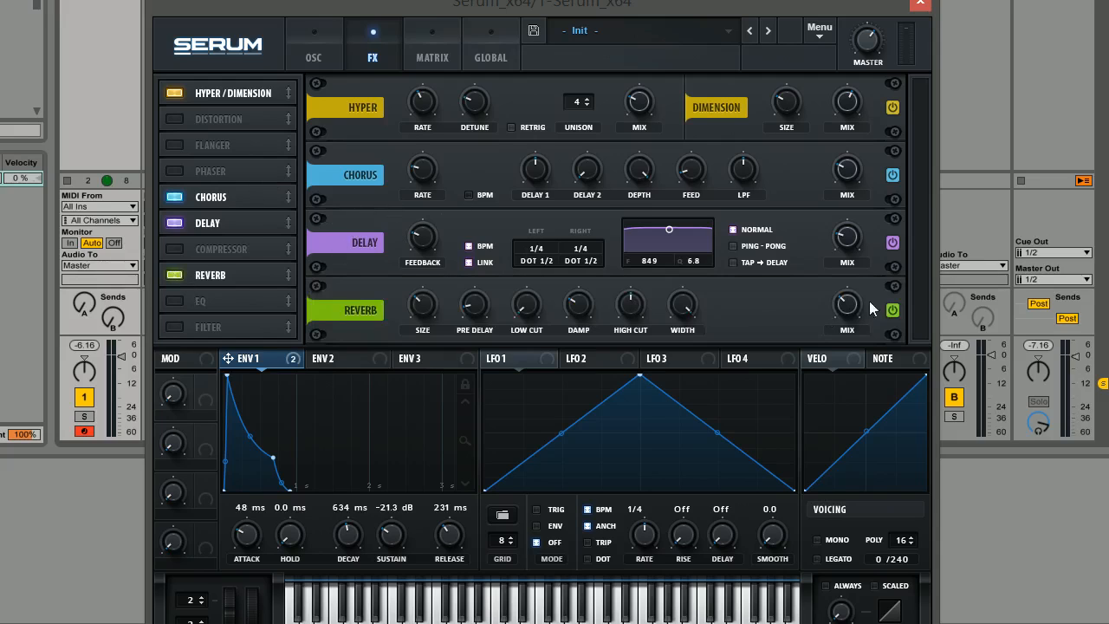
click(892, 310)
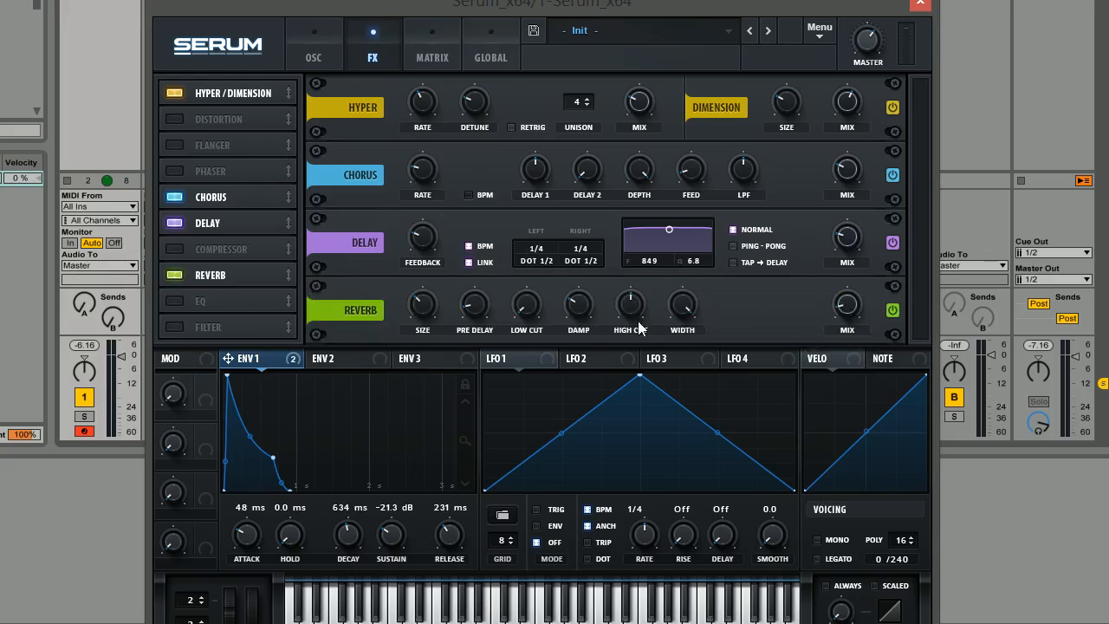
mouse_move(791, 309)
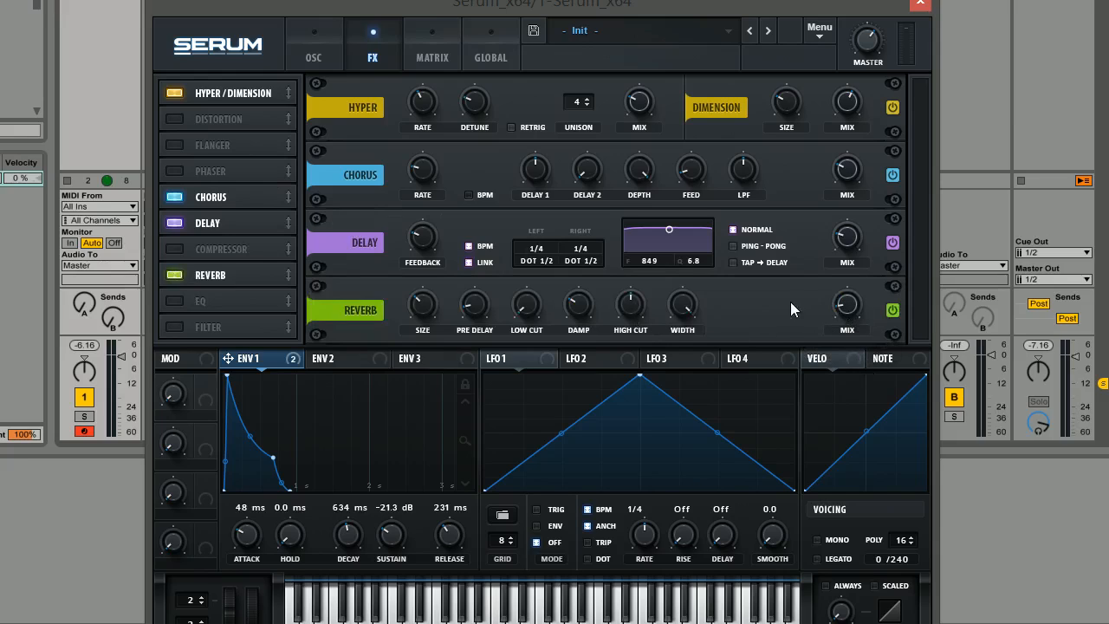
mouse_move(905, 230)
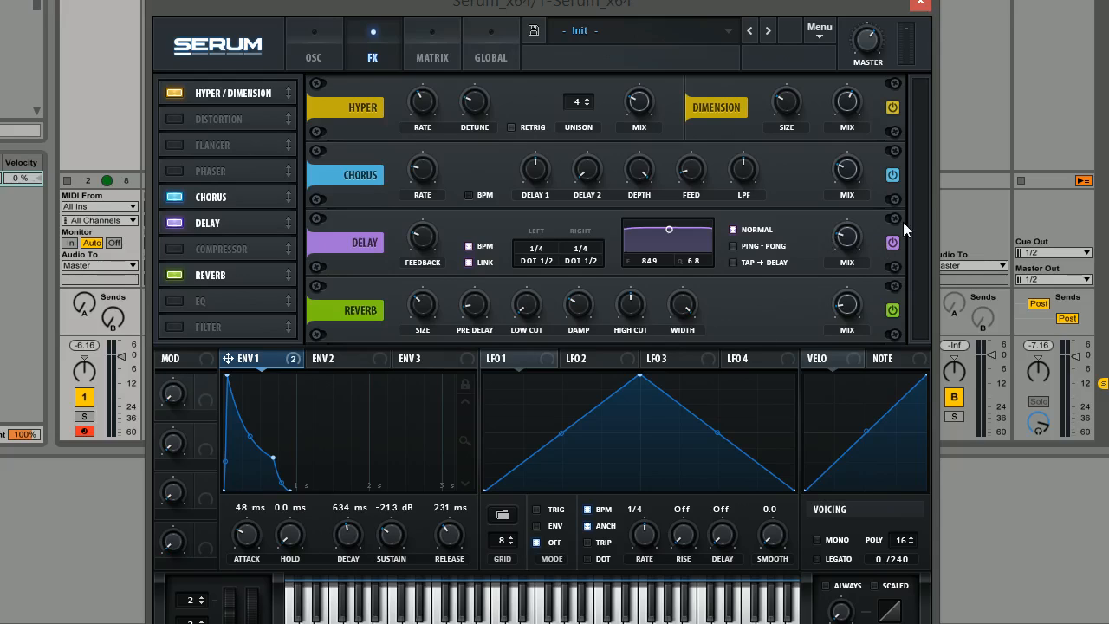
mouse_move(778, 250)
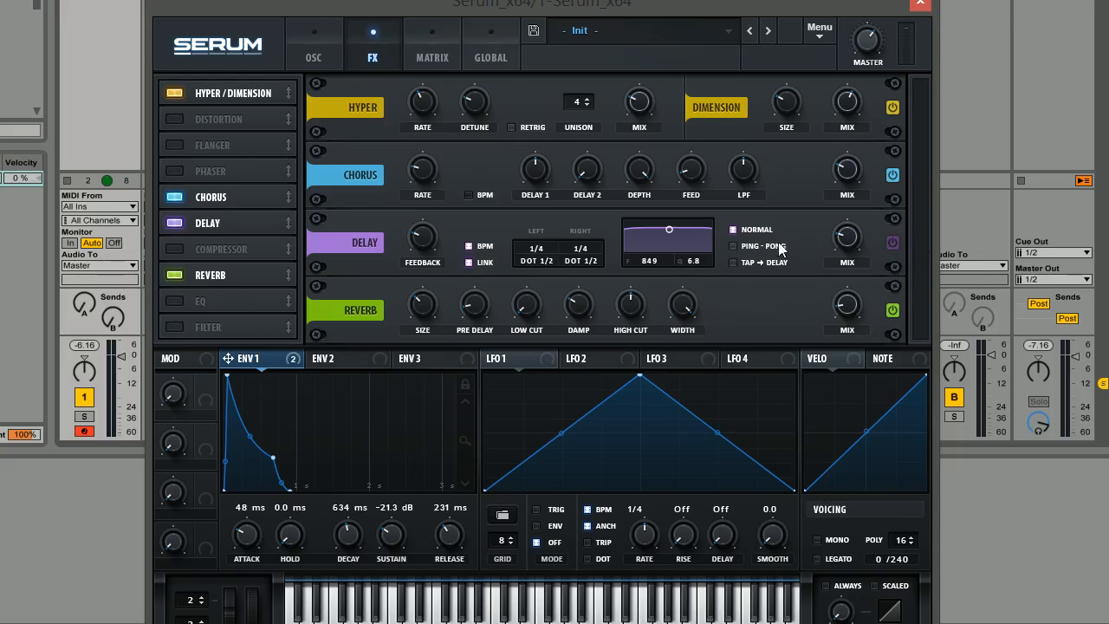
mouse_move(557, 323)
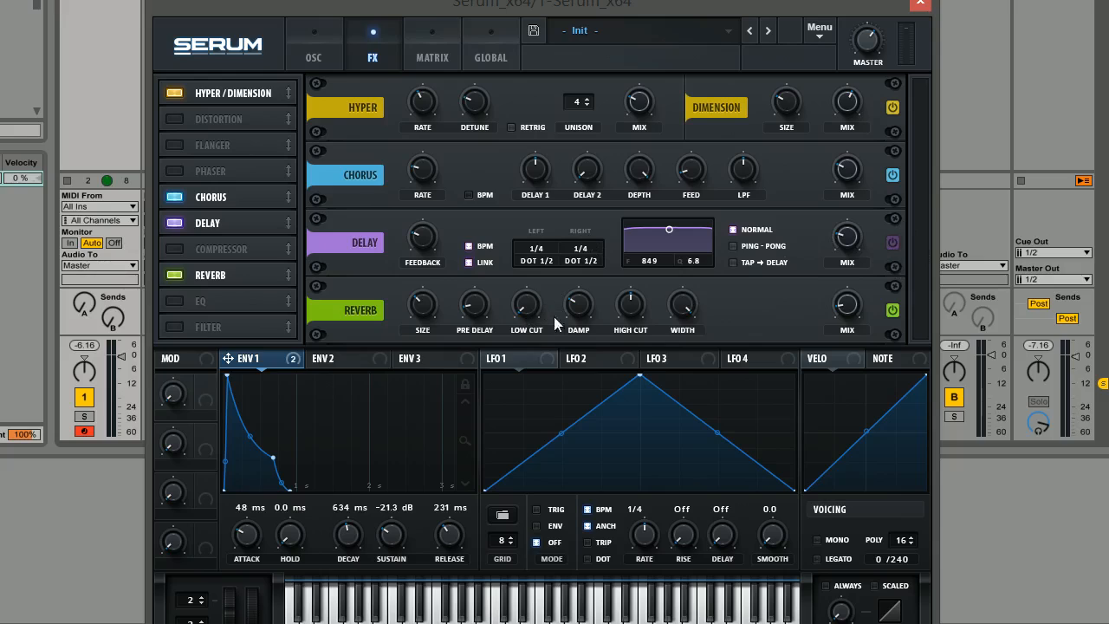
mouse_move(524, 306)
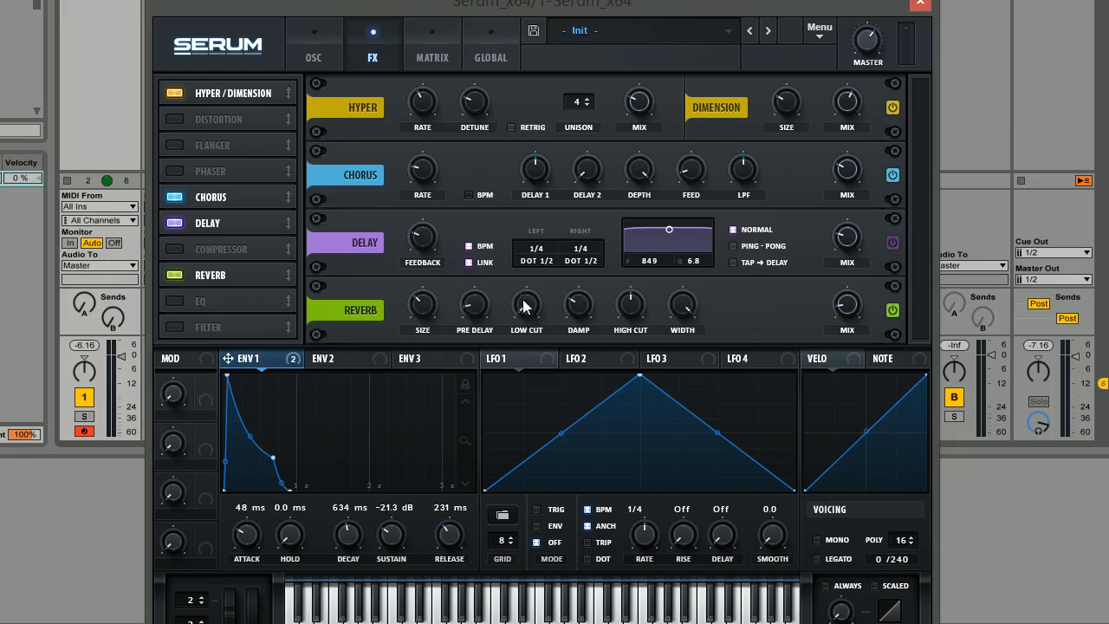
mouse_move(633, 315)
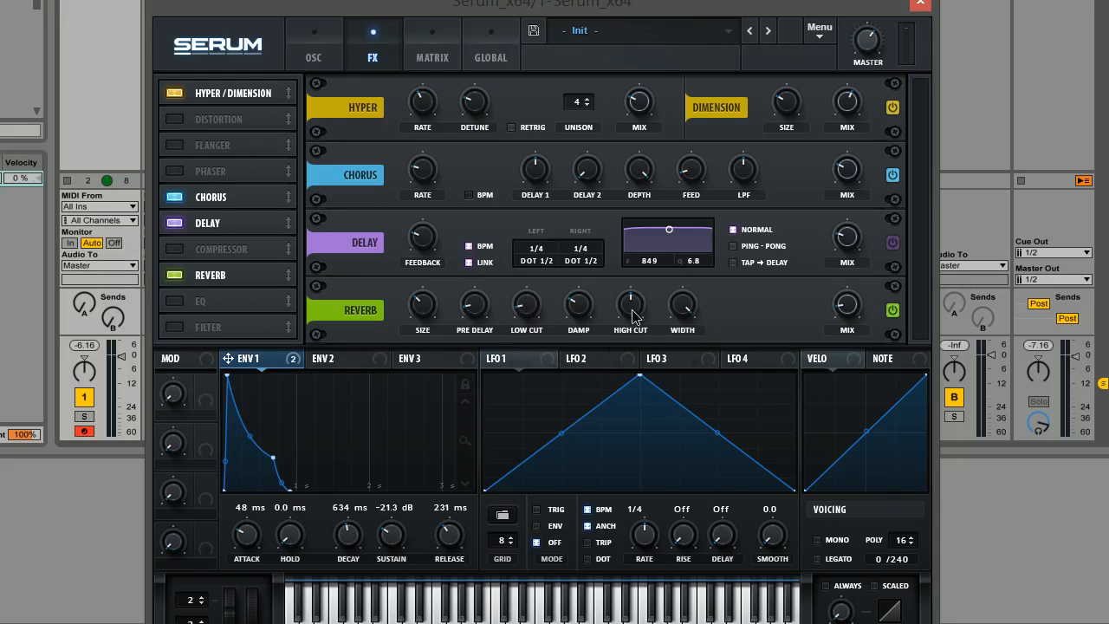
mouse_move(685, 337)
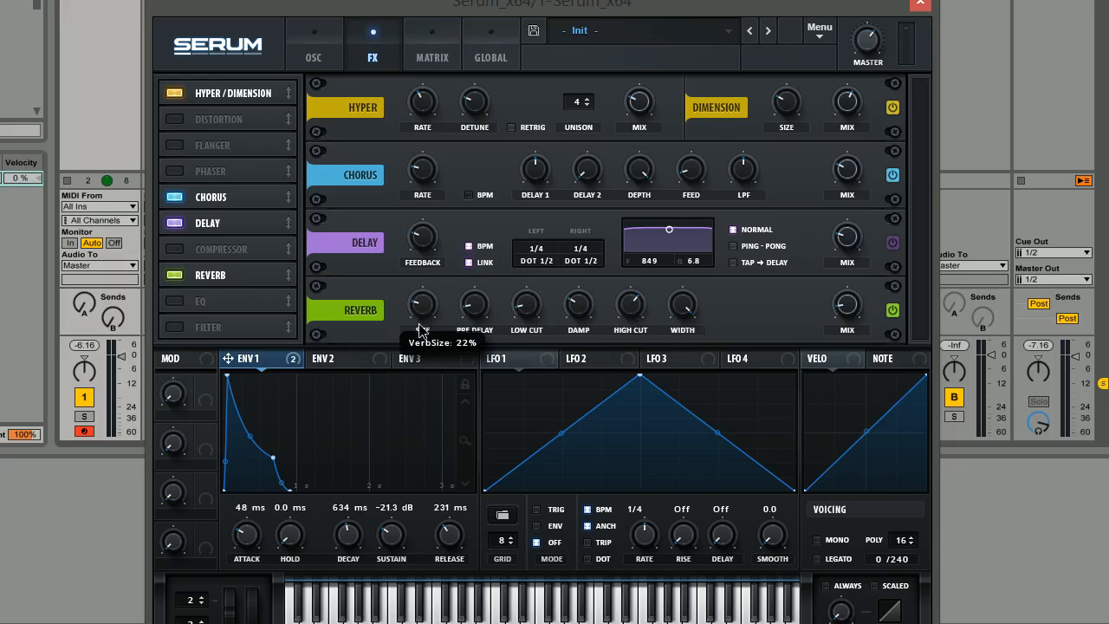
mouse_move(847, 308)
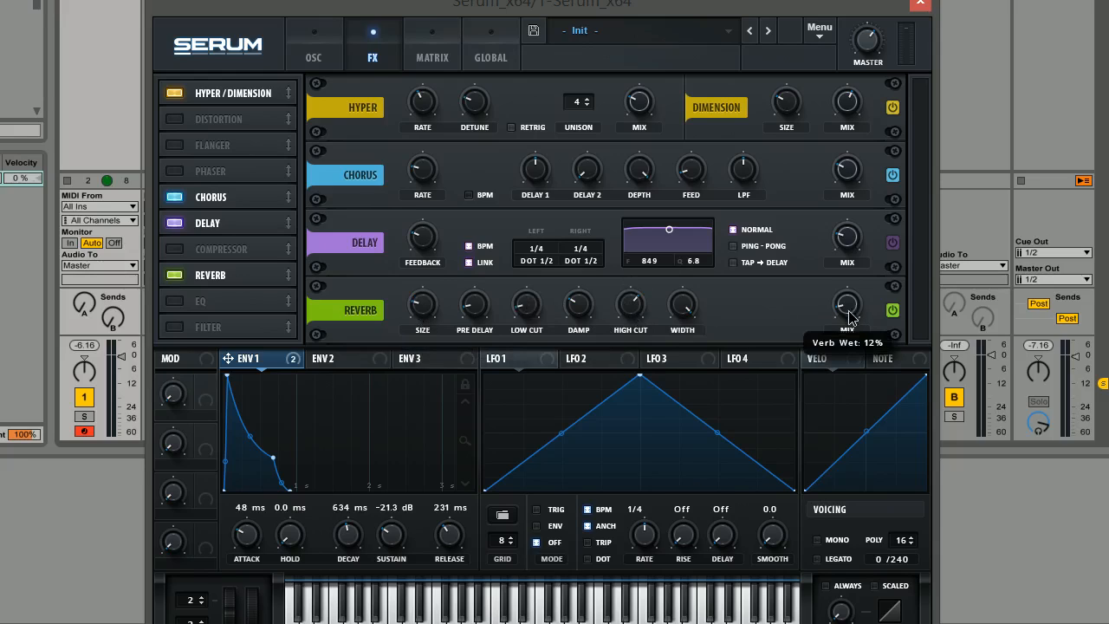
mouse_move(848, 312)
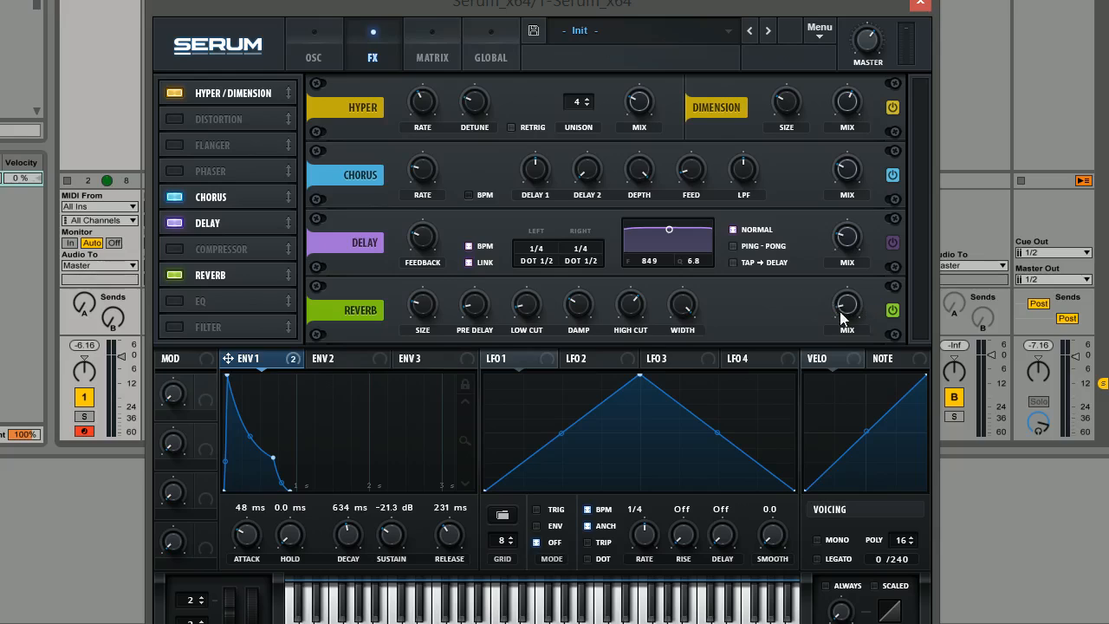
mouse_move(749, 297)
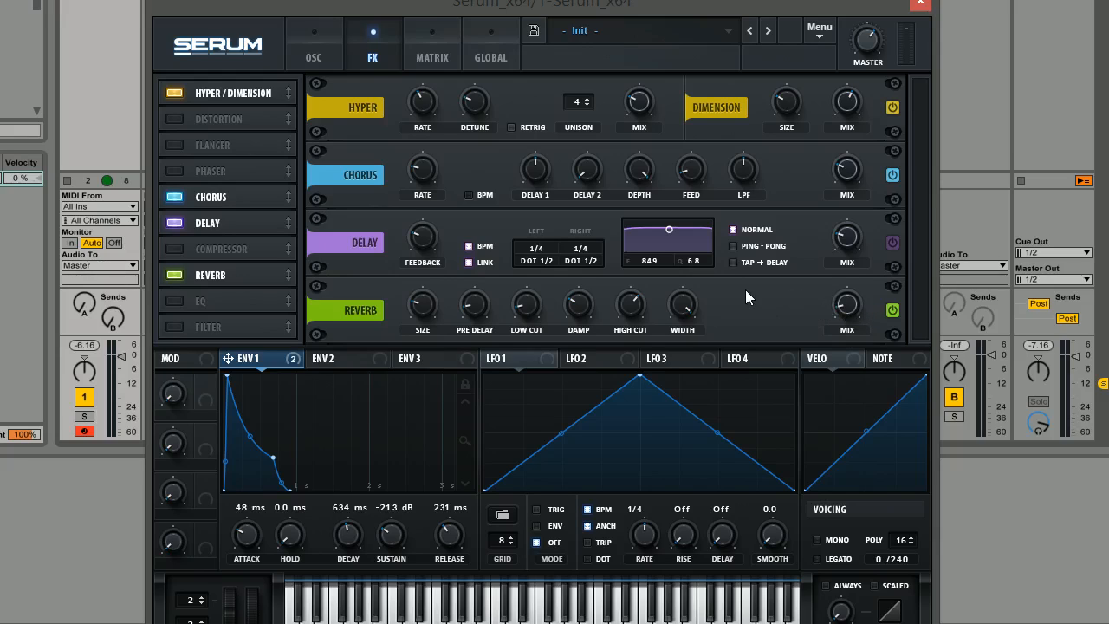
mouse_move(661, 294)
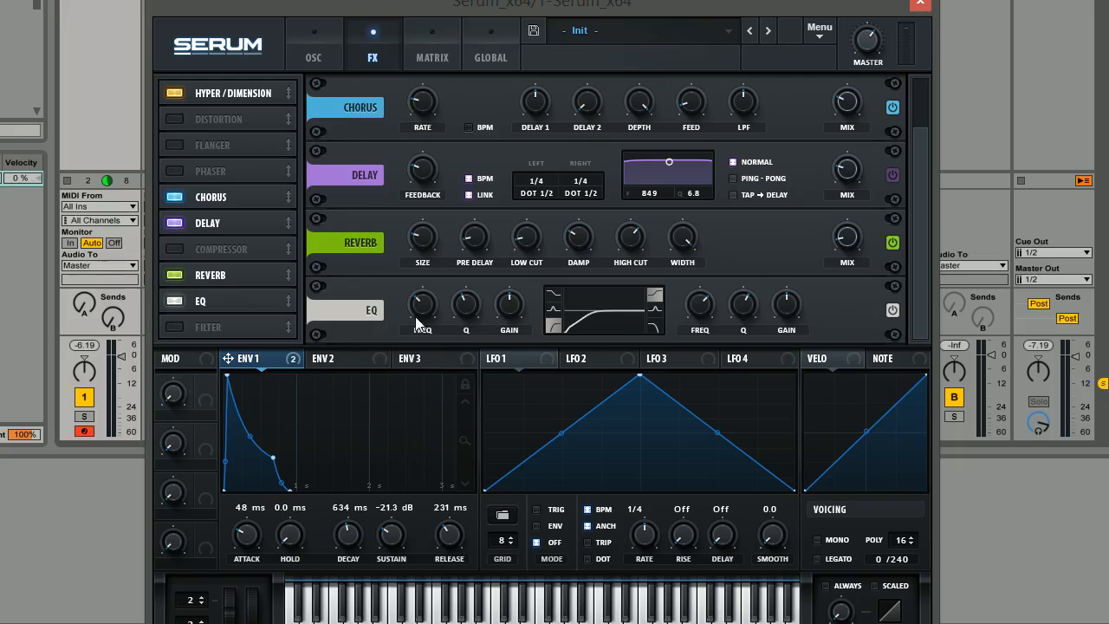
mouse_move(423, 305)
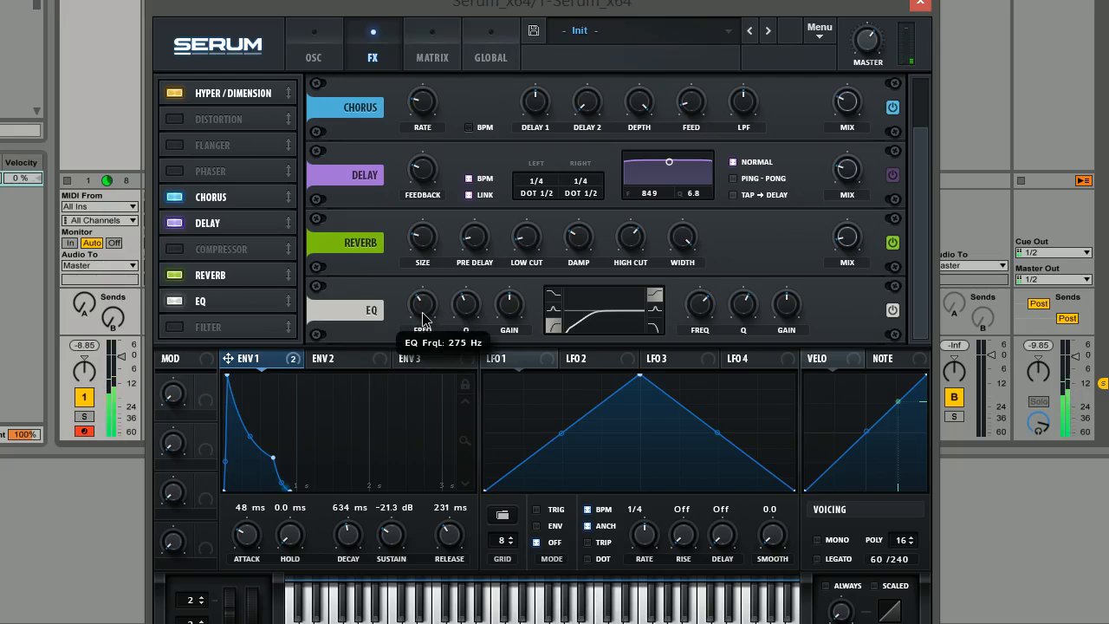
mouse_move(813, 95)
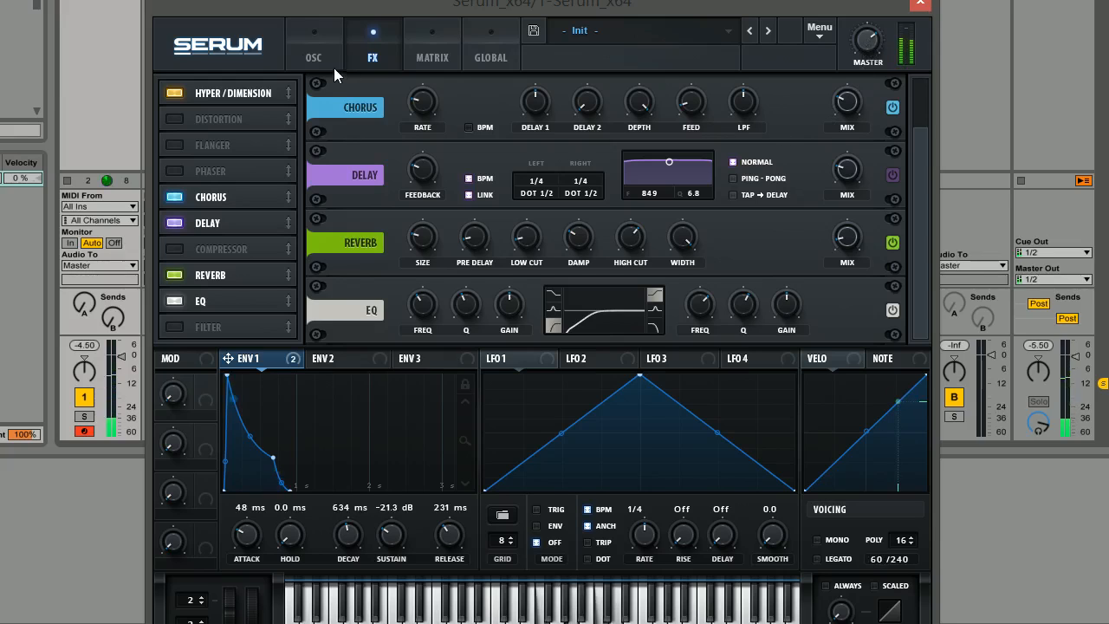
- Return to the OSC page to review the sub, saws and MG Low 12 filter
click(313, 42)
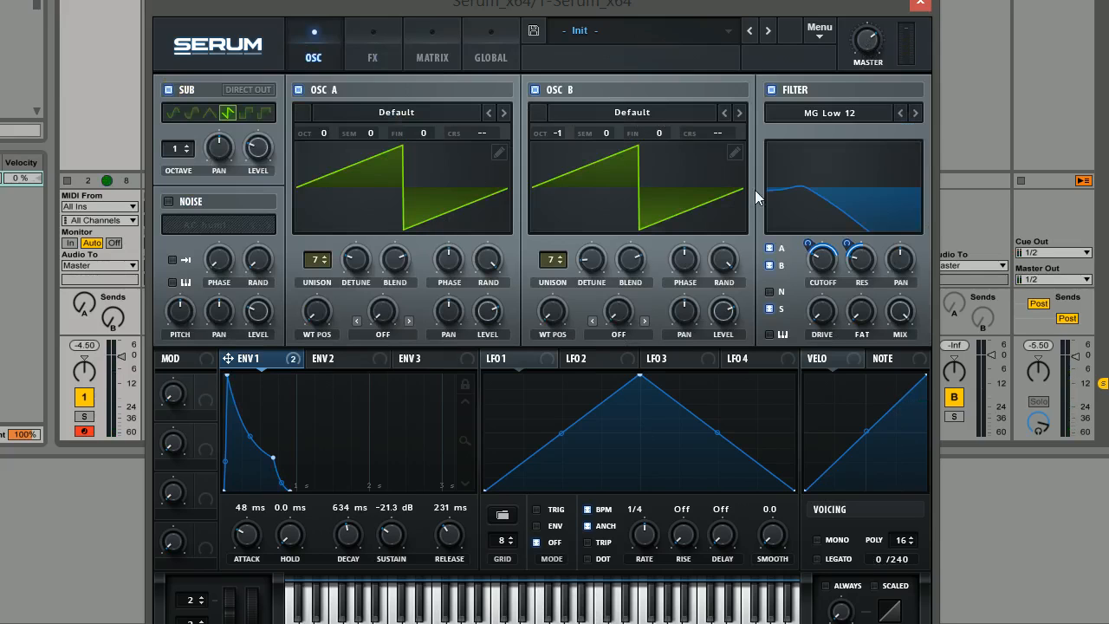
mouse_move(743, 193)
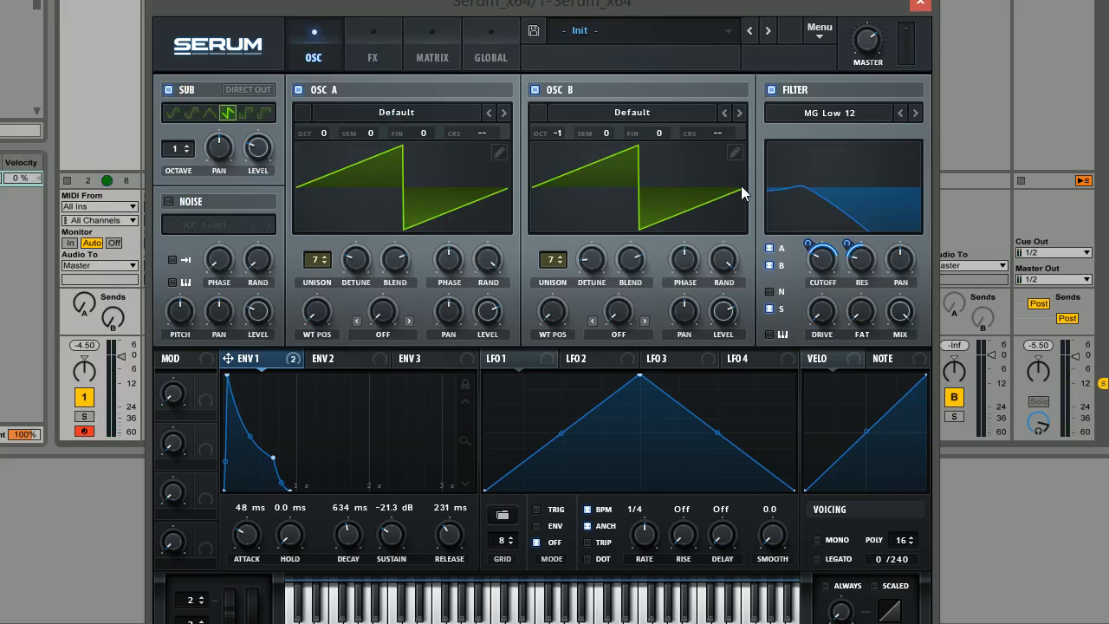
mouse_move(815, 193)
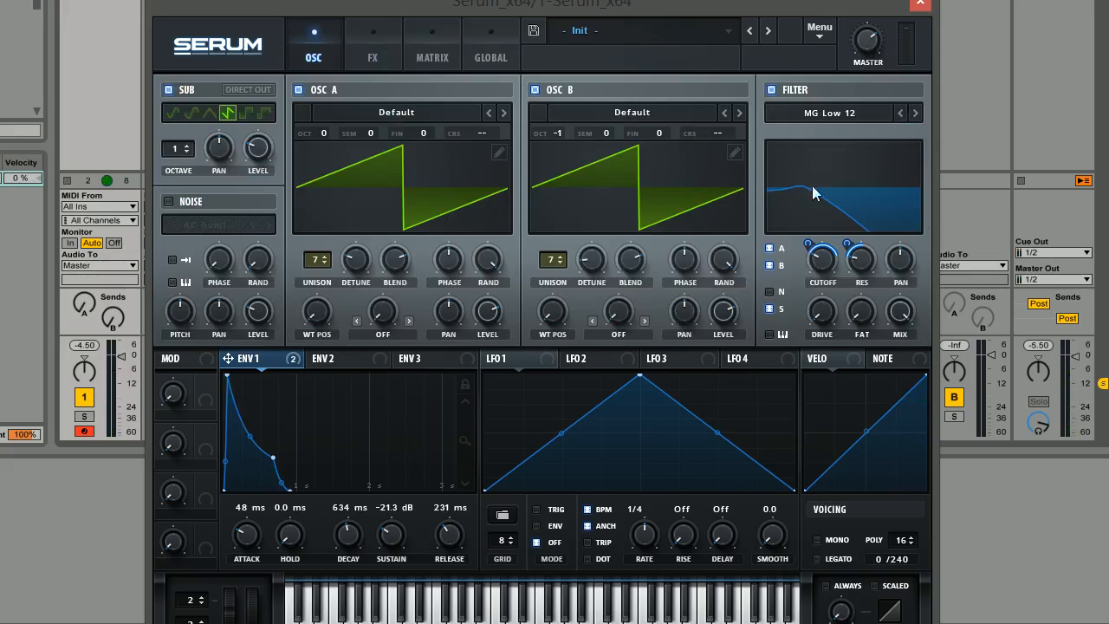
mouse_move(1014, 249)
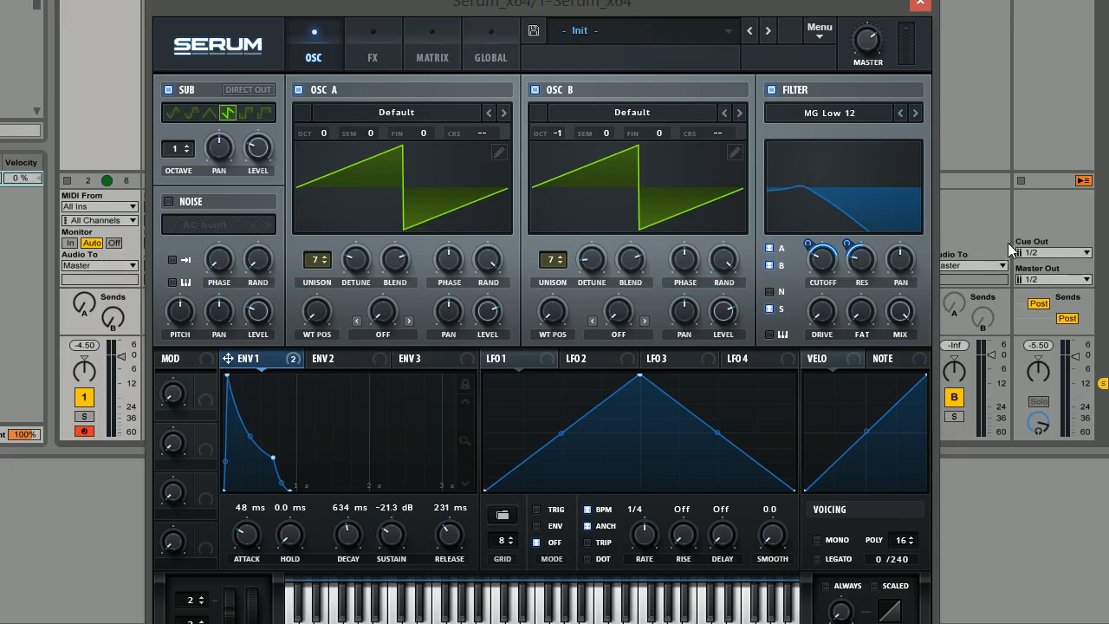
mouse_move(912, 214)
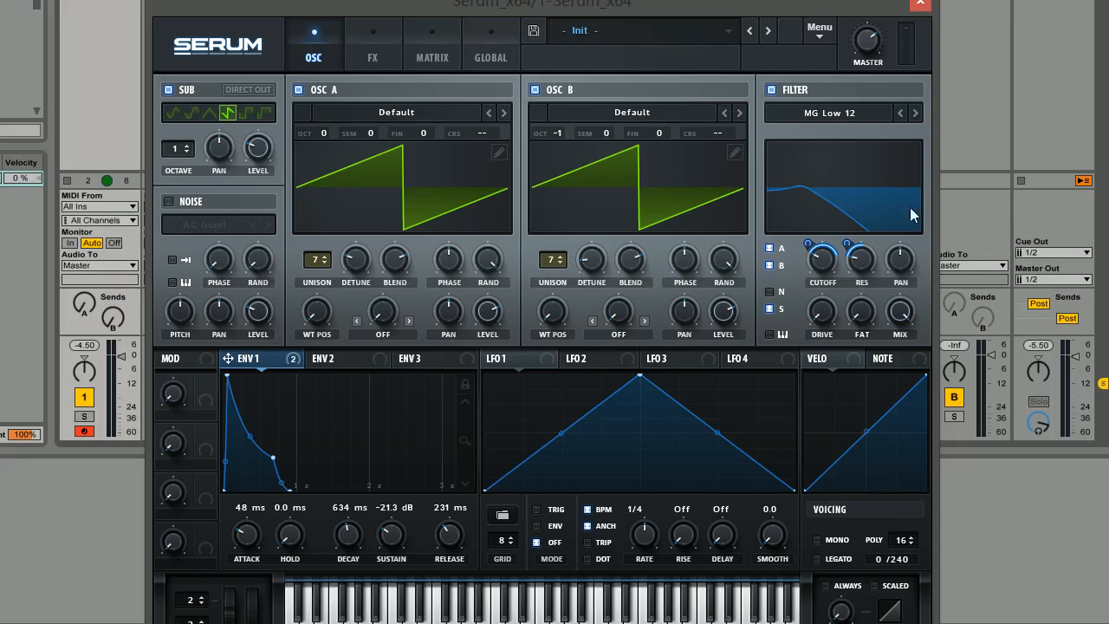
mouse_move(830, 156)
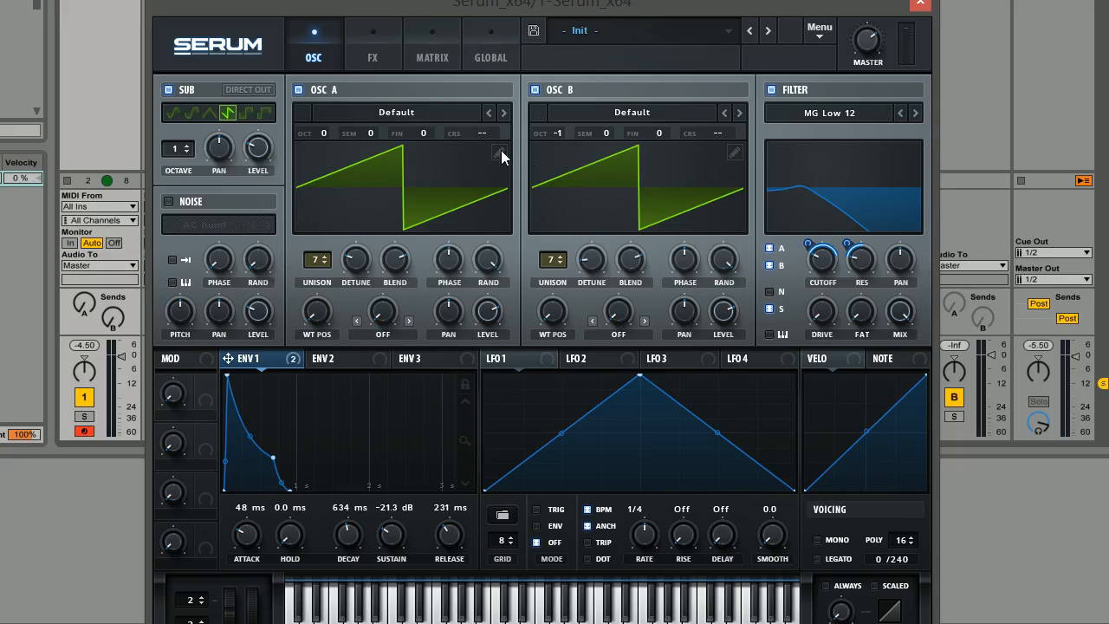
mouse_move(655, 192)
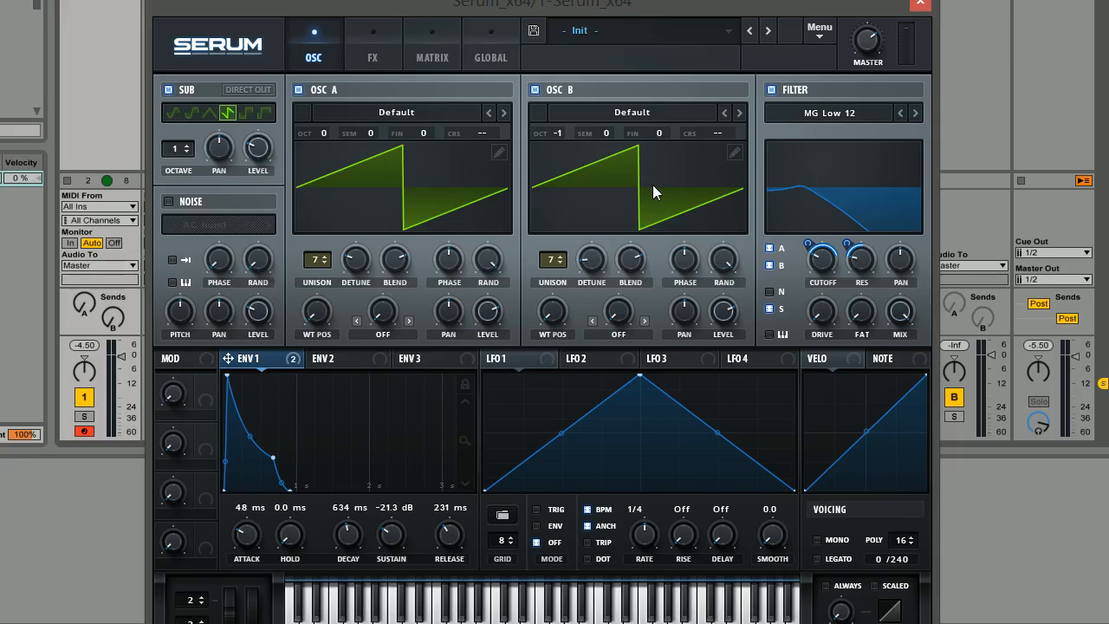
mouse_move(523, 199)
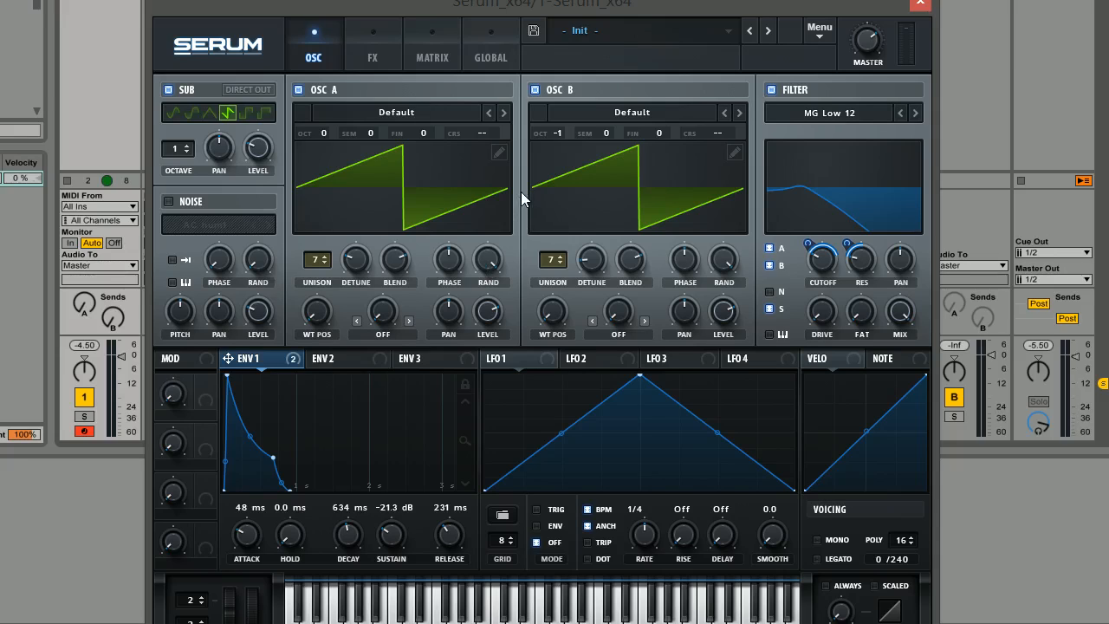
mouse_move(533, 195)
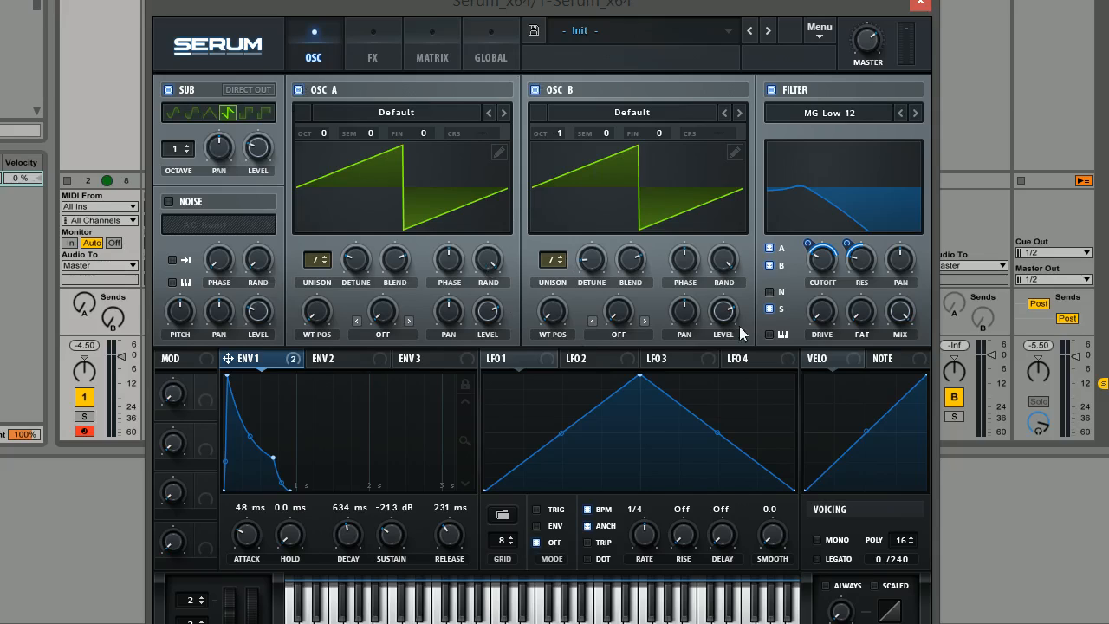
mouse_move(425, 41)
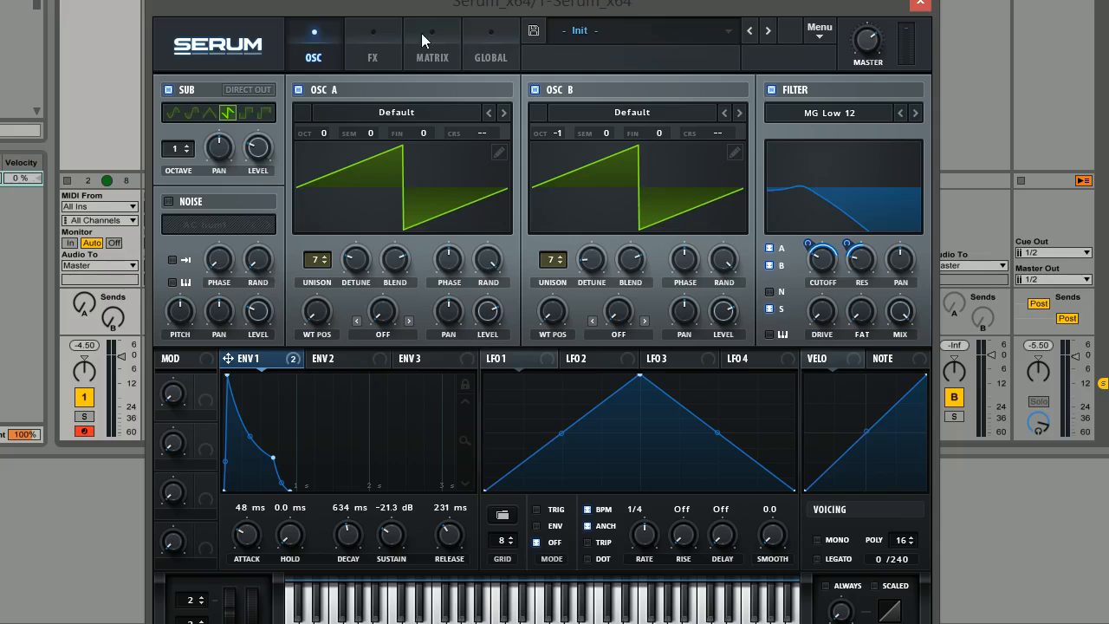
mouse_move(618, 312)
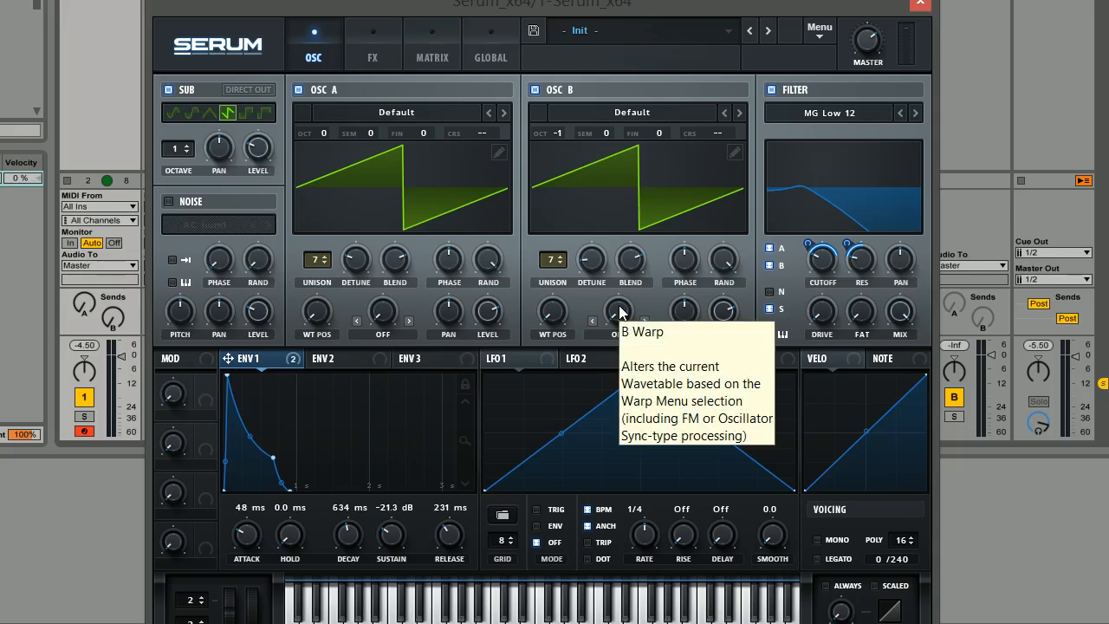
mouse_move(523, 252)
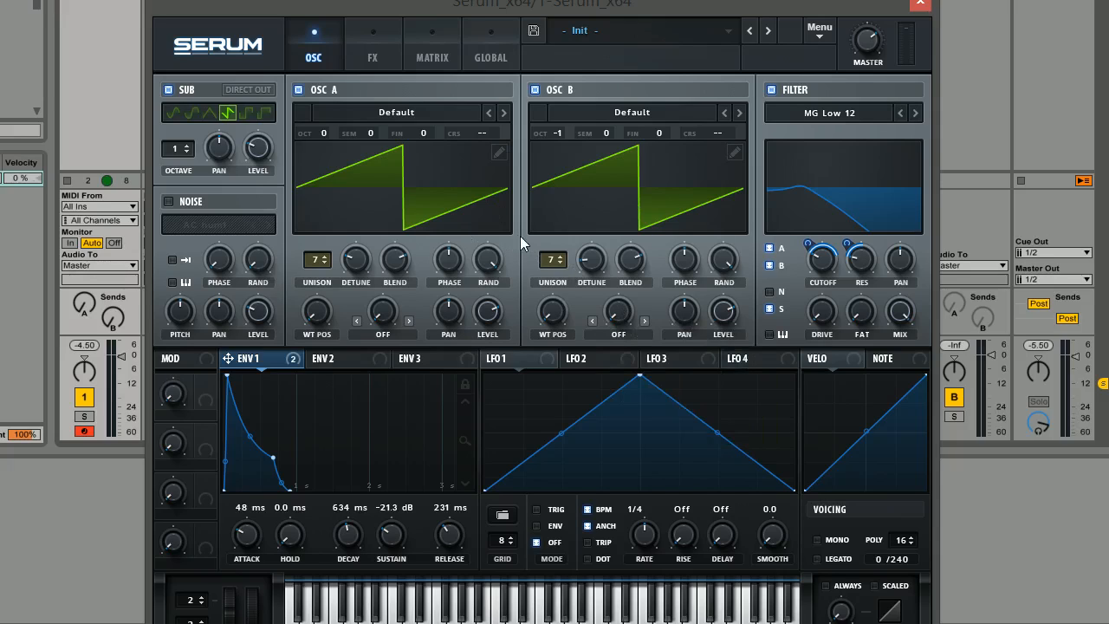
mouse_move(516, 251)
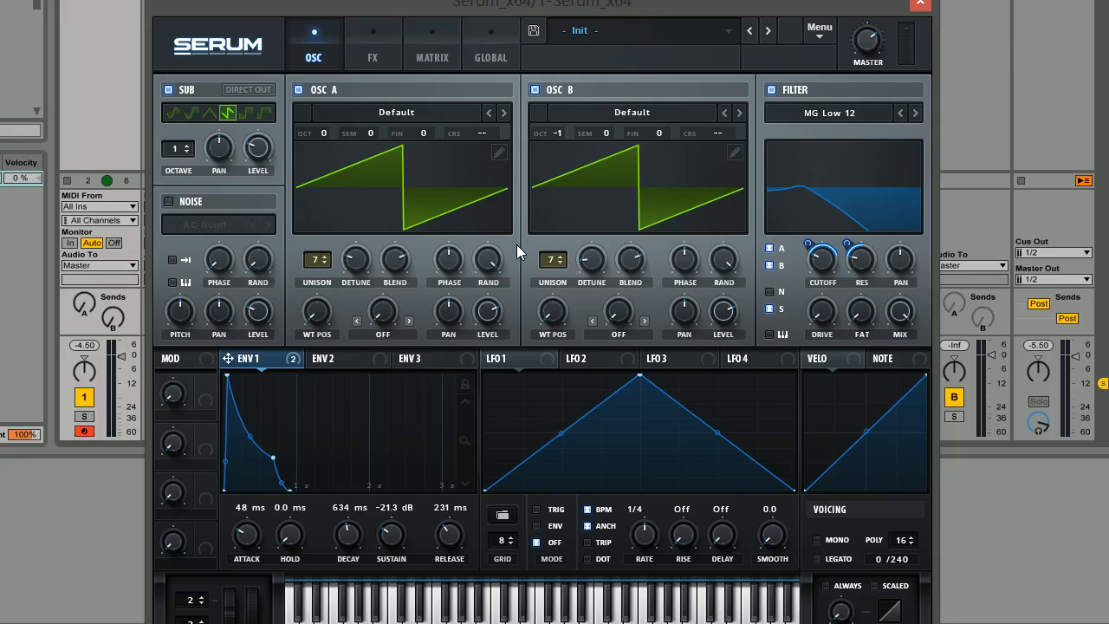
mouse_move(485, 241)
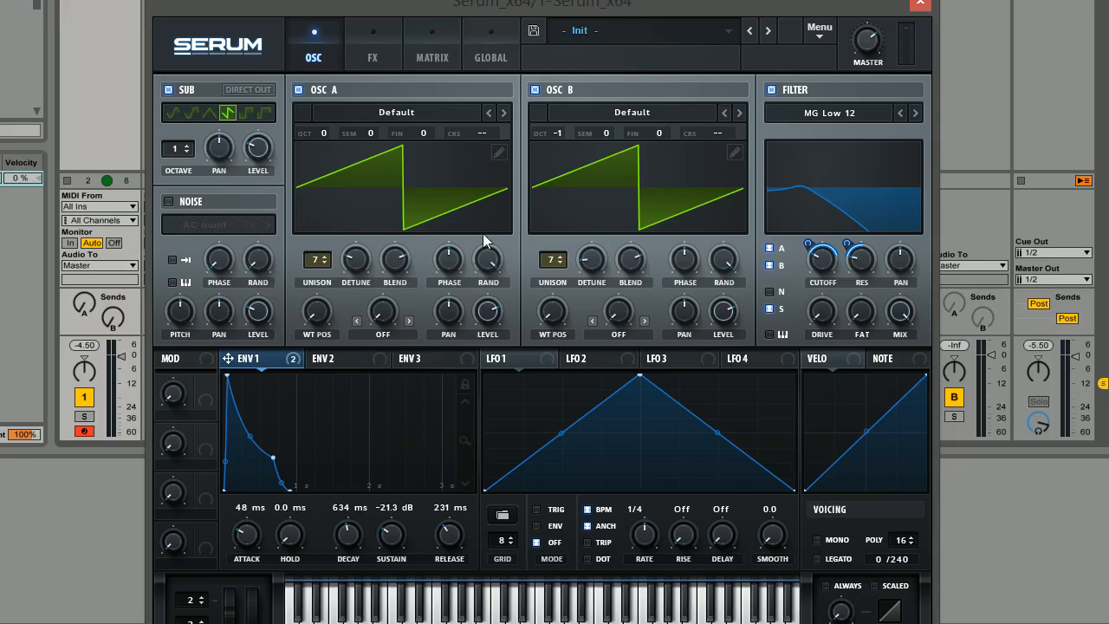
mouse_move(516, 246)
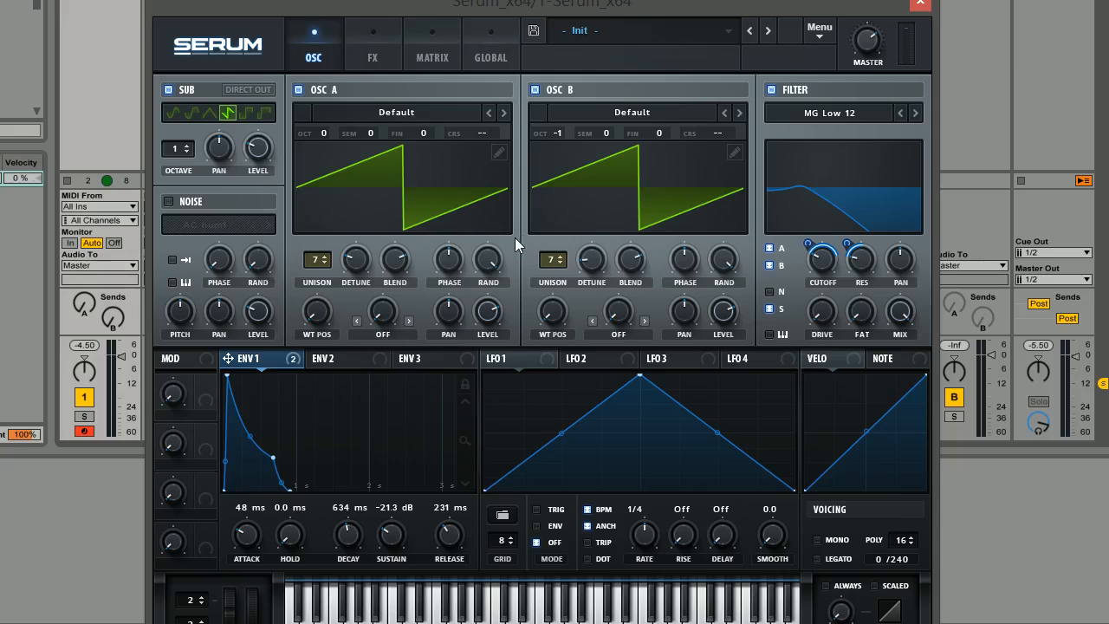
mouse_move(510, 344)
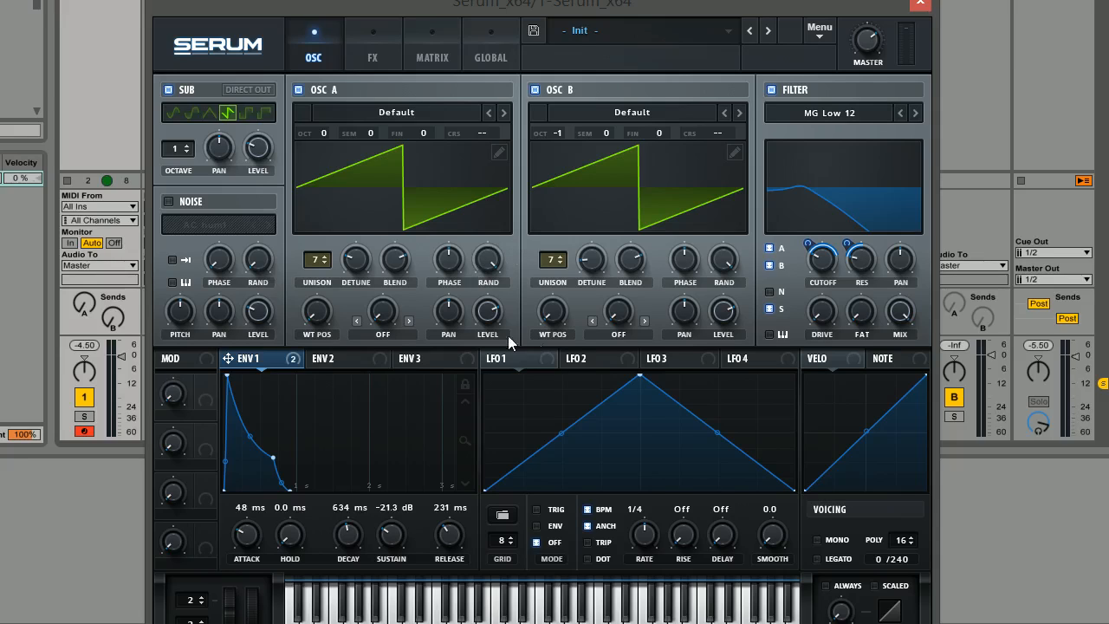
mouse_move(547, 235)
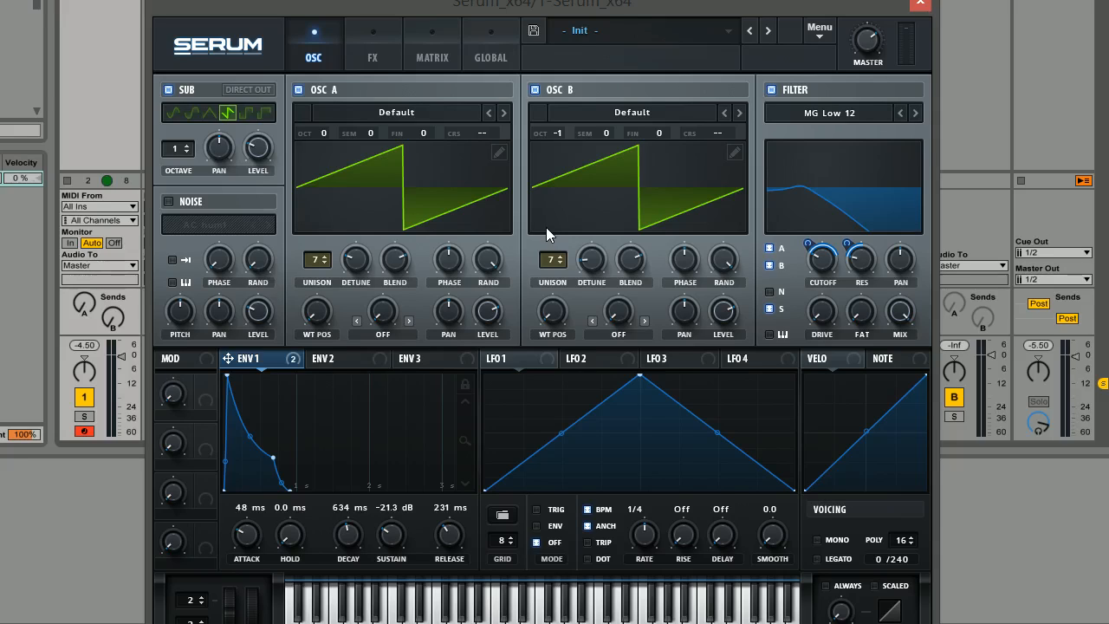
mouse_move(598, 323)
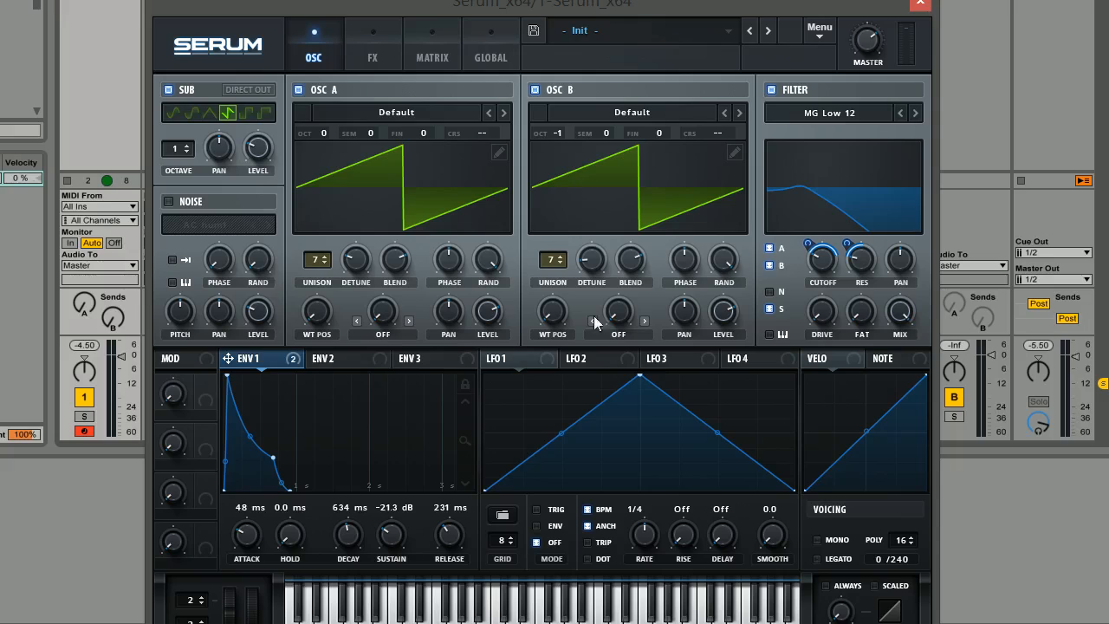
mouse_move(536, 240)
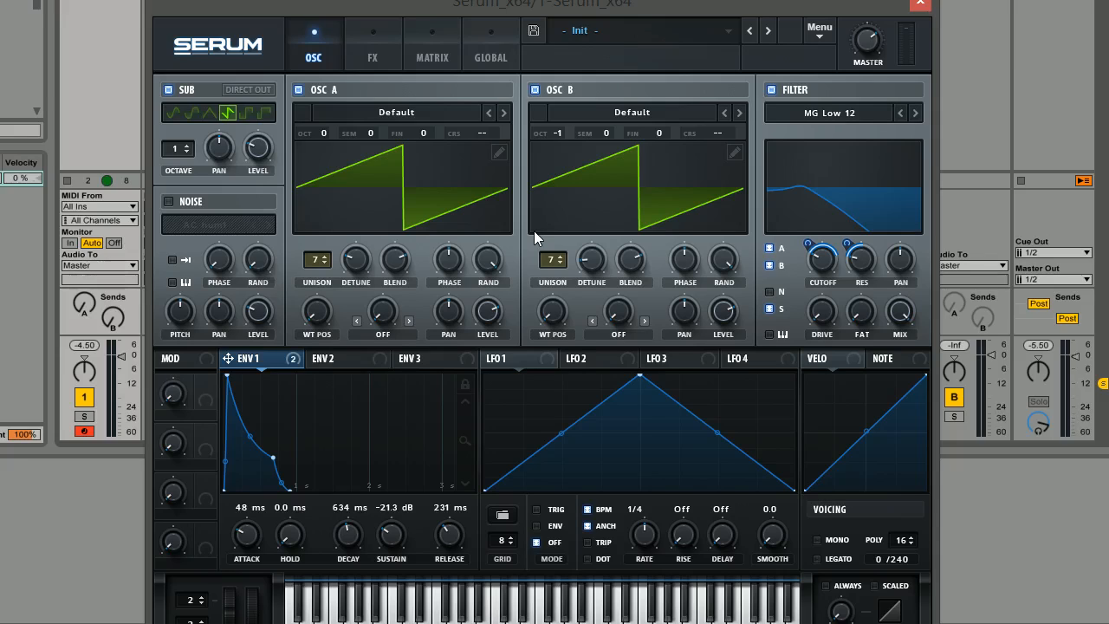
mouse_move(517, 250)
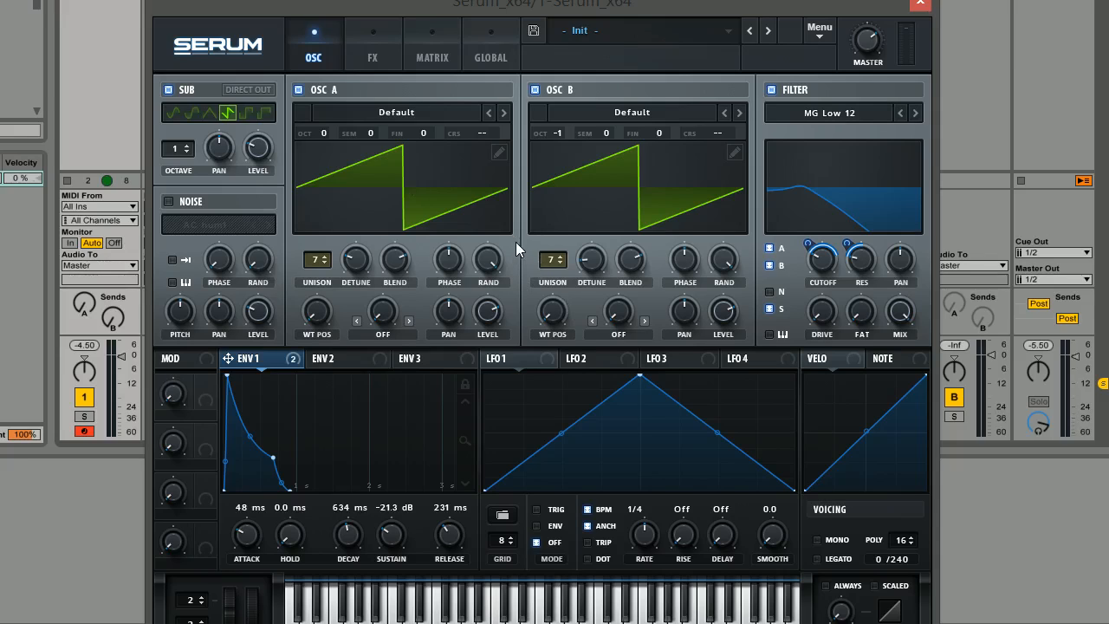
mouse_move(504, 227)
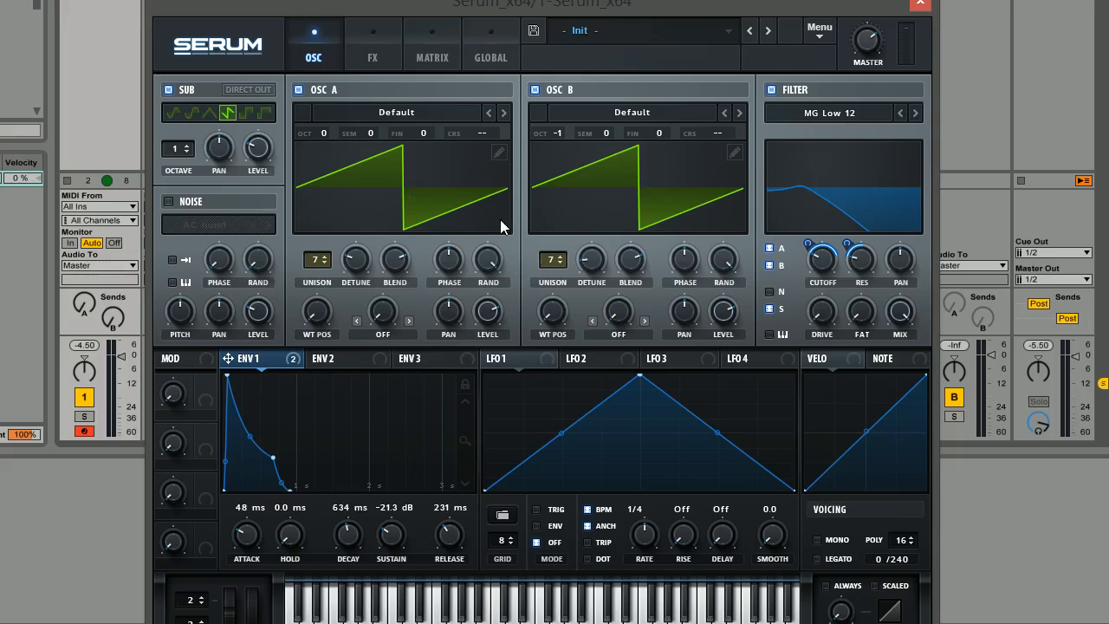